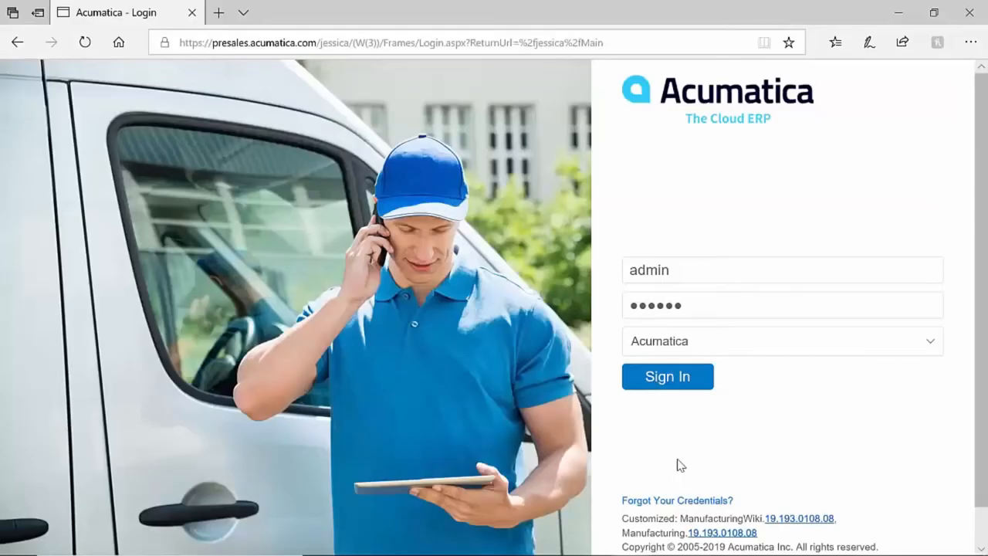
Sign in as admin to reach the Controller dashboard with cash position and overdue balances
click(667, 376)
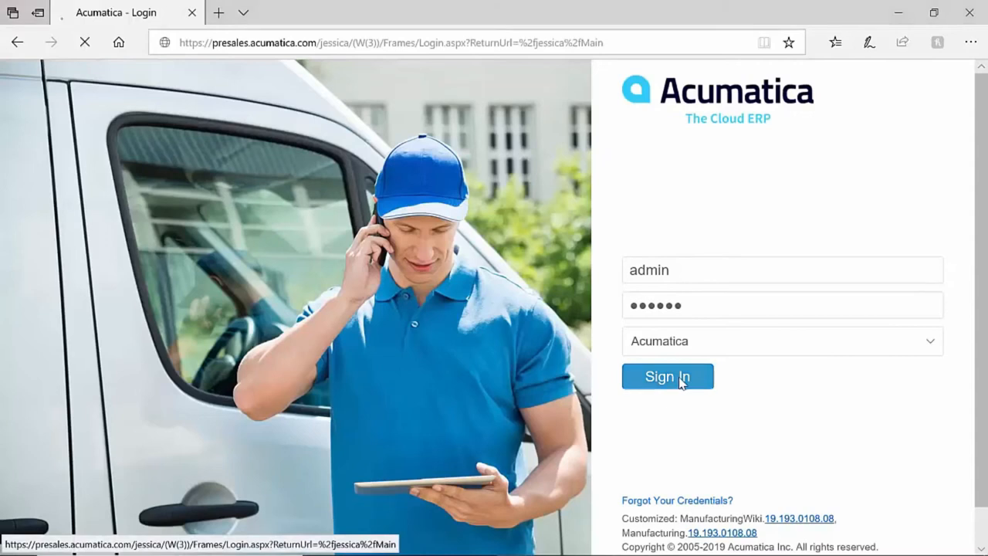
click(667, 376)
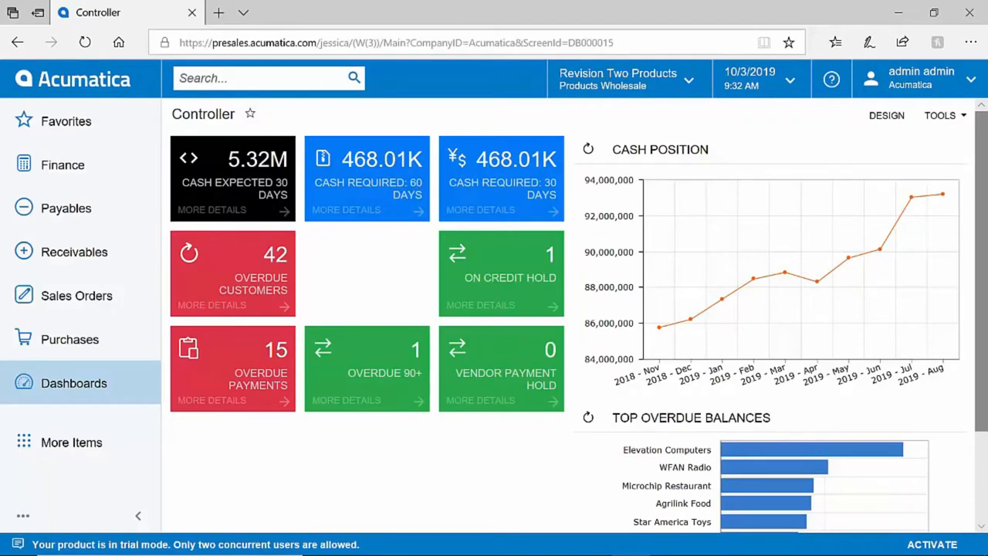
mouse_move(842, 135)
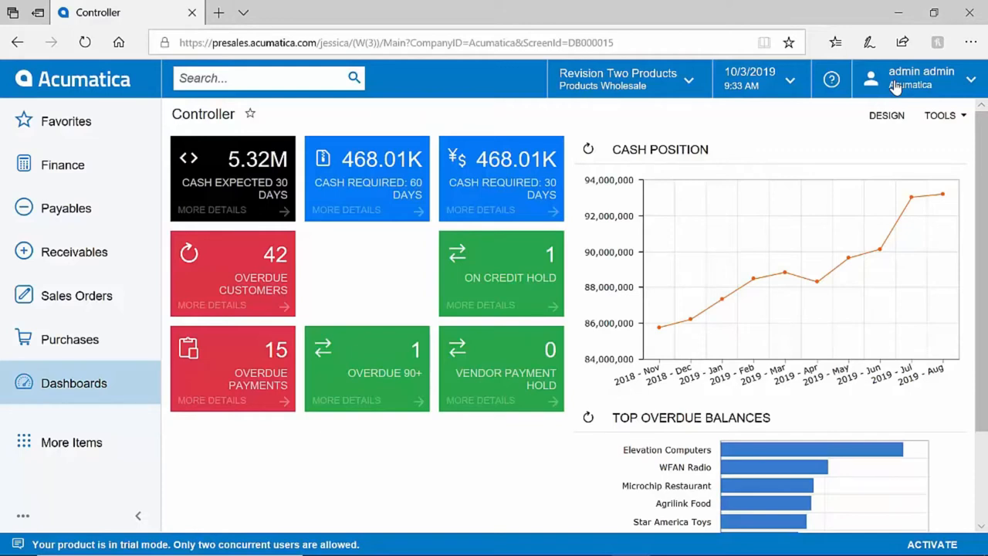
mouse_move(65, 121)
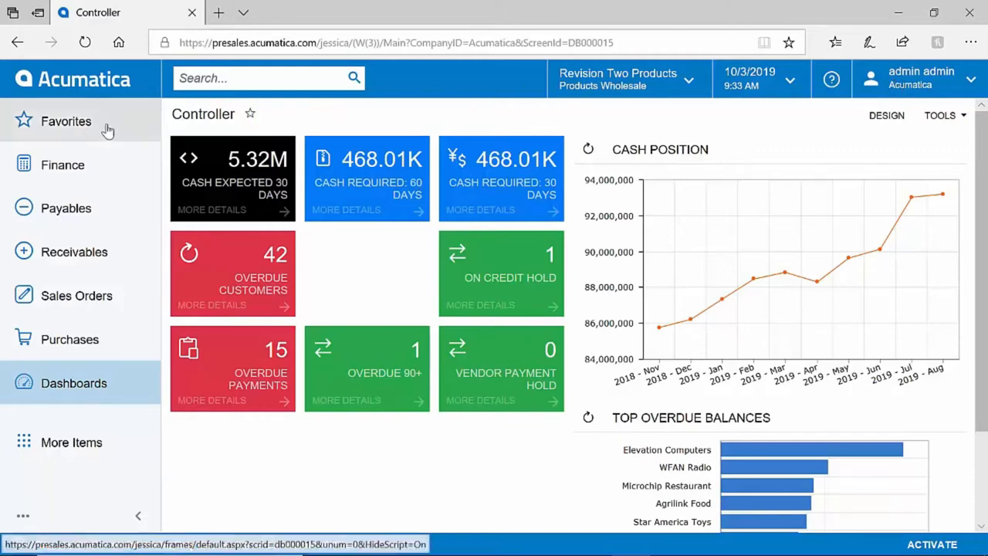
mouse_move(93, 224)
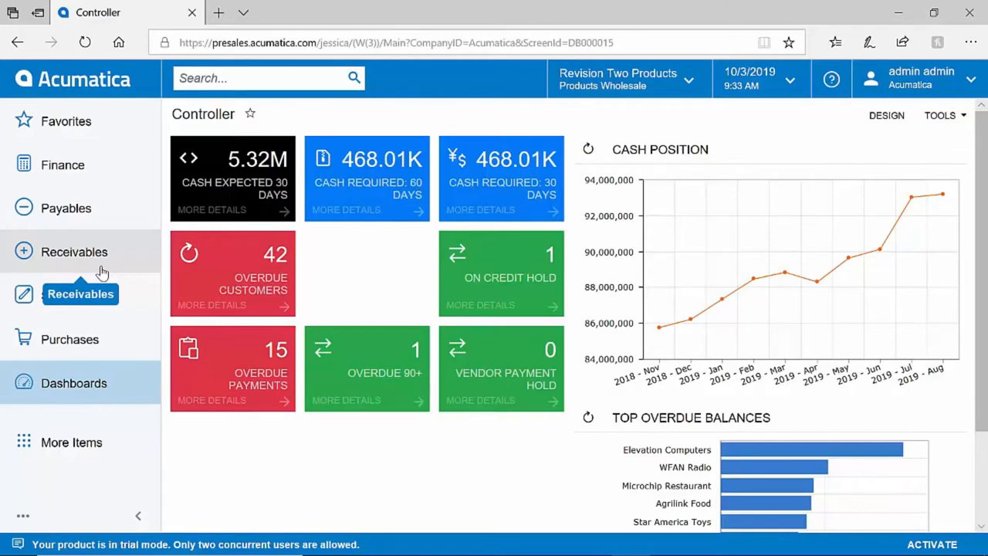
click(75, 252)
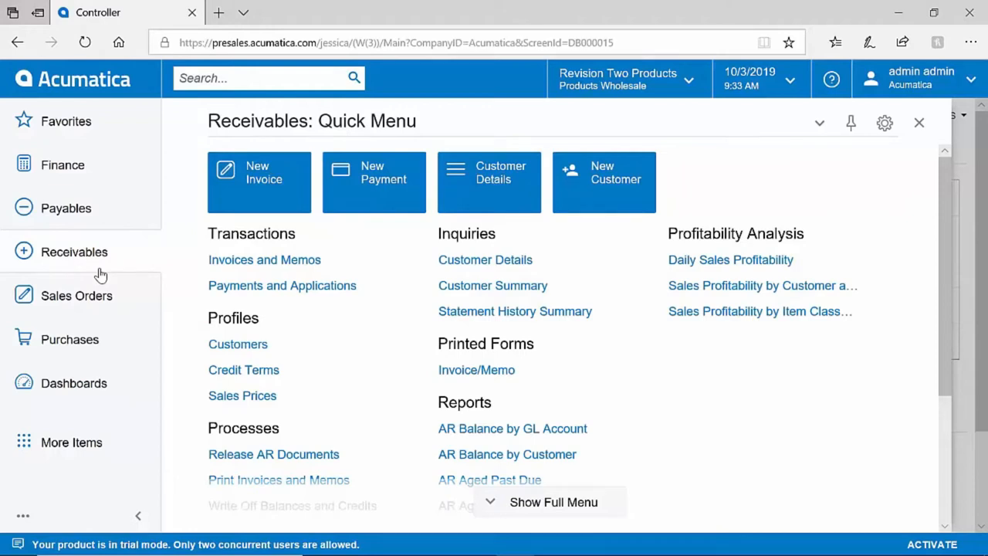
mouse_move(265, 260)
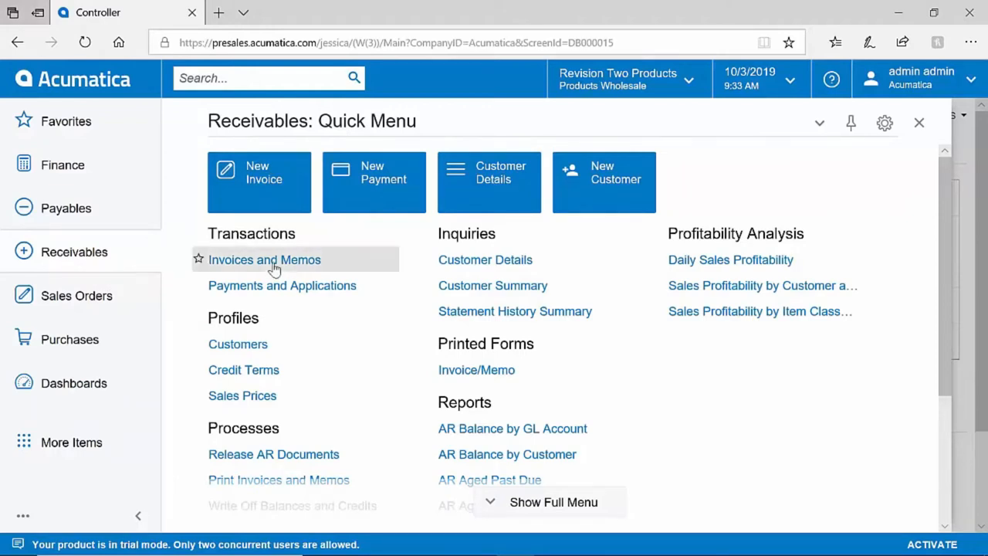
mouse_move(282, 285)
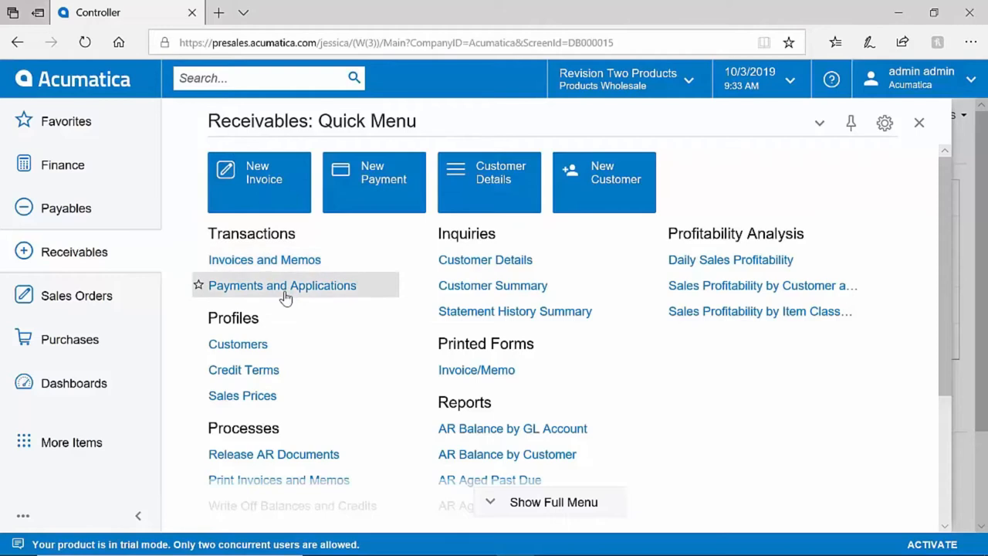
mouse_move(469, 428)
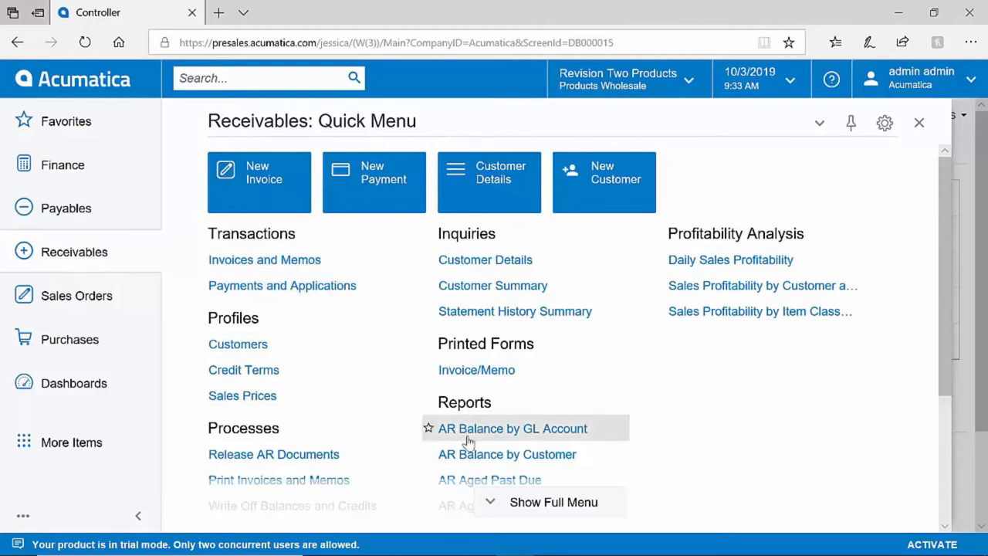
mouse_move(924, 172)
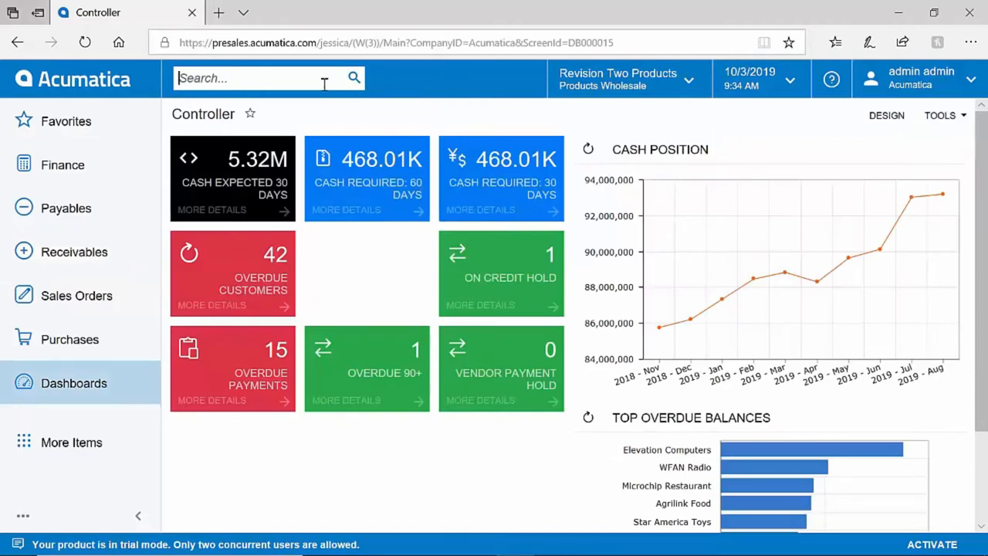
Search for 'purchase order' and switch the results to Help Topics
text(purchase)
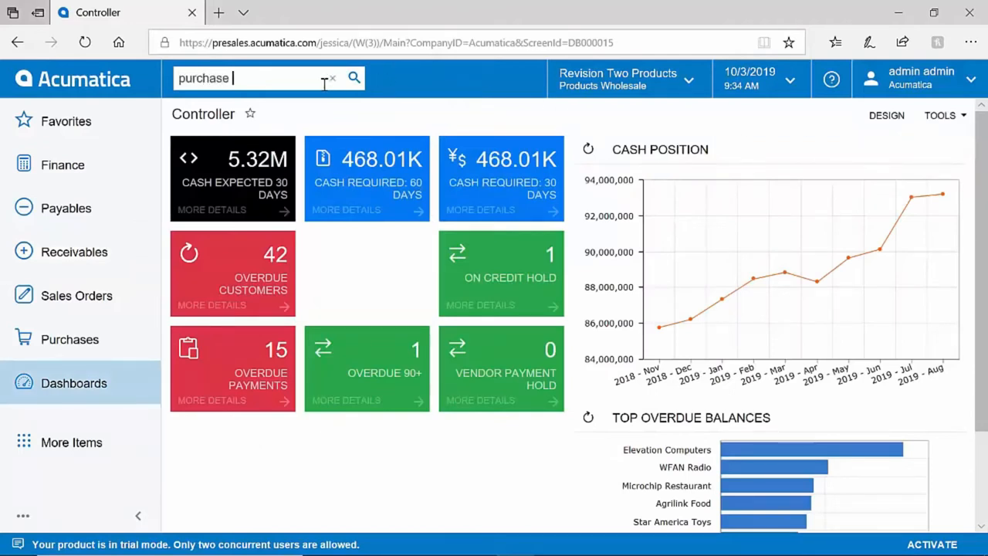
text(order)
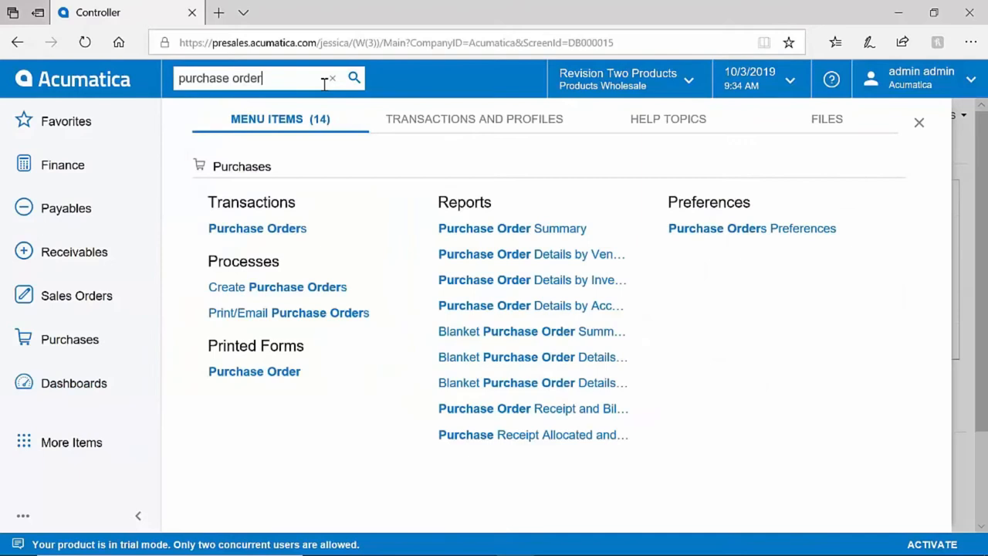
mouse_move(358, 229)
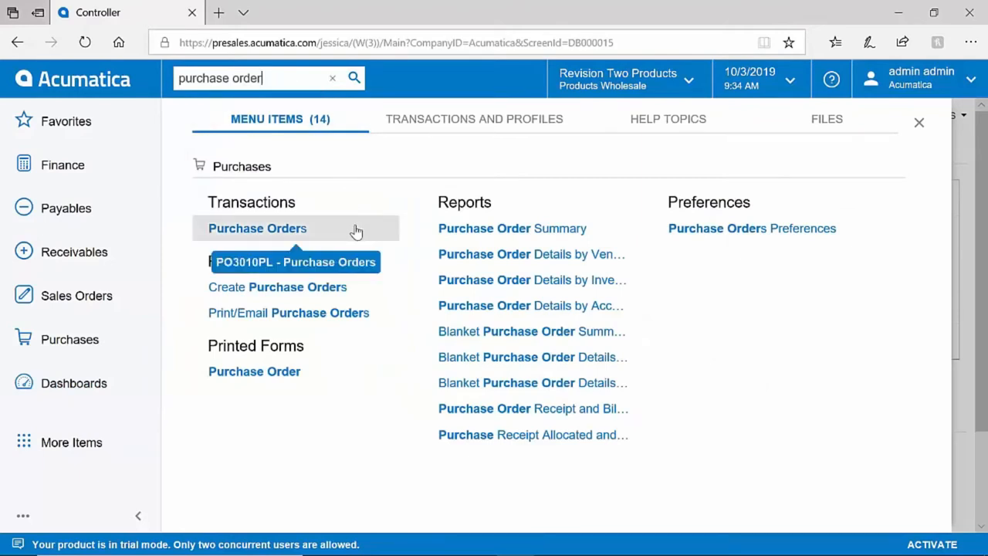
mouse_move(668, 127)
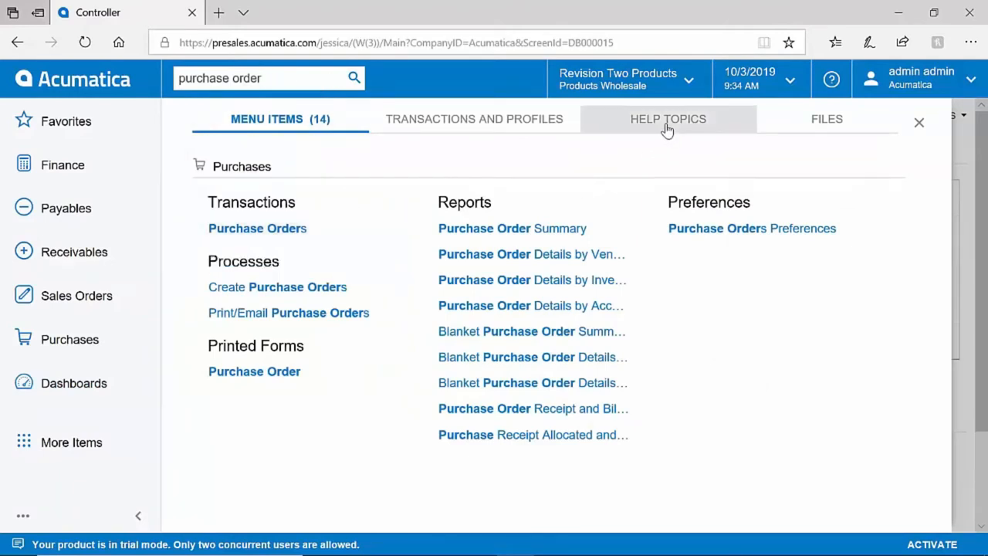
click(668, 118)
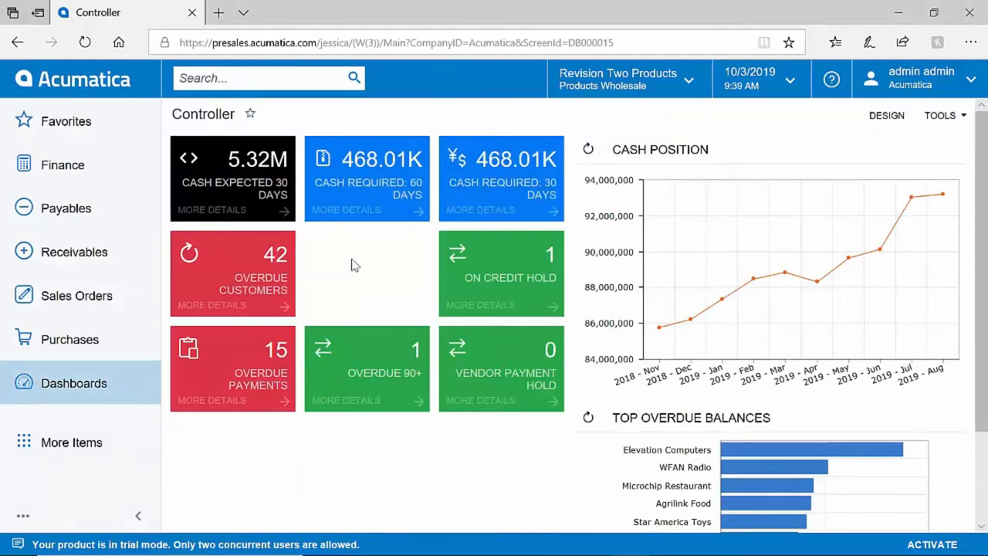
mouse_move(365, 253)
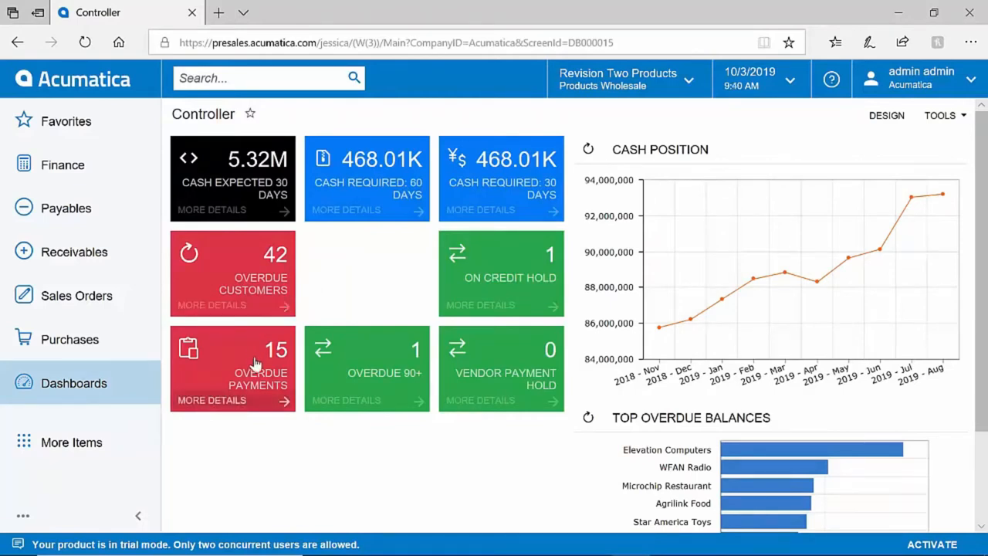
mouse_move(518, 278)
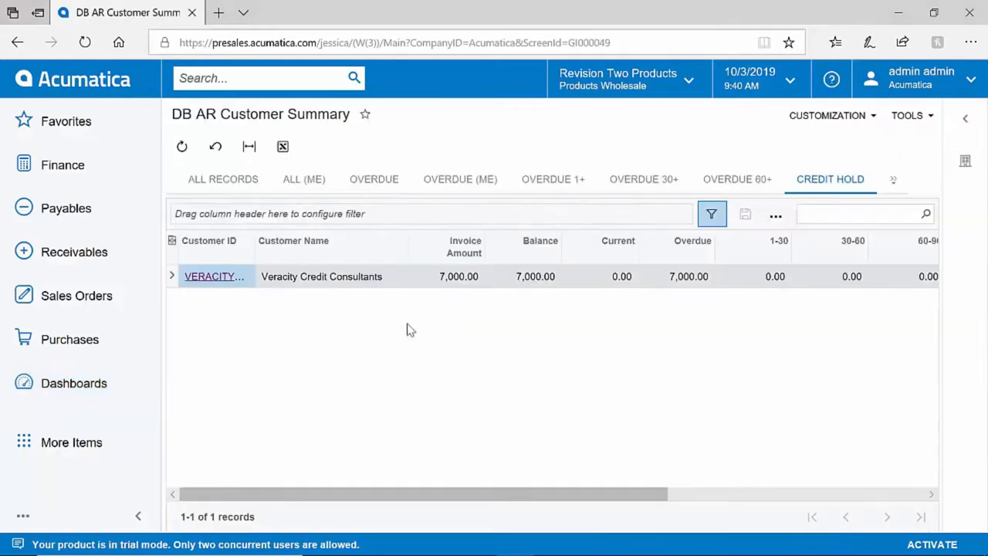
mouse_move(238, 317)
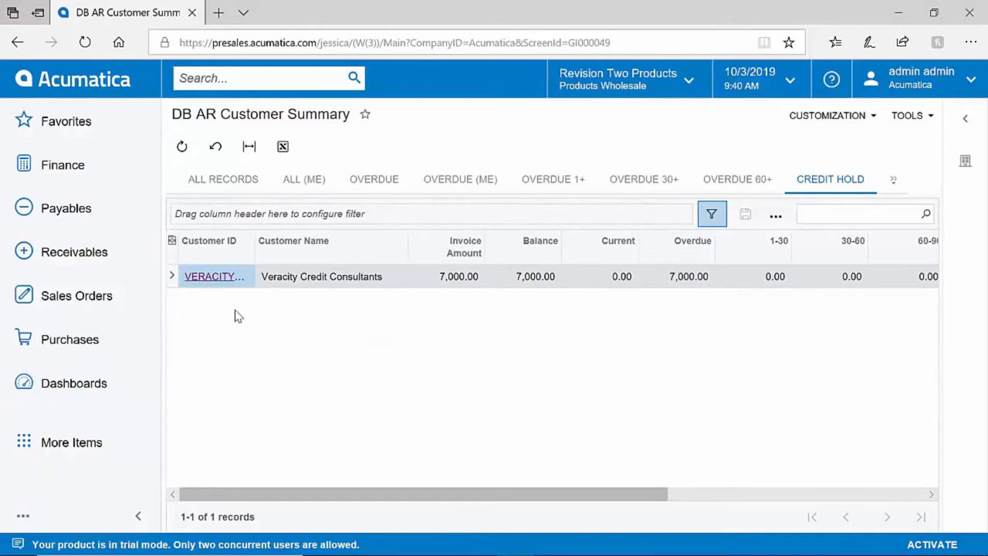
mouse_move(74, 383)
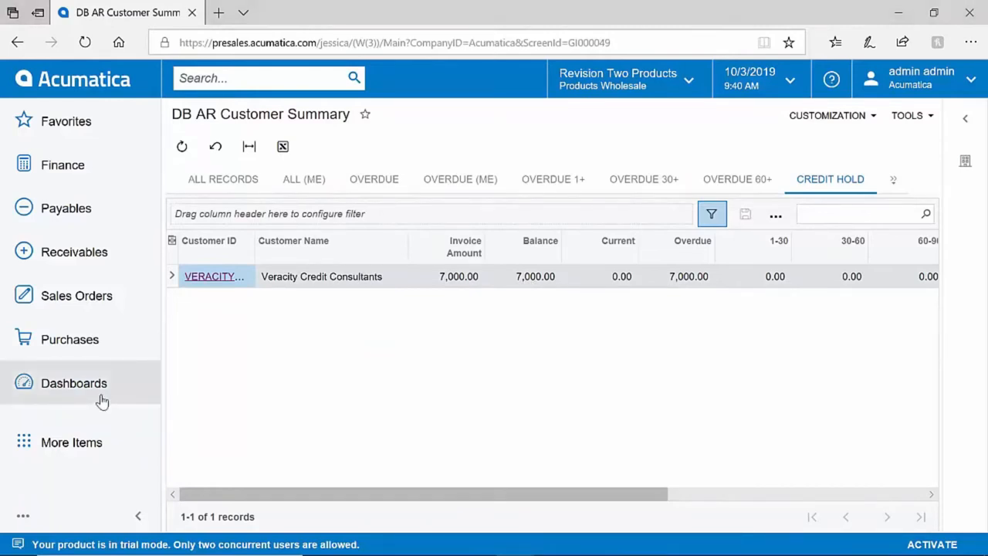
Open the Customer View dashboard, show the sales order chart legend, and hide its SO series
click(74, 383)
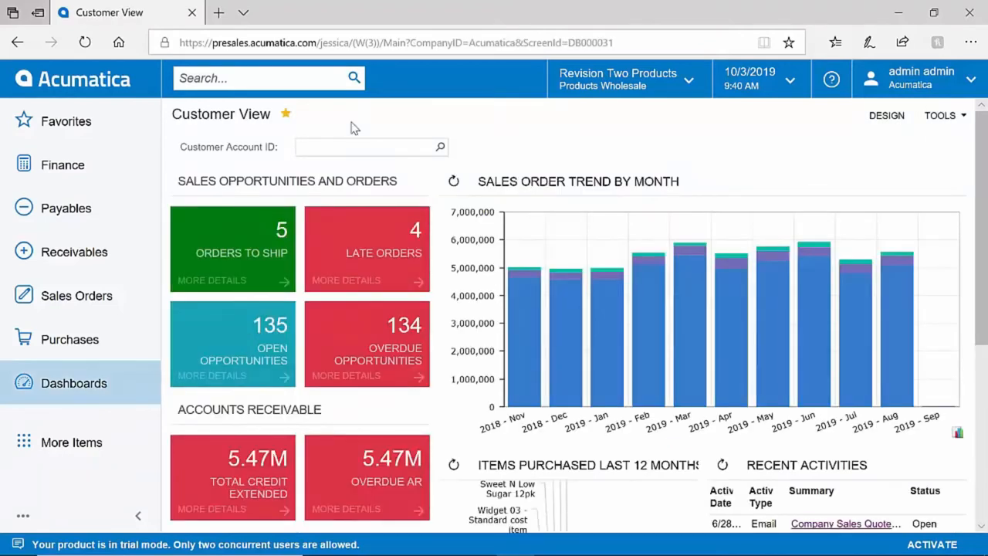
mouse_move(407, 194)
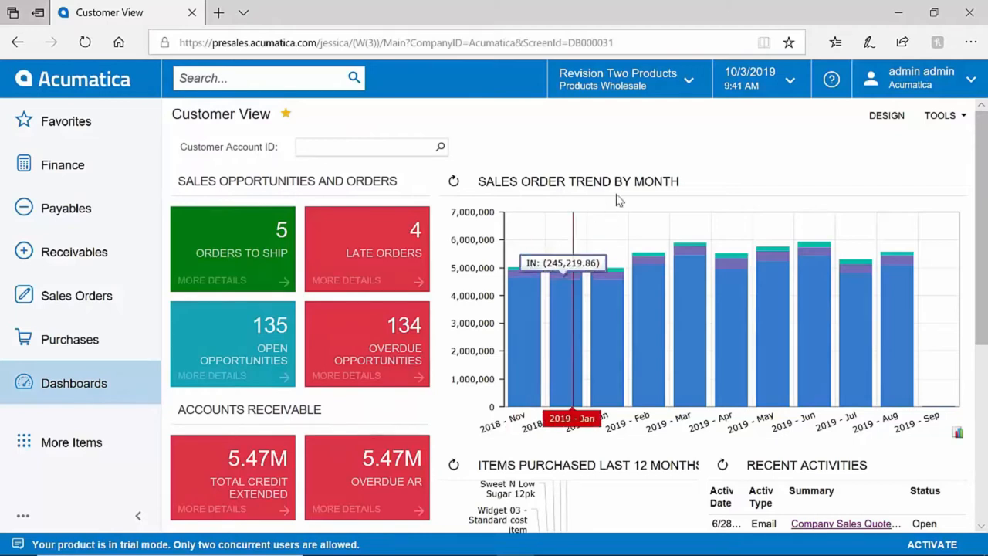
mouse_move(714, 320)
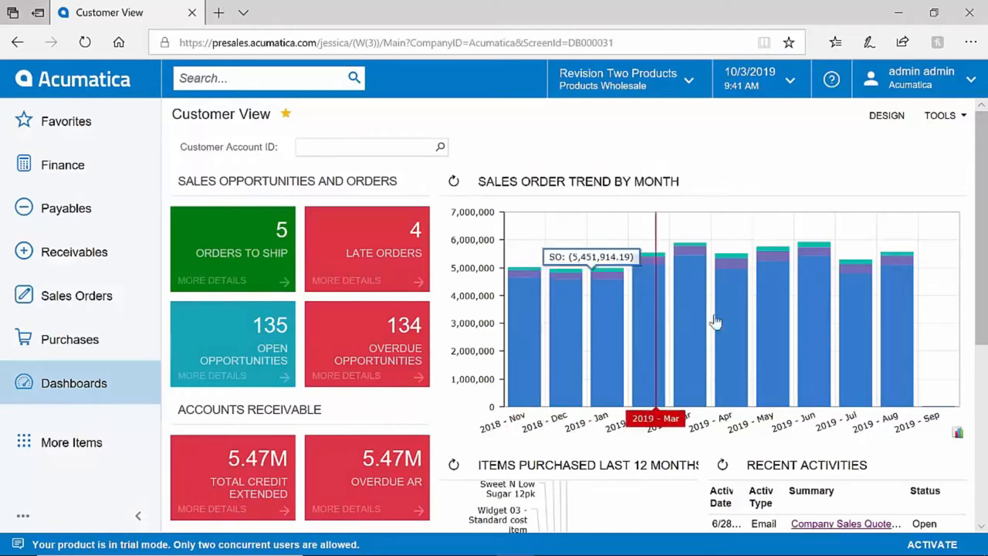
click(958, 431)
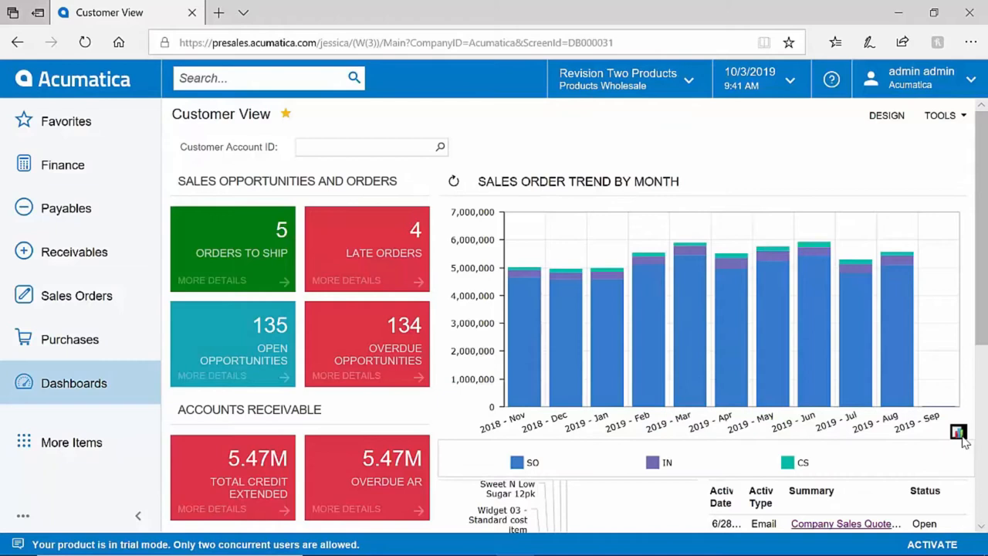
click(517, 461)
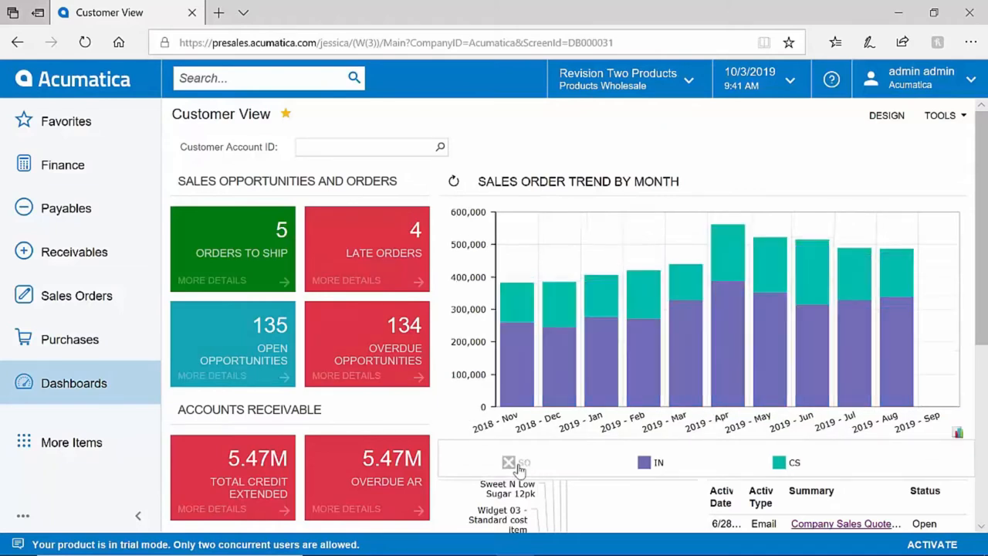
mouse_move(814, 164)
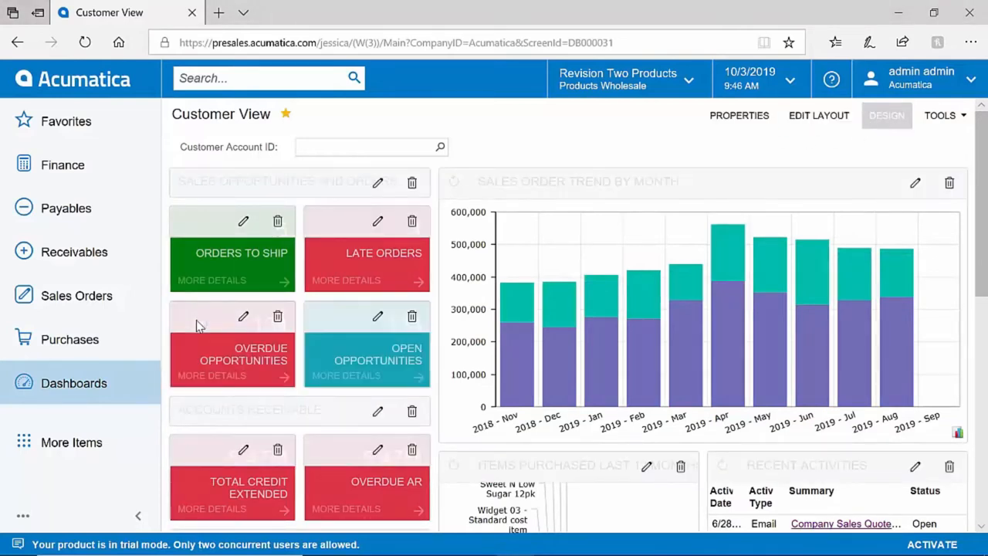
scroll(down, 3)
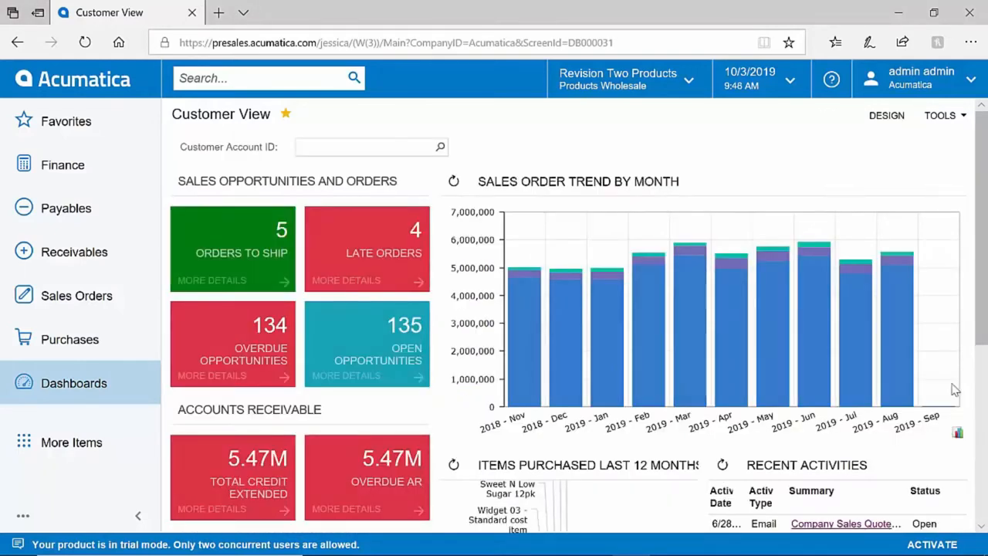
mouse_move(274, 344)
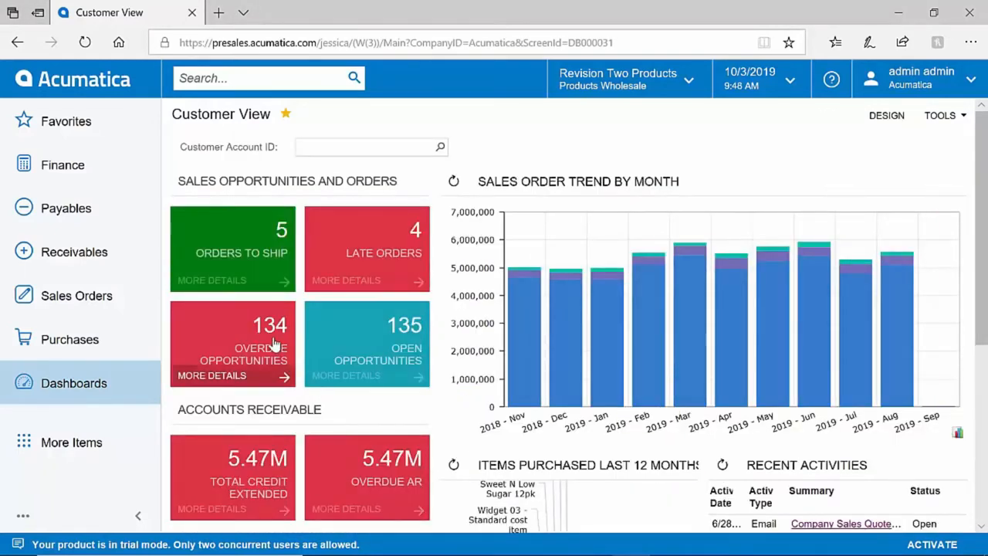
Open the overdue opportunities records and move Status and Estimation columns next to Opportunity ID
click(212, 376)
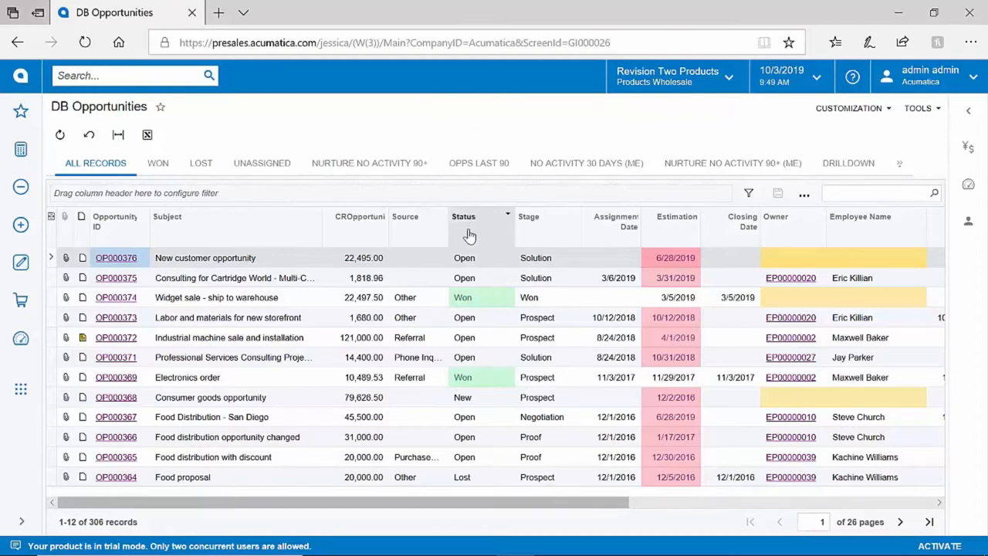
drag(463, 216, 178, 216)
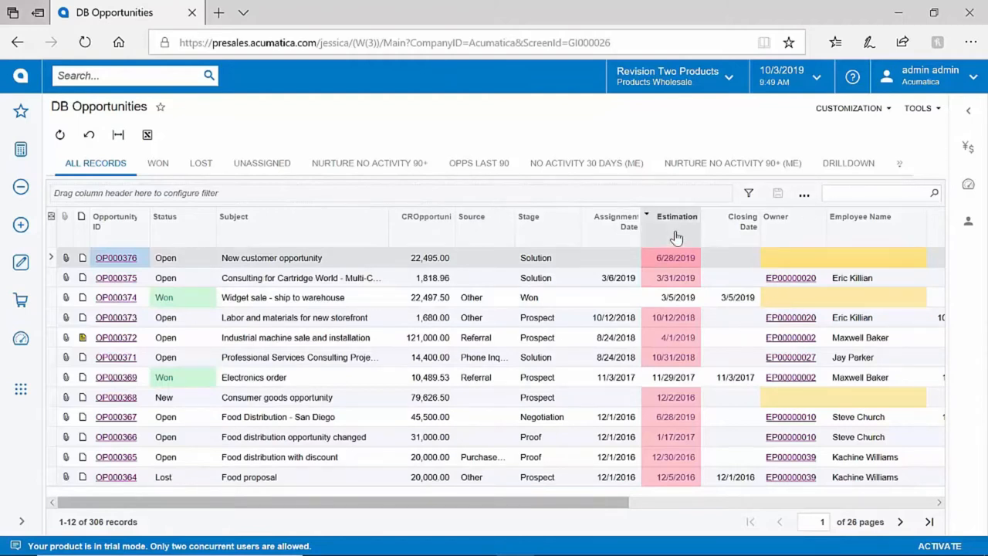
drag(677, 224, 251, 224)
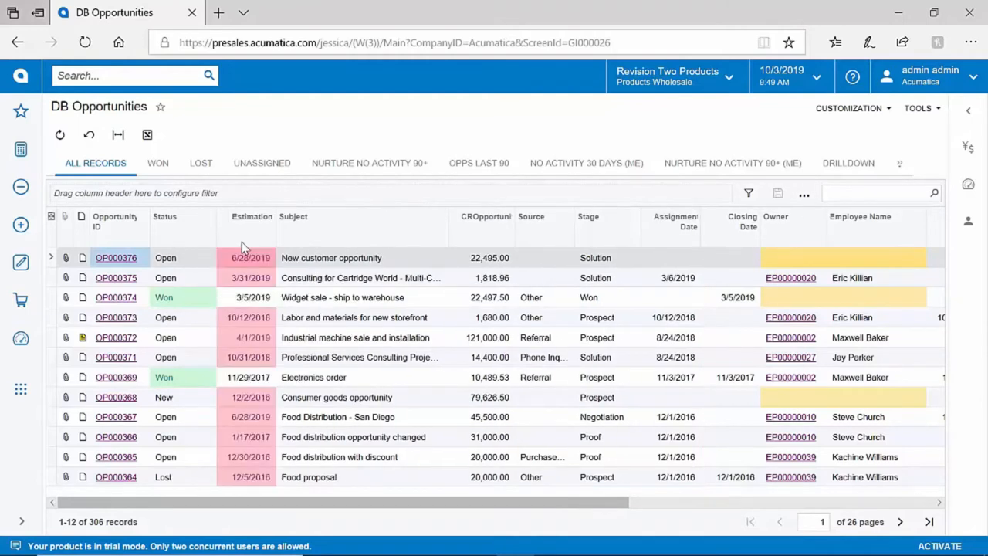
mouse_move(330, 114)
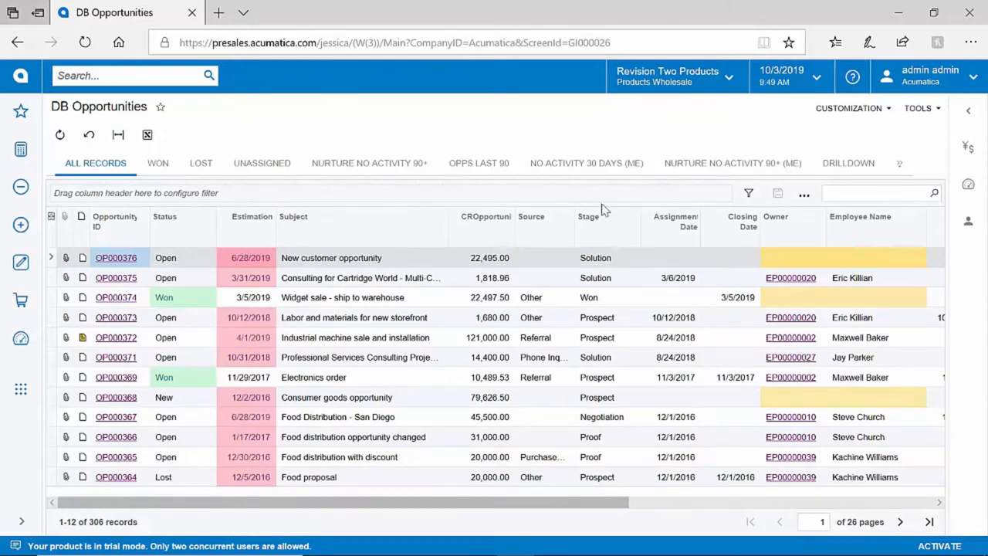
Filter the Stage column to Solution only, leaving 32 records
click(606, 221)
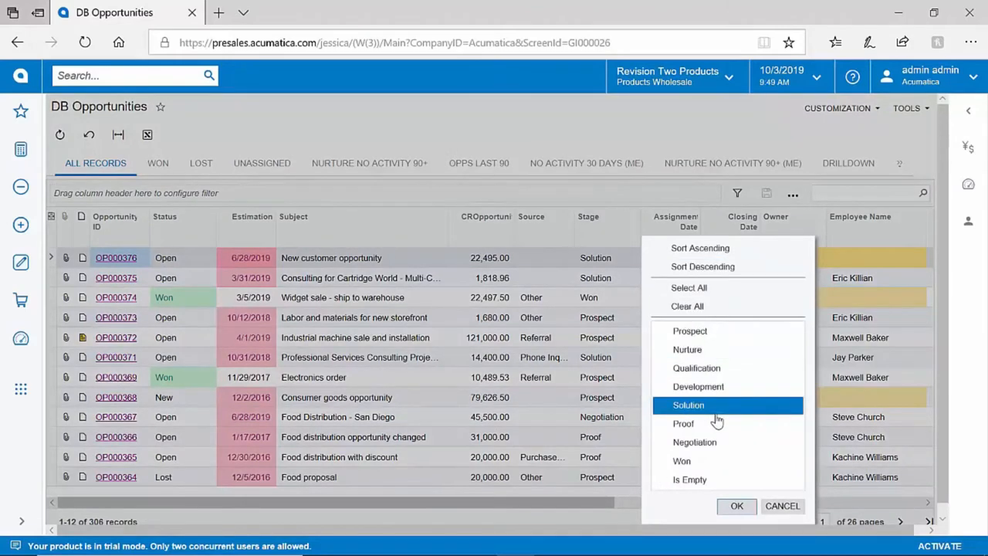
click(736, 506)
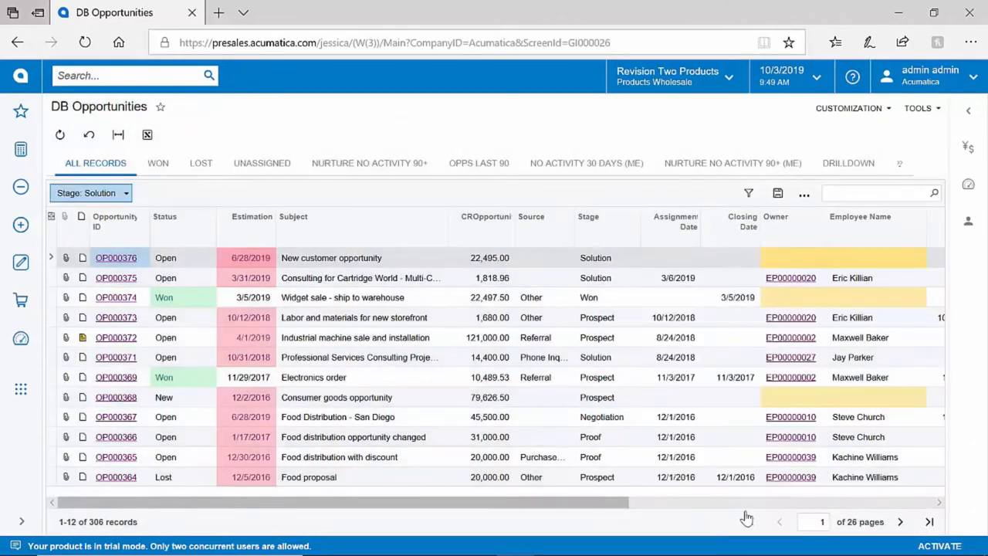
click(589, 216)
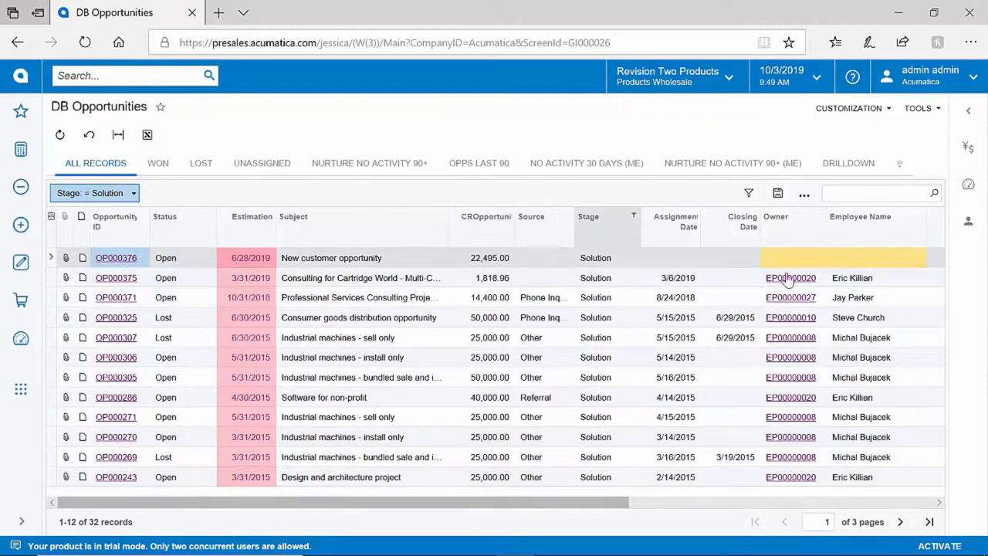
mouse_move(864, 267)
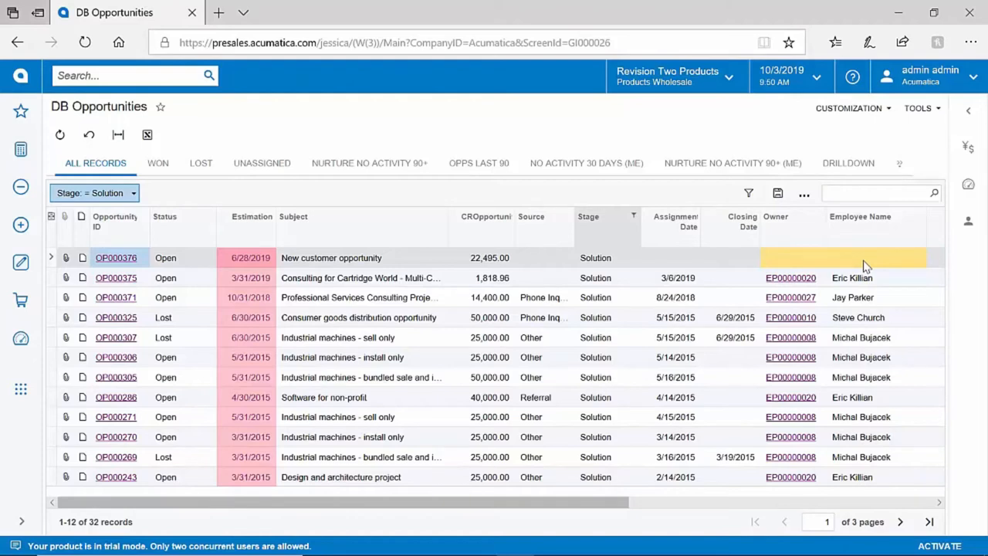
mouse_move(863, 268)
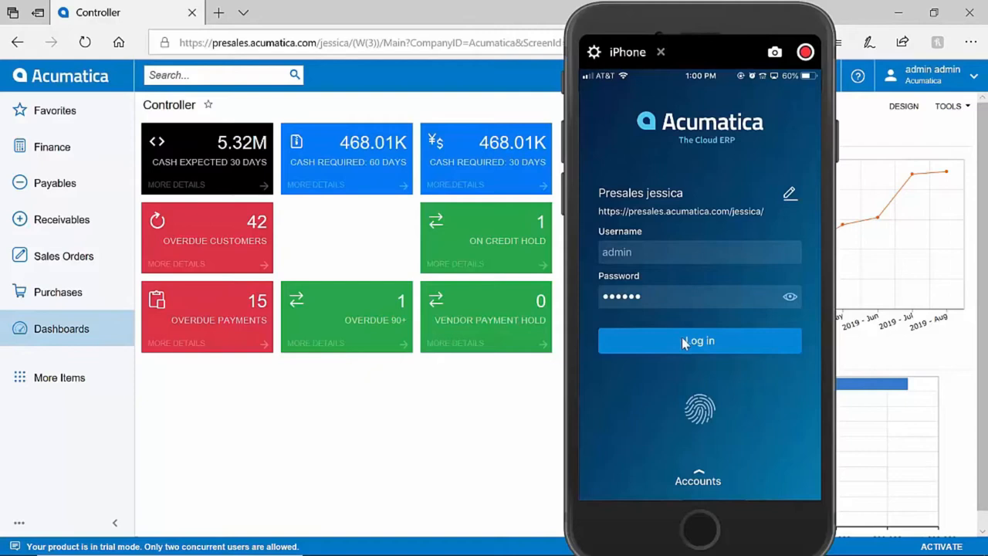
mouse_move(703, 415)
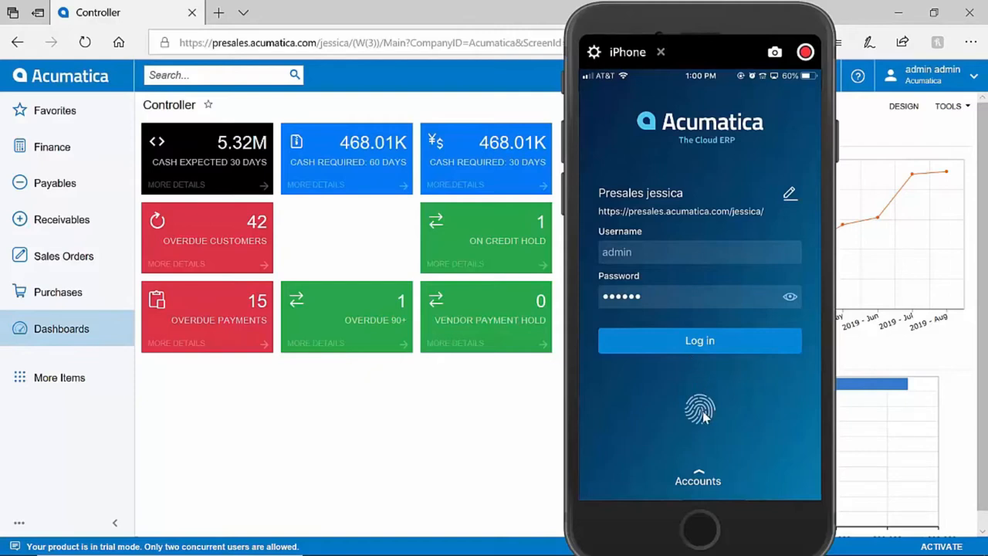
Log in to Acumatica Mobile and open Westwood Manor appointment 003389-1
click(699, 340)
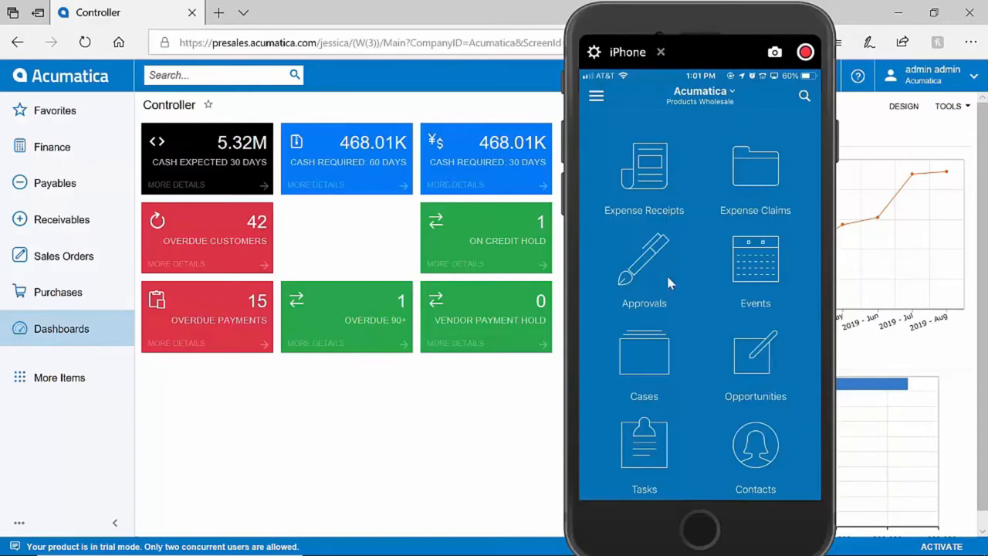
scroll(down, 3)
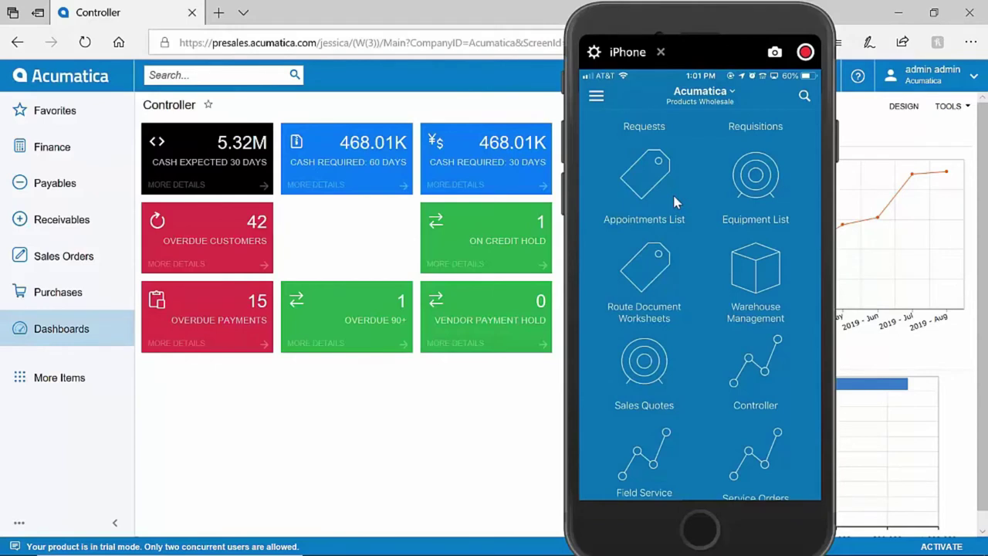
click(644, 178)
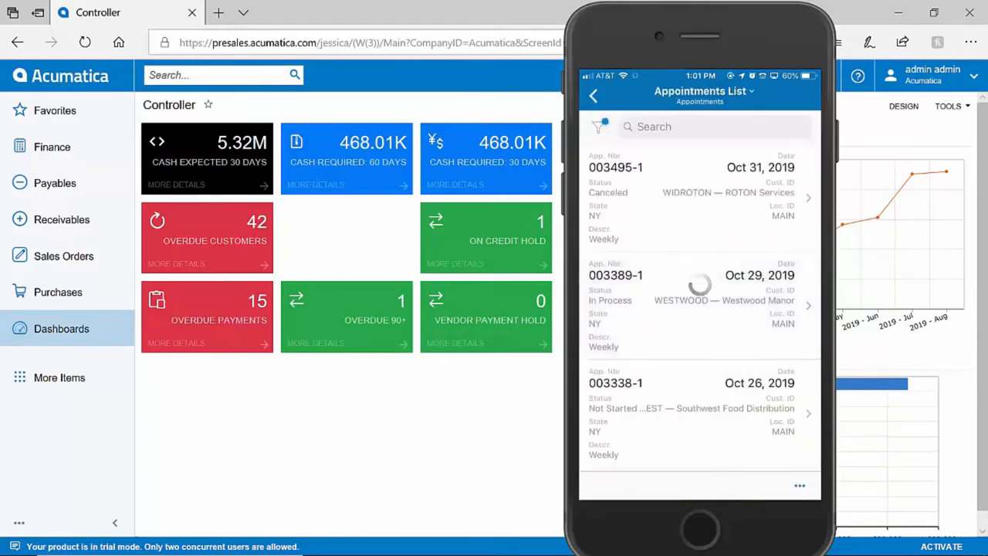
click(699, 301)
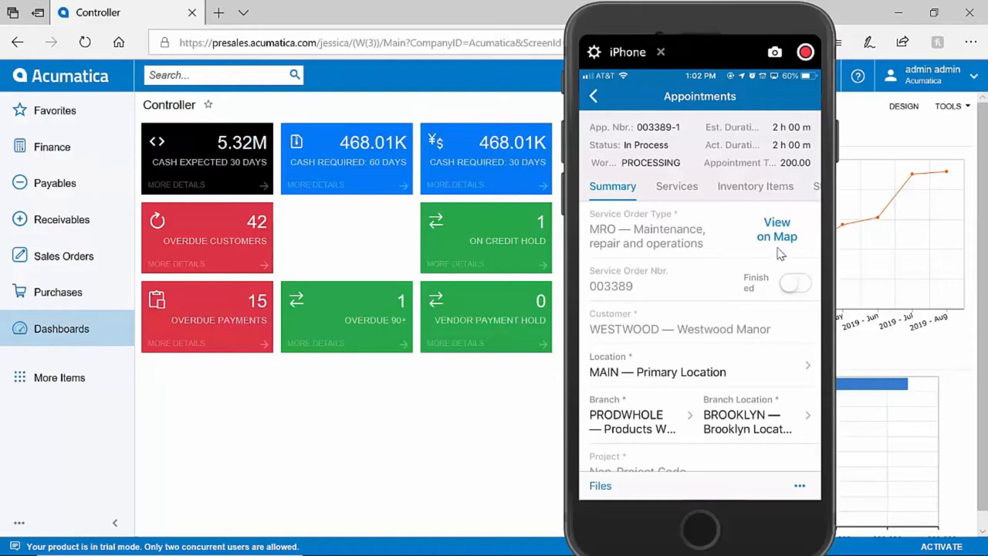
Draw and confirm a signature on the appointment report
click(777, 230)
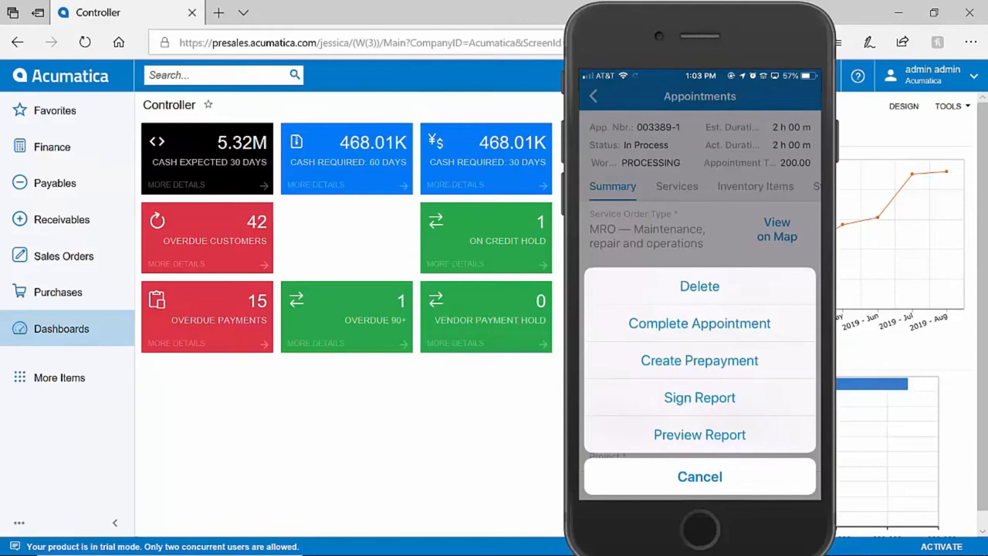
click(700, 396)
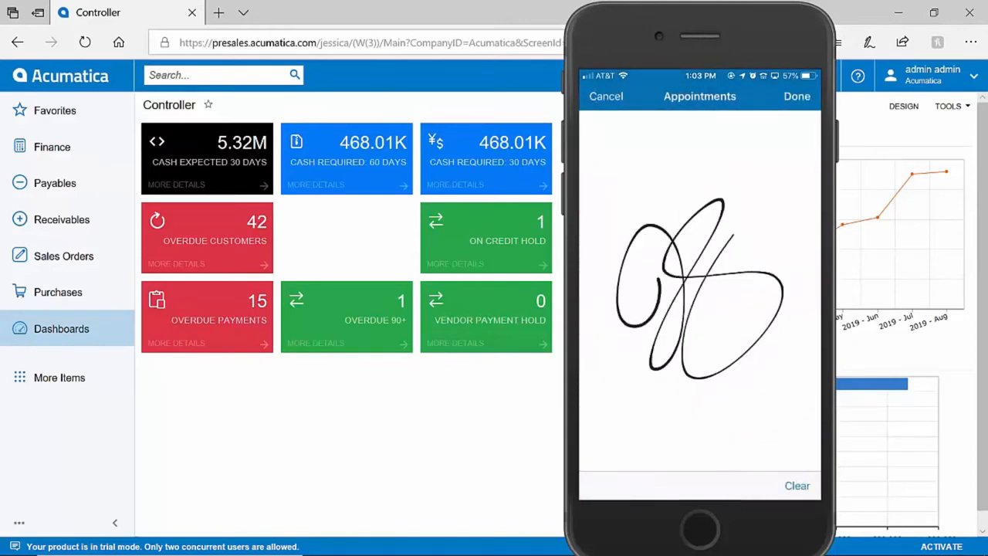
click(797, 96)
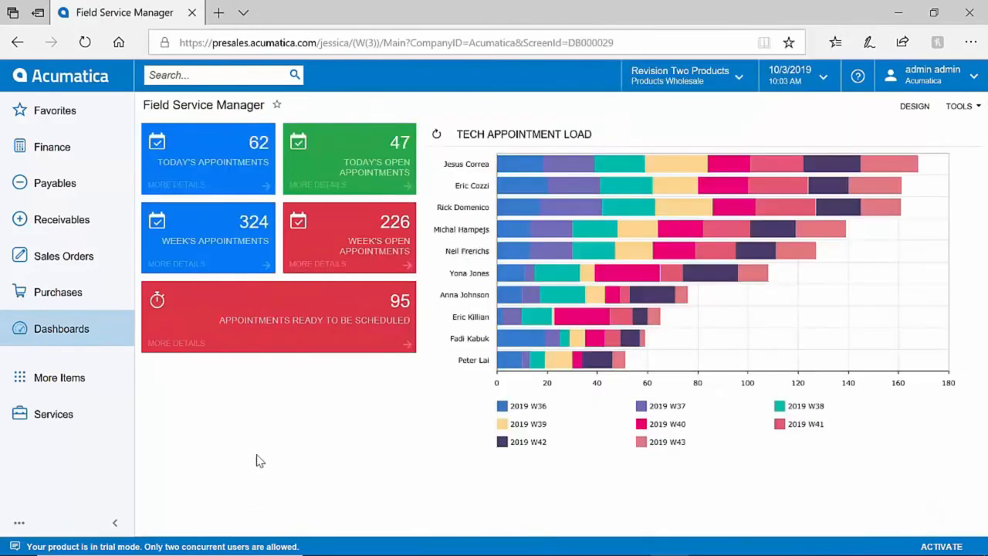
mouse_move(397, 159)
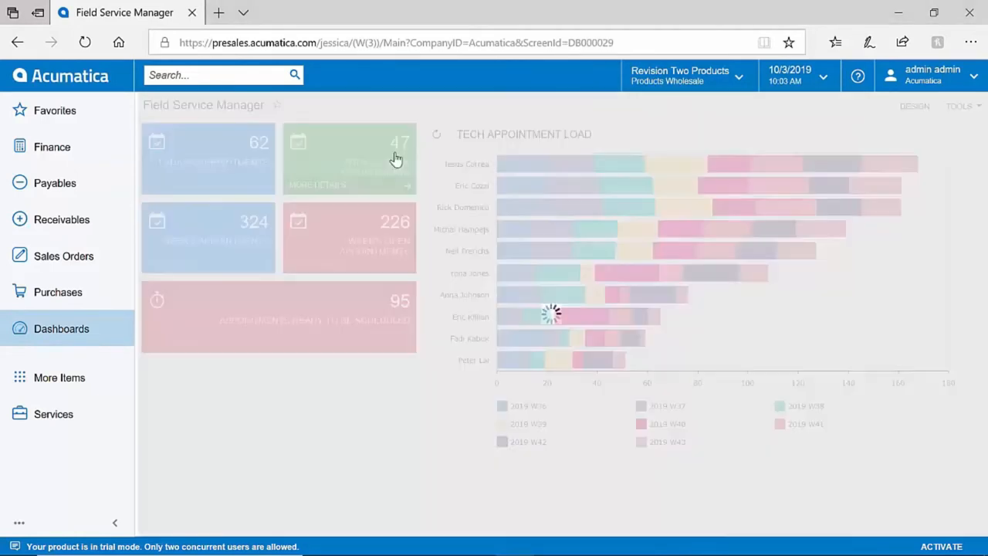
Open appointment 003389-1 from the Today's Open Appointments tile
click(349, 159)
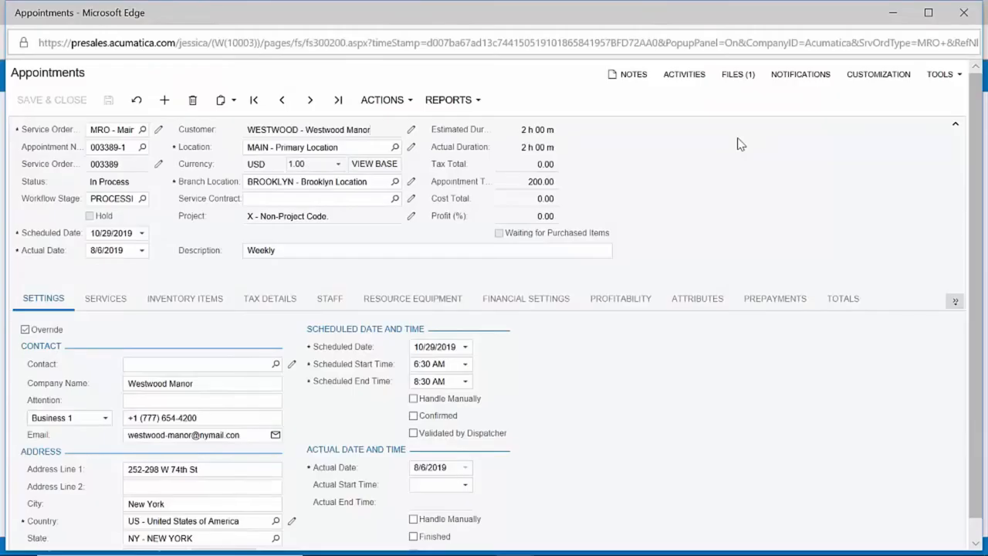
click(738, 74)
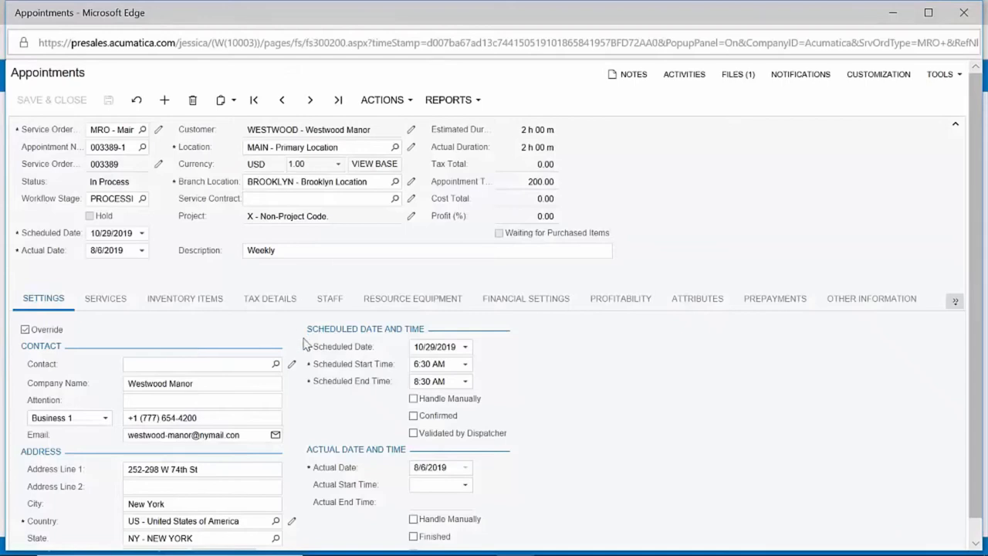
mouse_move(375, 399)
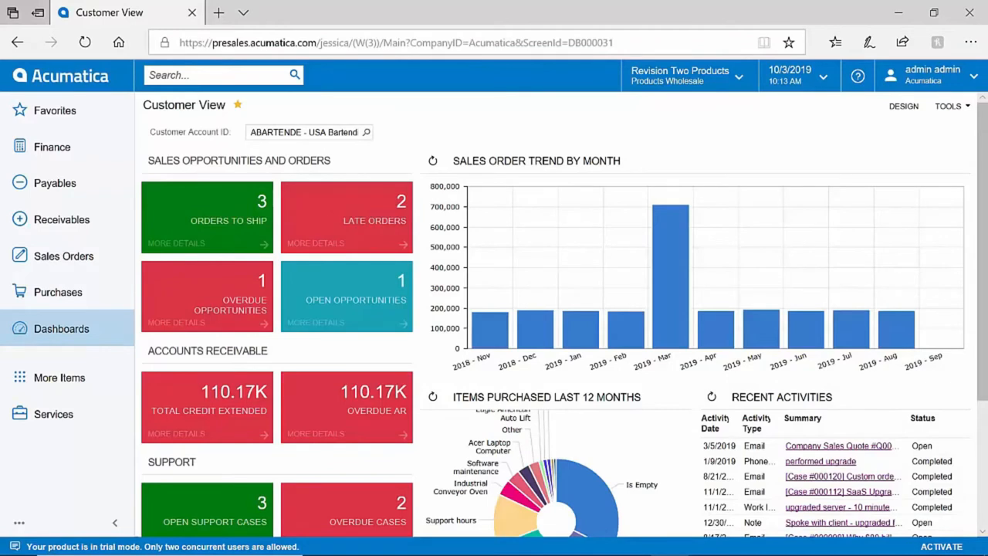
mouse_move(74, 301)
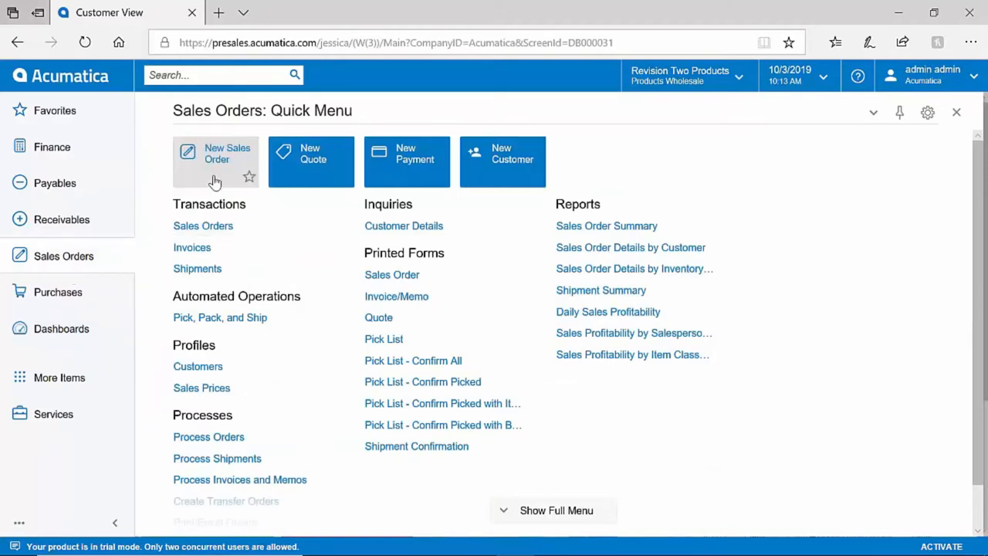
Create a sales order for customer ABARTENDE and dismiss its slow-payer note
click(216, 161)
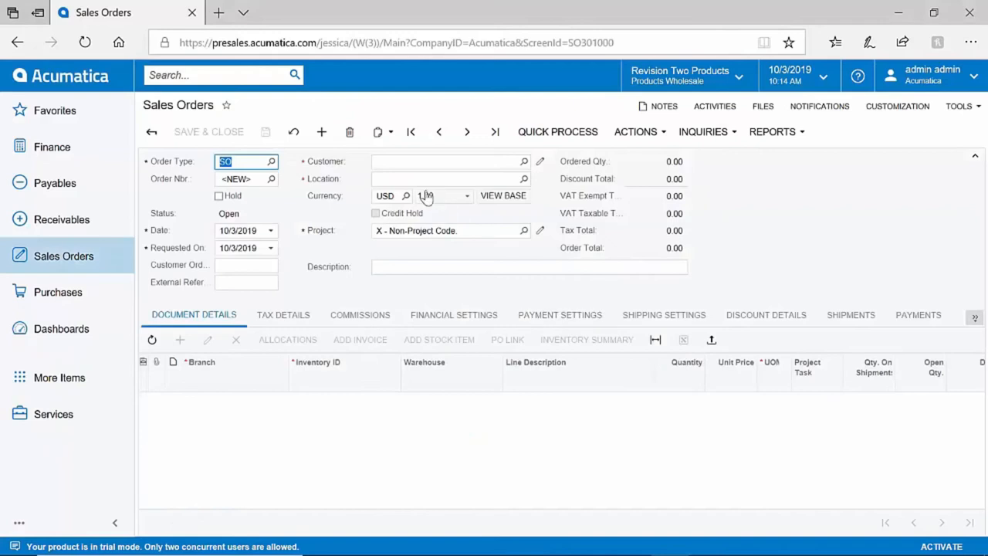
text(abar)
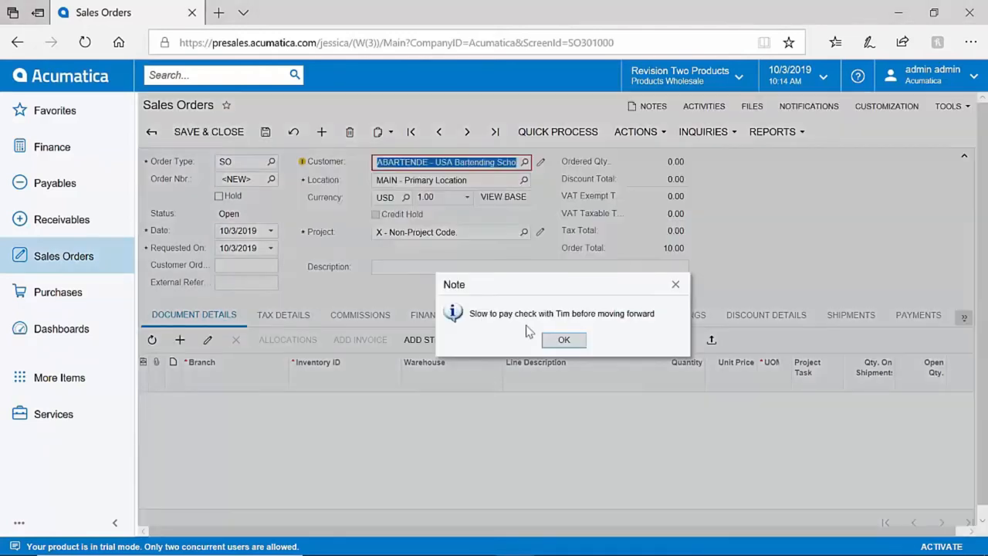
mouse_move(563, 339)
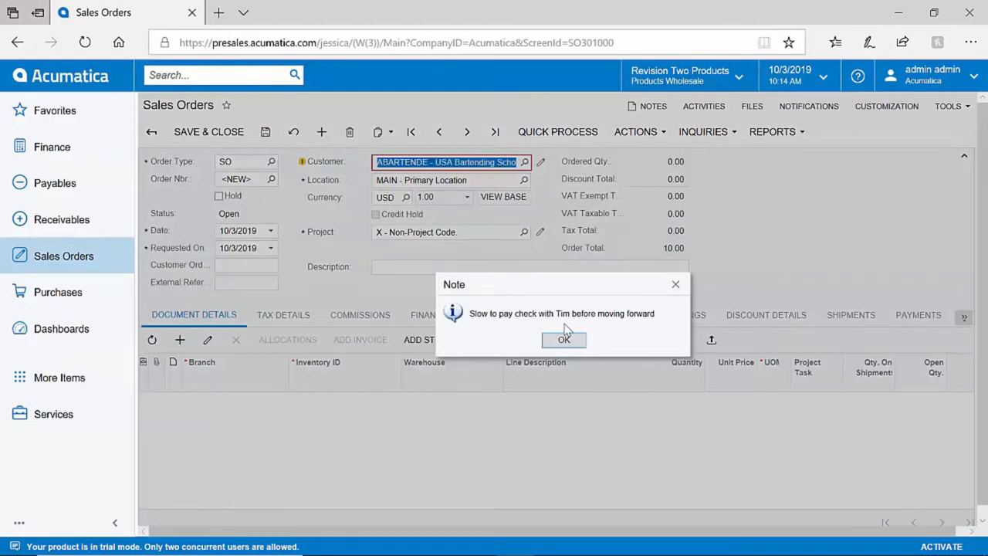
click(564, 340)
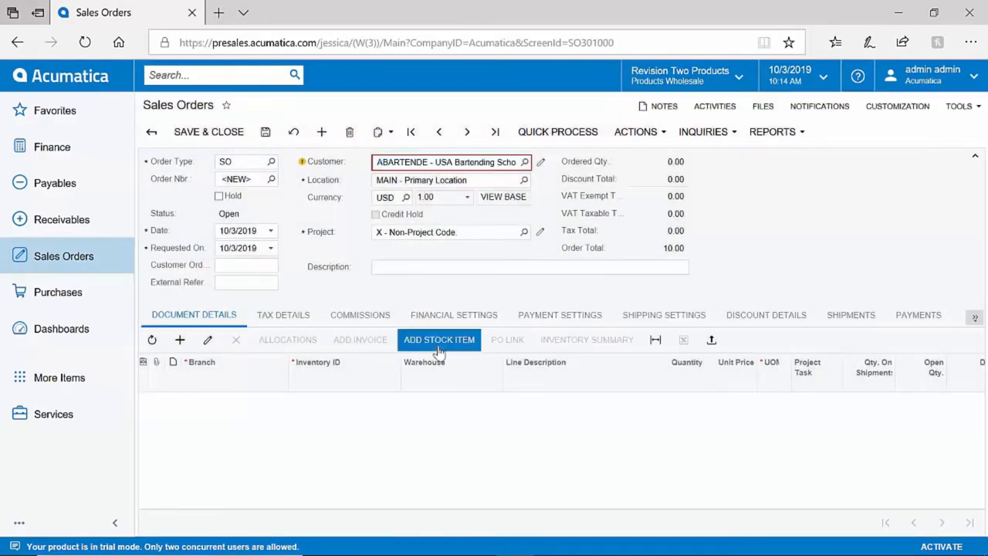
Add one Acer Laptop Computer (AACOMPUT01) at 500.00 using an earlier Sold Since date
click(438, 340)
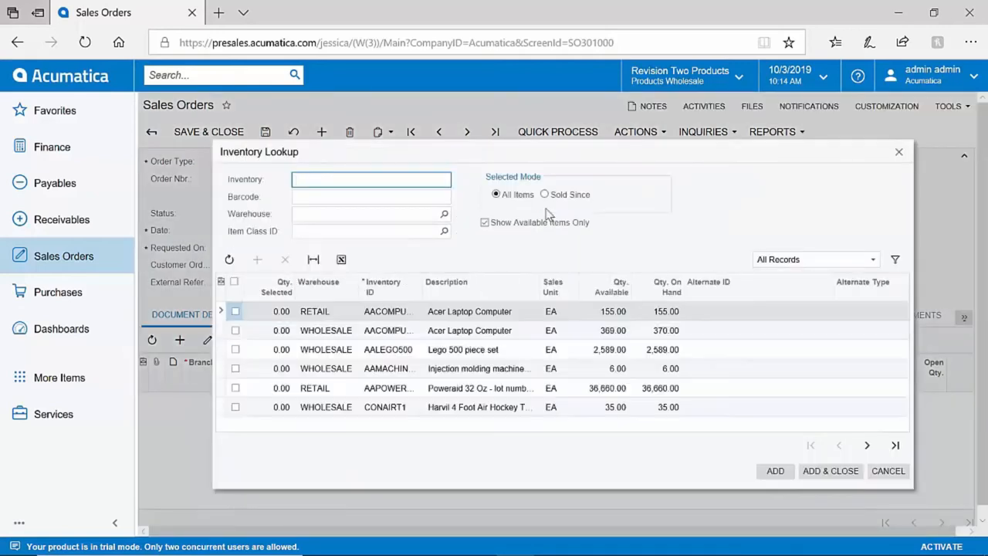
click(545, 194)
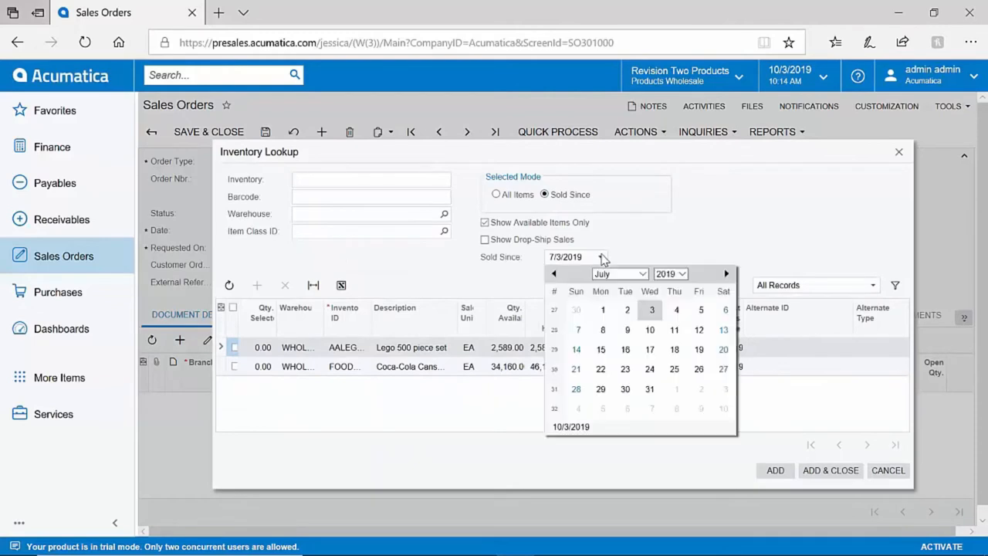
click(669, 273)
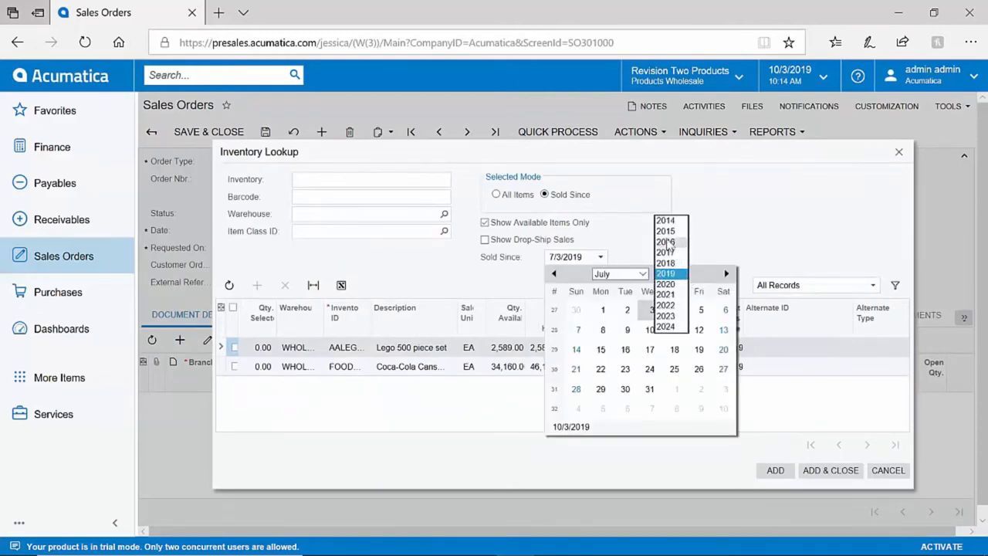
click(665, 231)
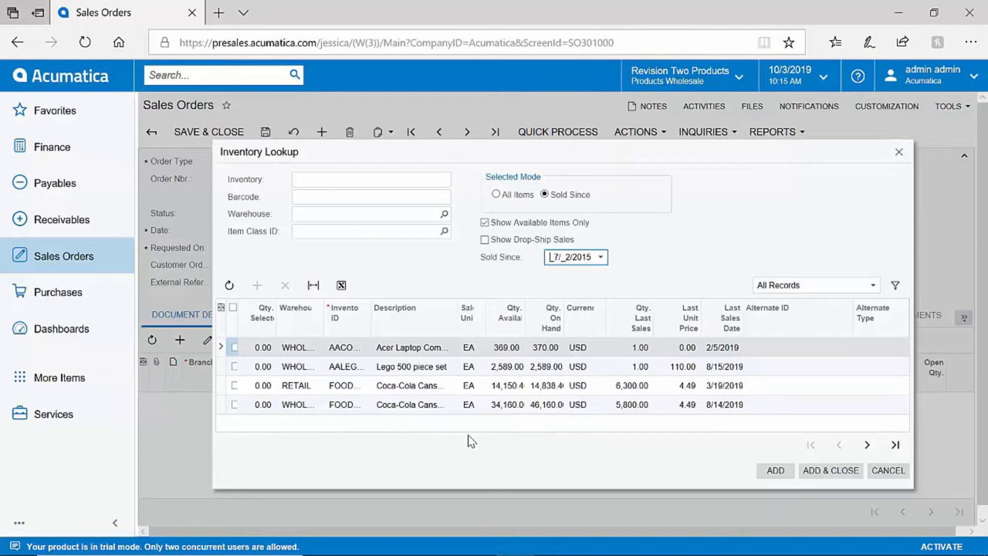
click(830, 470)
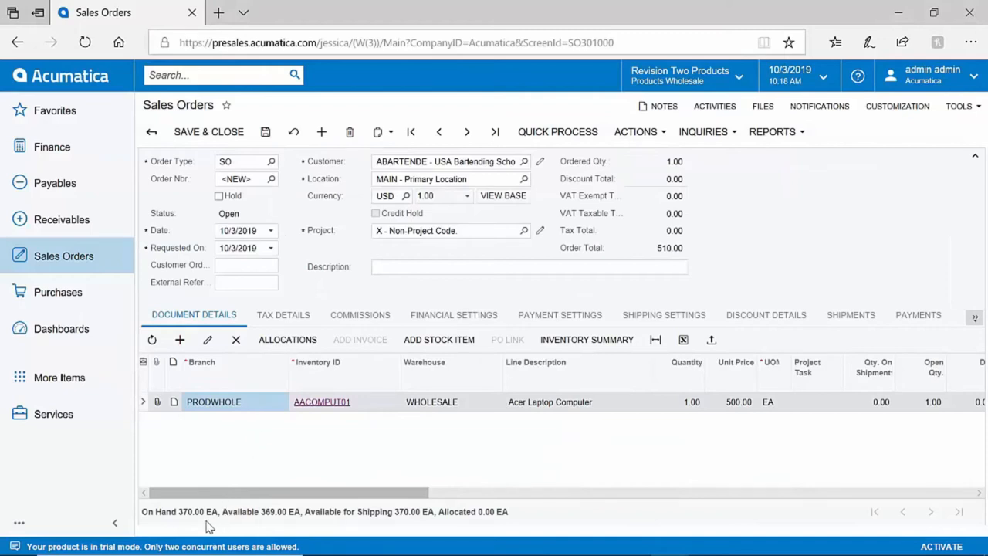
mouse_move(191, 529)
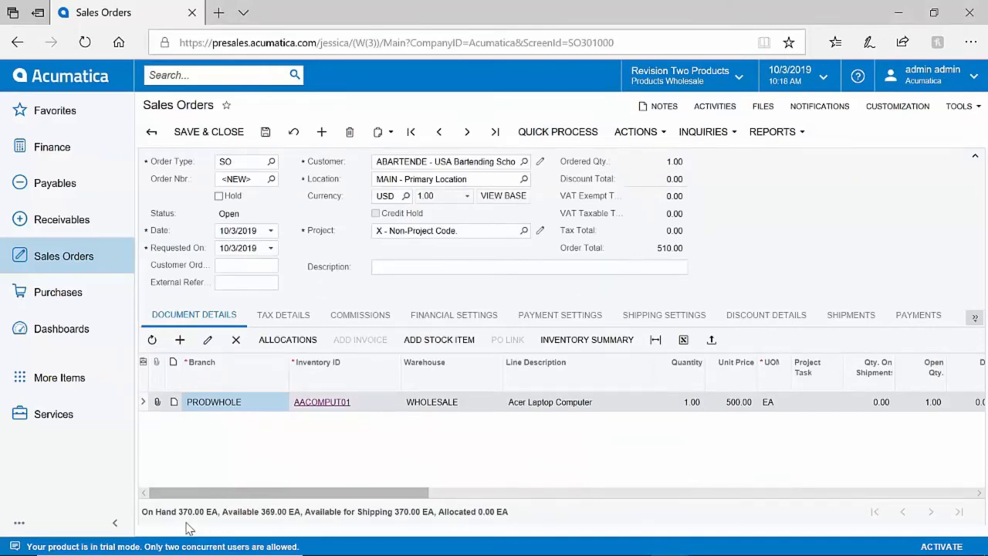
mouse_move(215, 519)
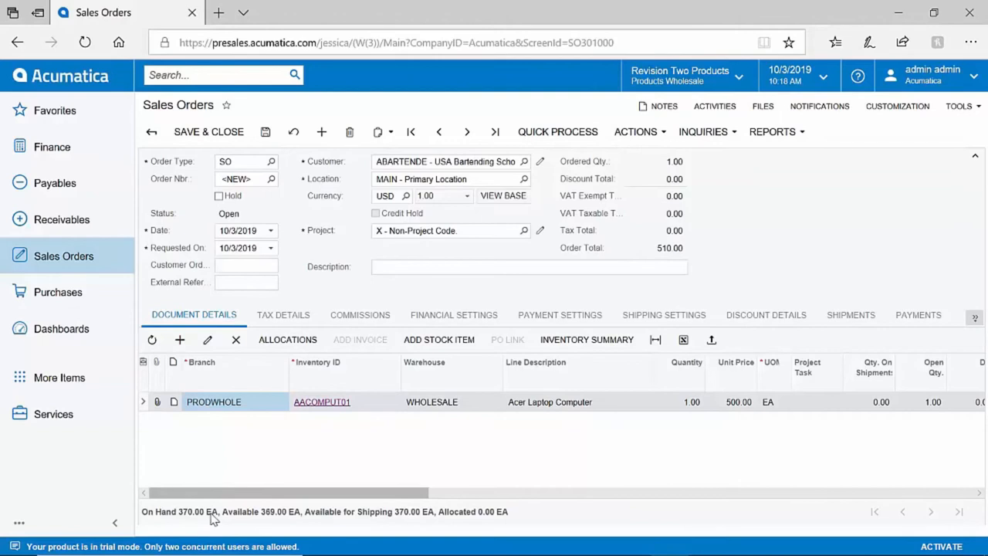
mouse_move(256, 527)
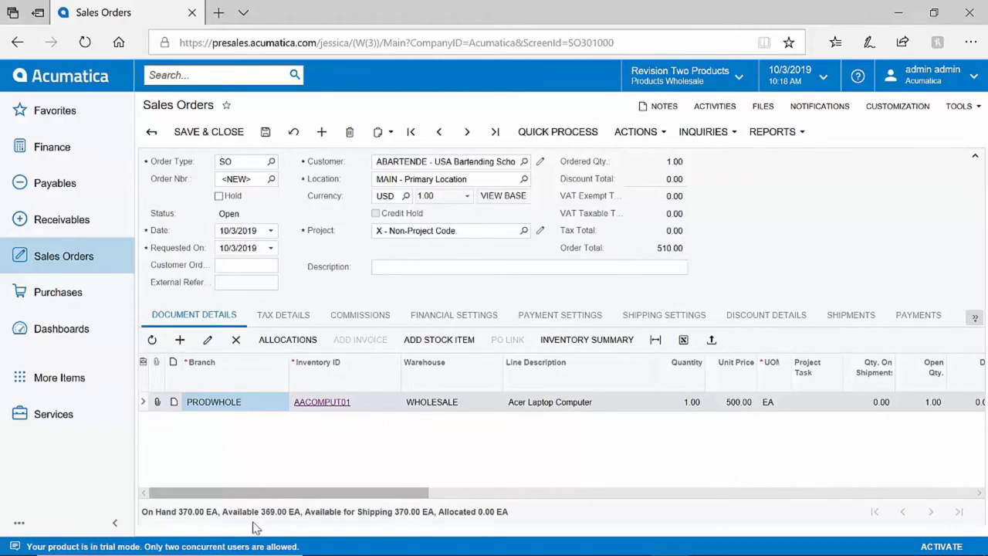
mouse_move(625, 460)
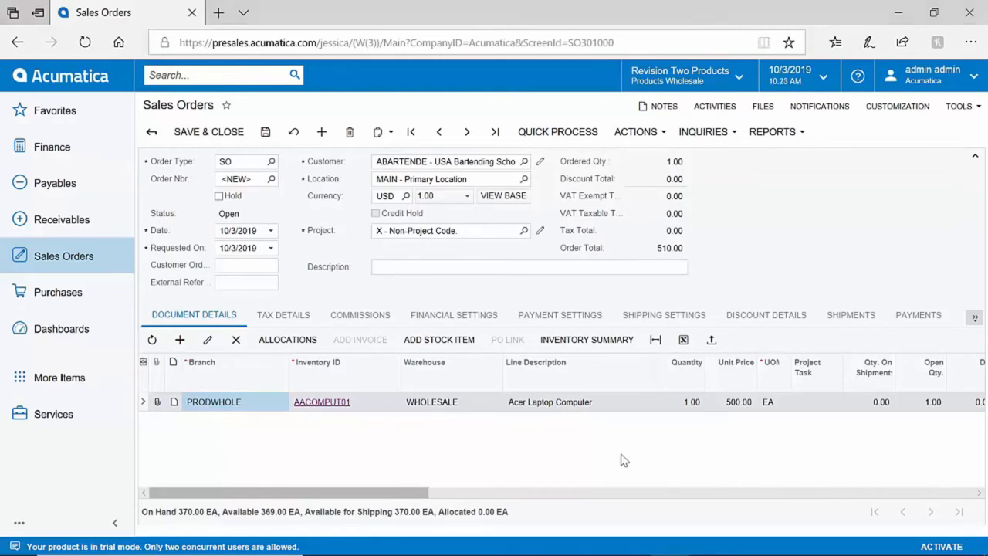
mouse_move(711, 340)
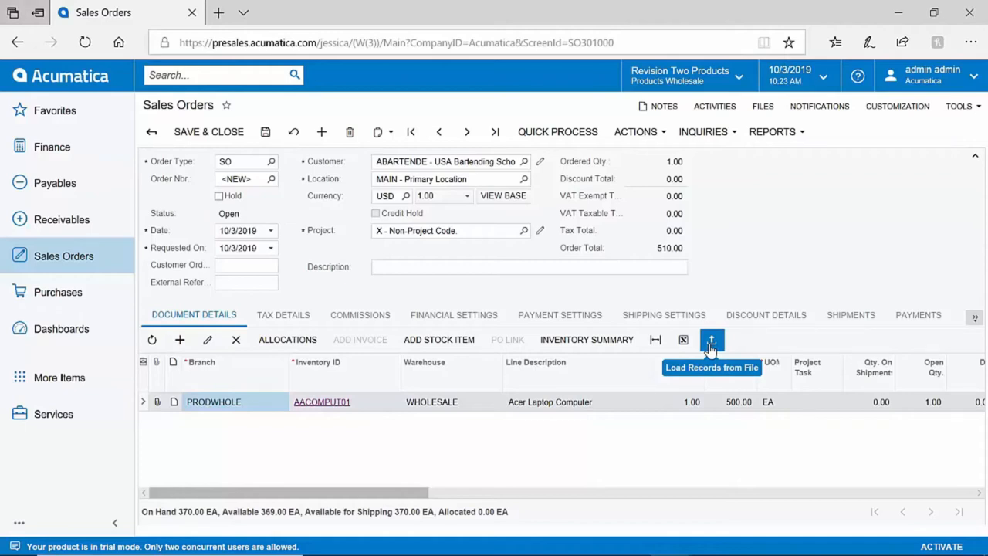
Refresh carrier rates and apply FEDEXGROUND at 16.24, raising the total to 526.24
click(663, 315)
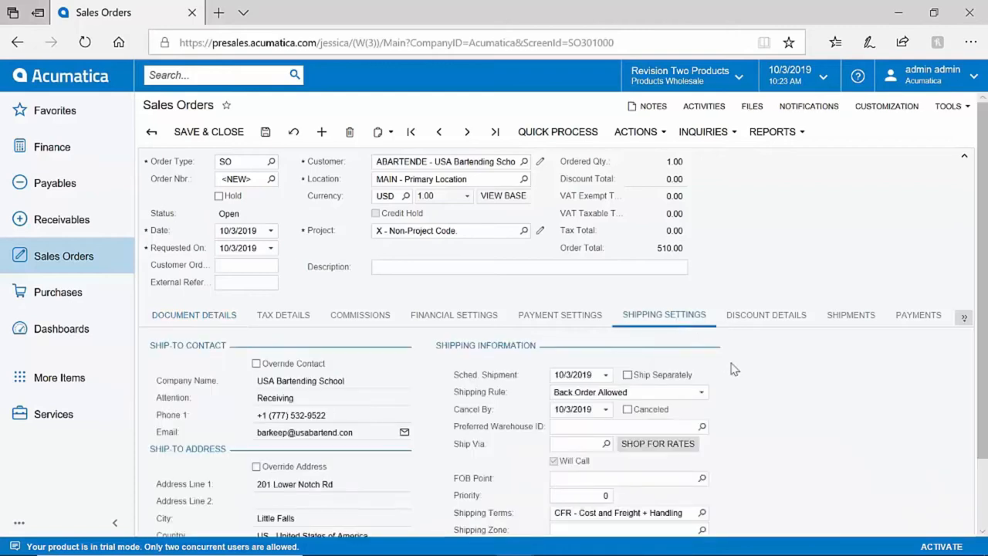
mouse_move(769, 409)
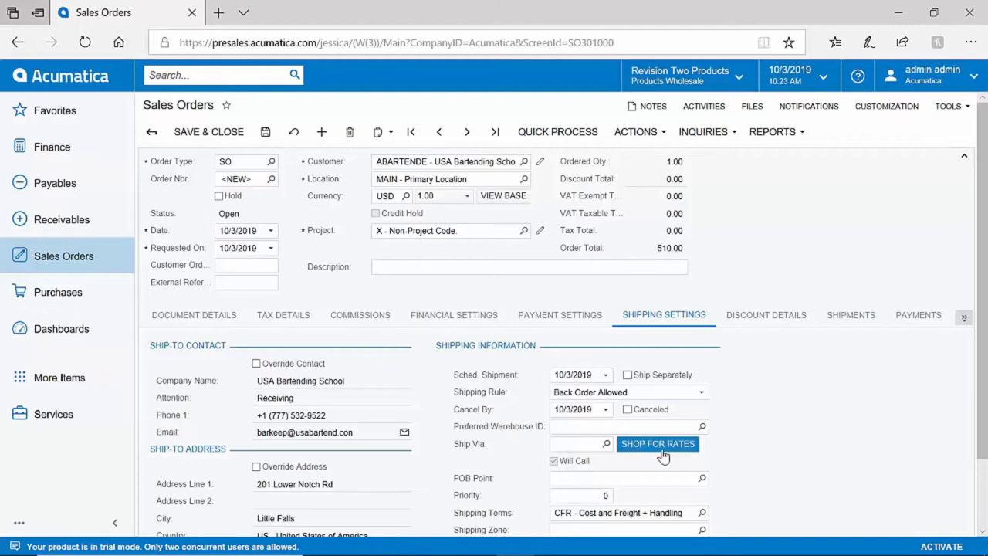
click(657, 443)
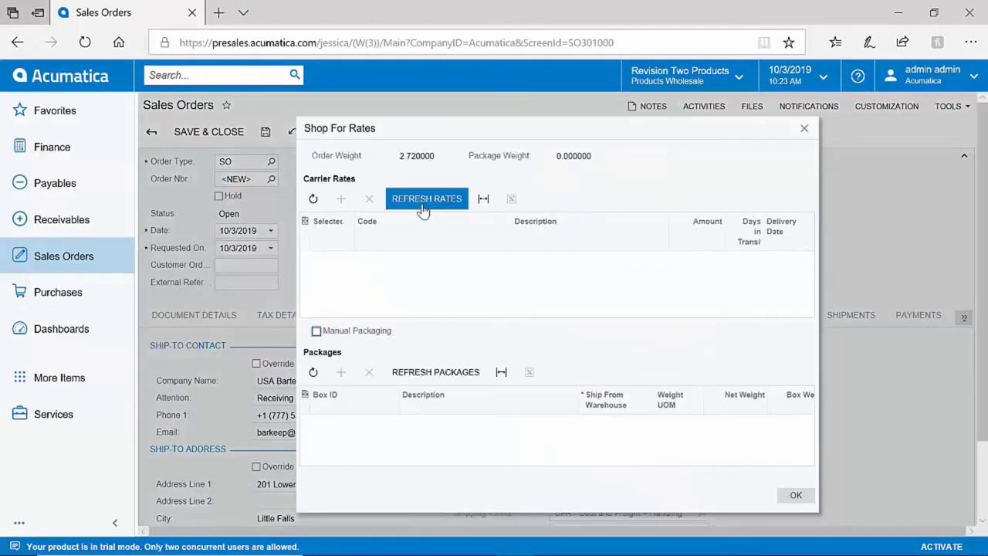
click(426, 199)
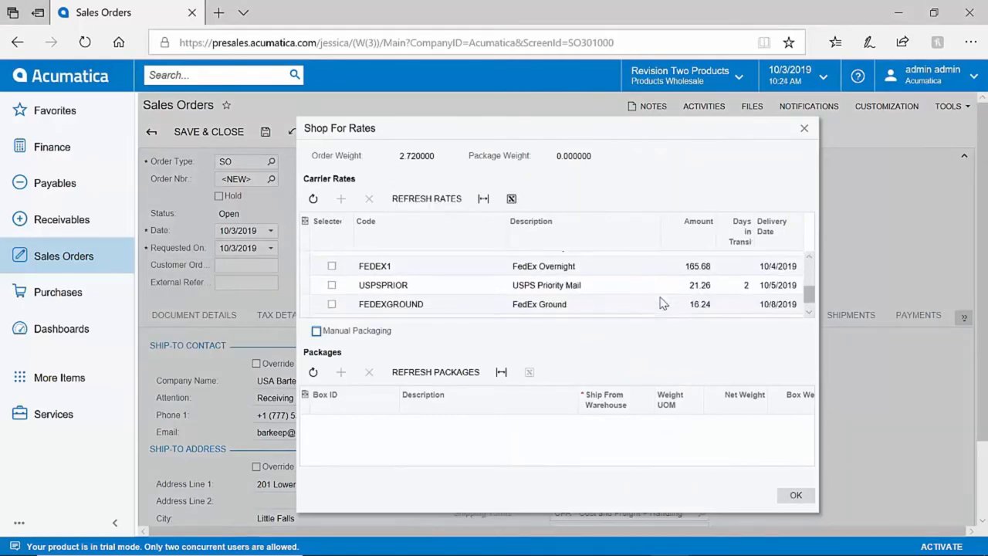
click(331, 302)
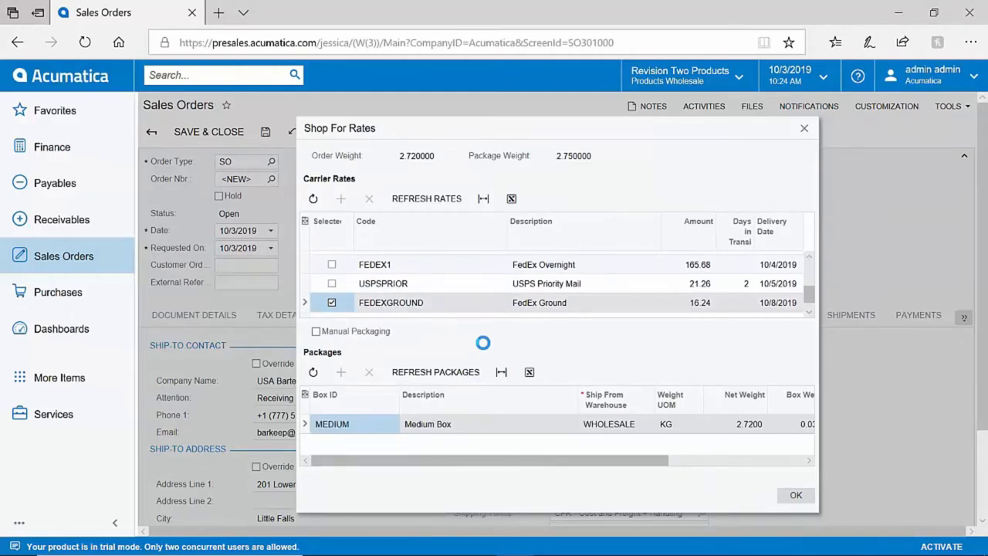
click(795, 495)
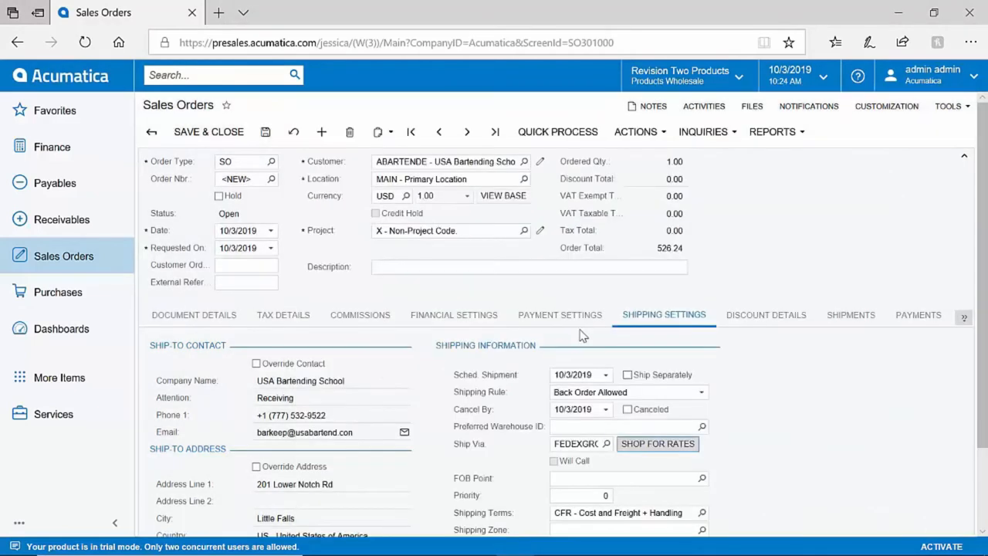
Show the order's Payment Settings and browse the payment method list, keeping Check
click(559, 315)
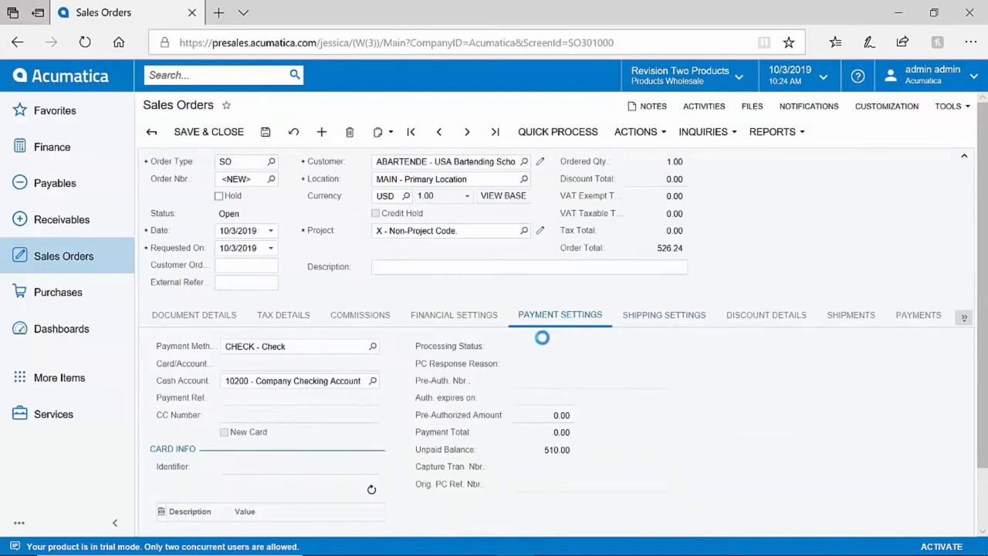
click(373, 346)
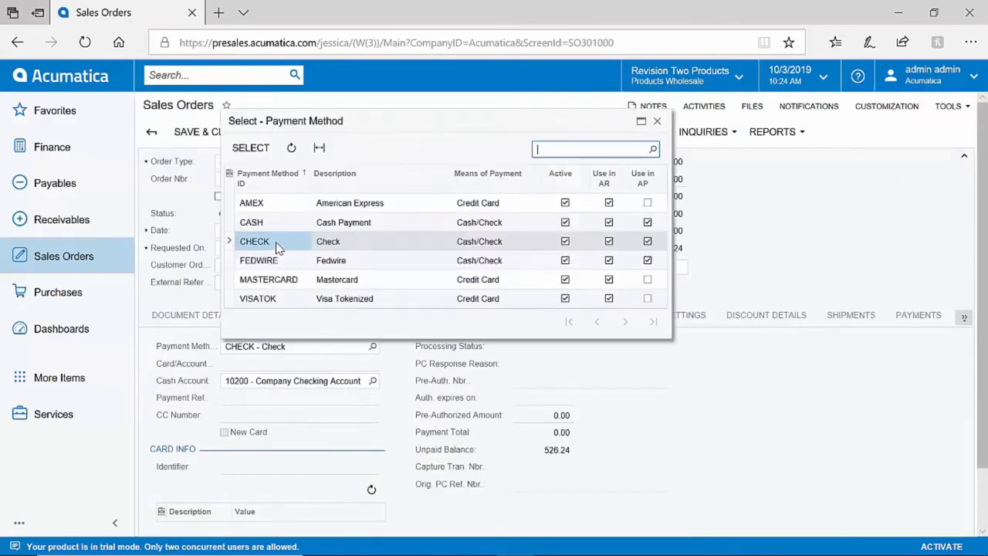
mouse_move(278, 263)
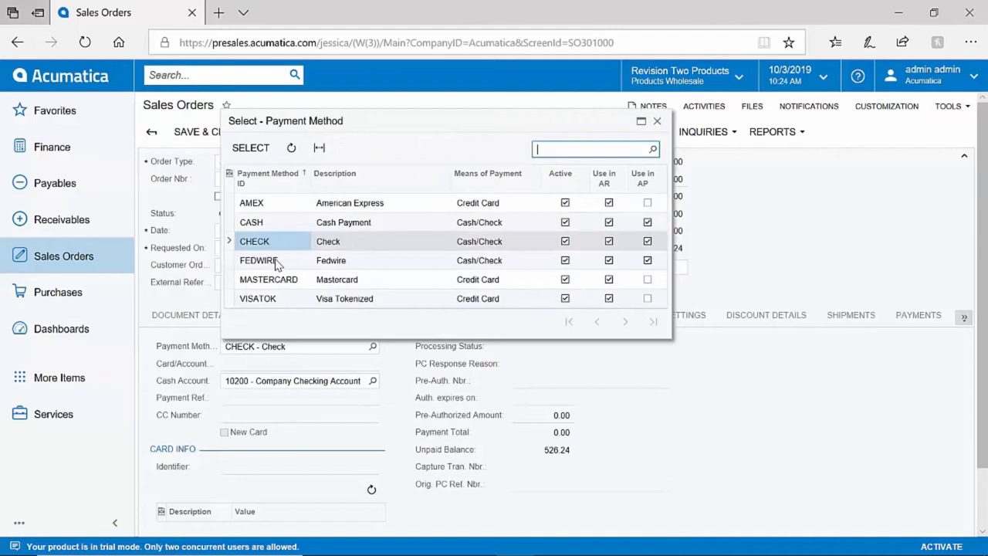
mouse_move(290, 287)
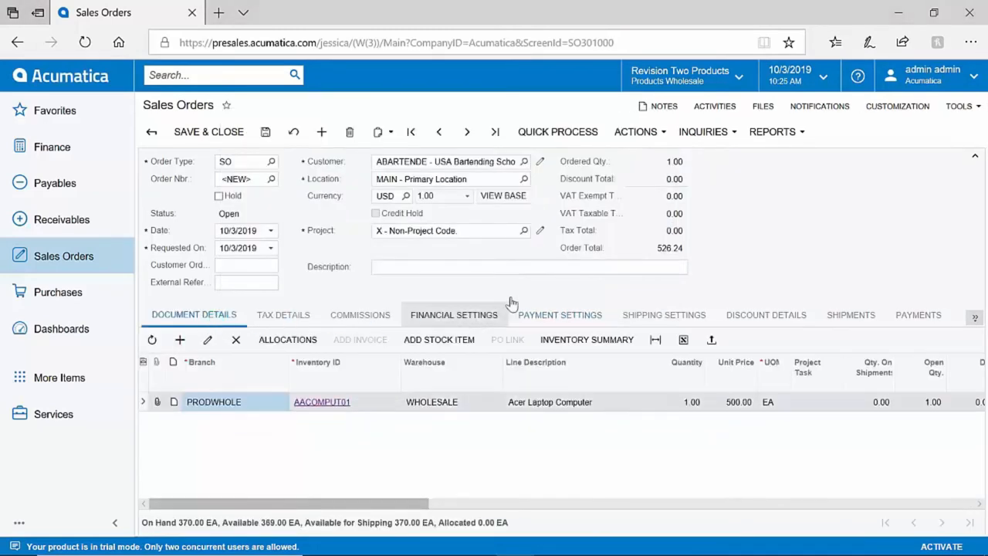
Save sales order SO005049 and review its logged order-available notification activity
click(635, 132)
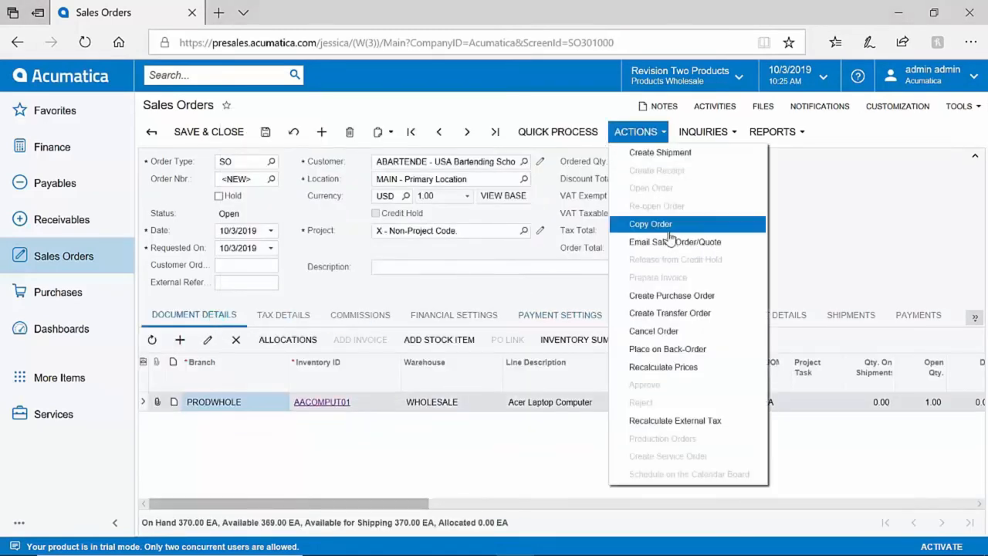
mouse_move(675, 242)
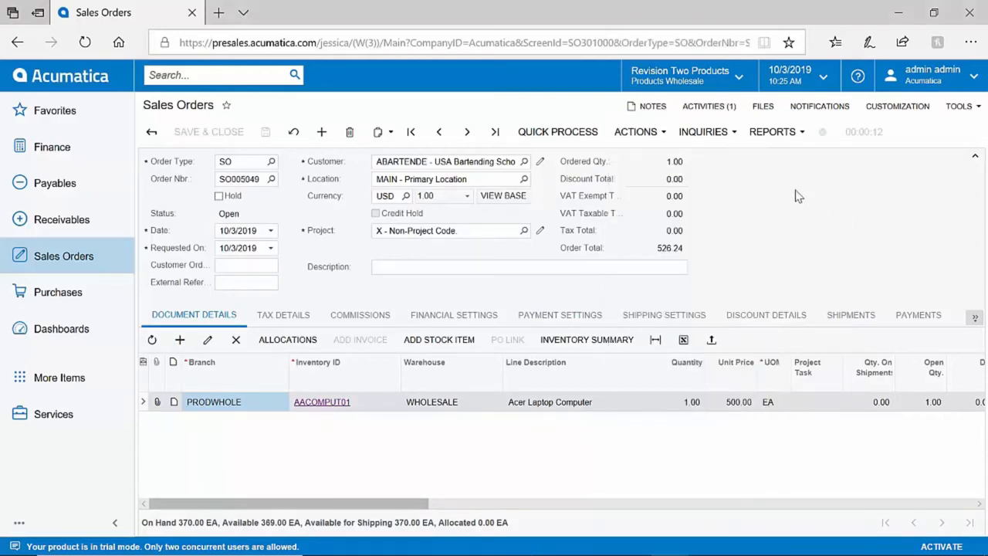
click(698, 105)
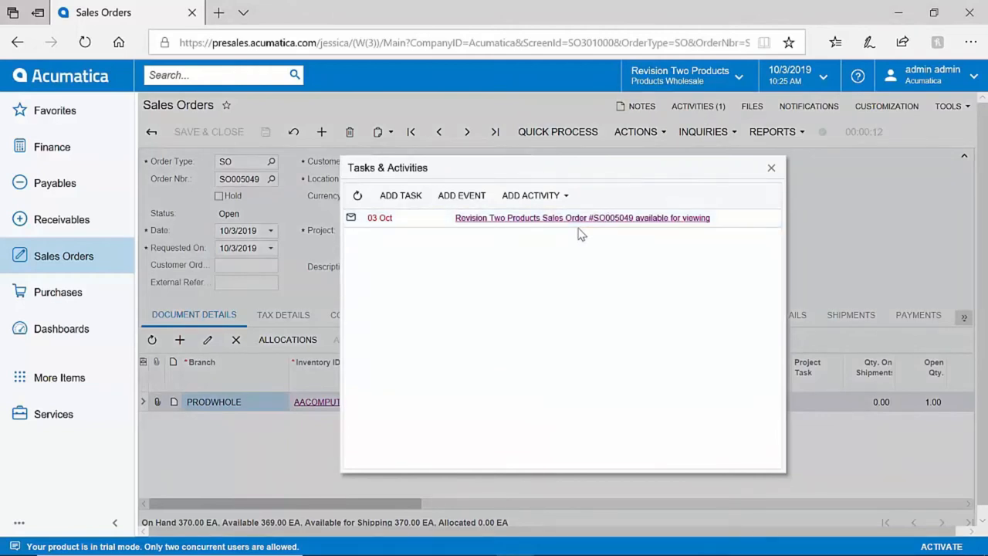
mouse_move(390, 195)
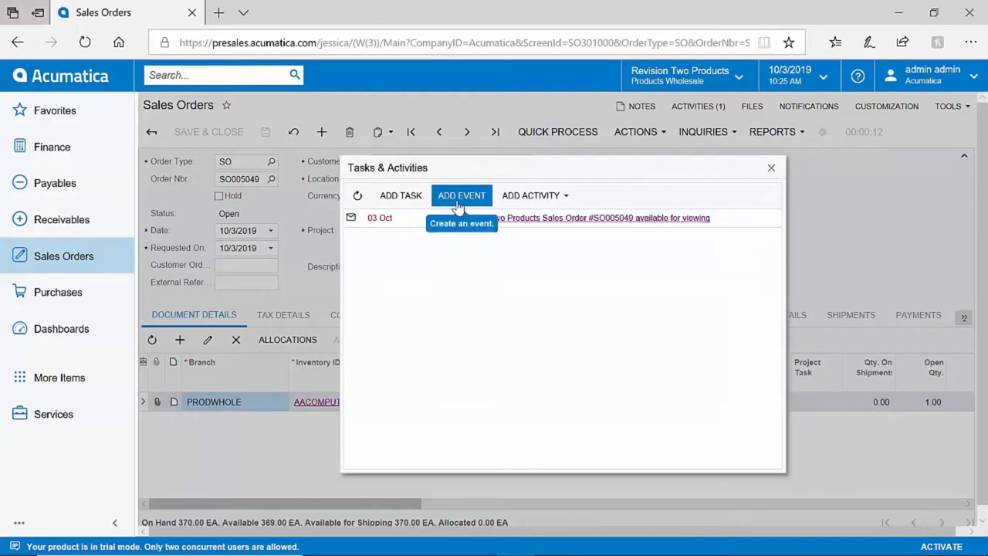
click(530, 195)
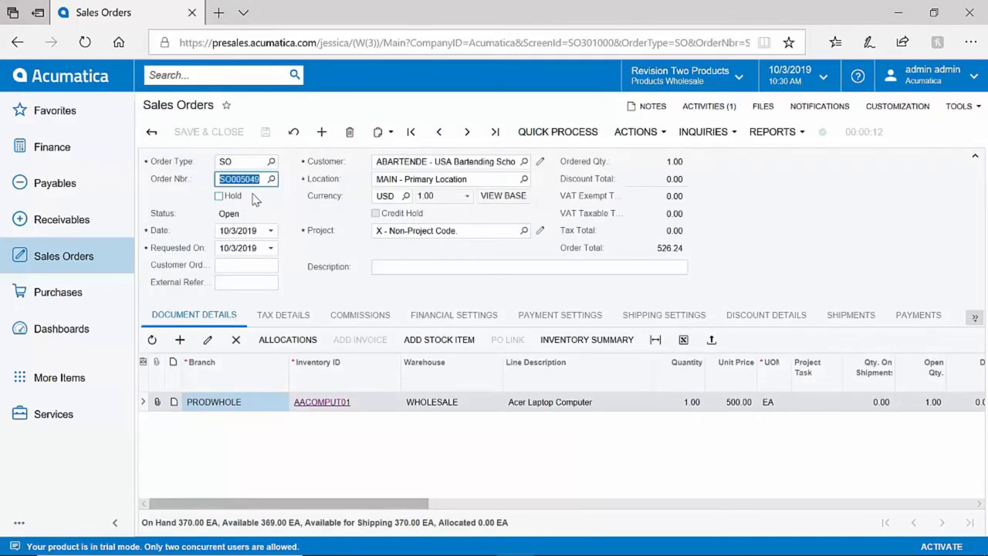
Open the Warehouse Manager dashboard showing orders to ship
click(61, 328)
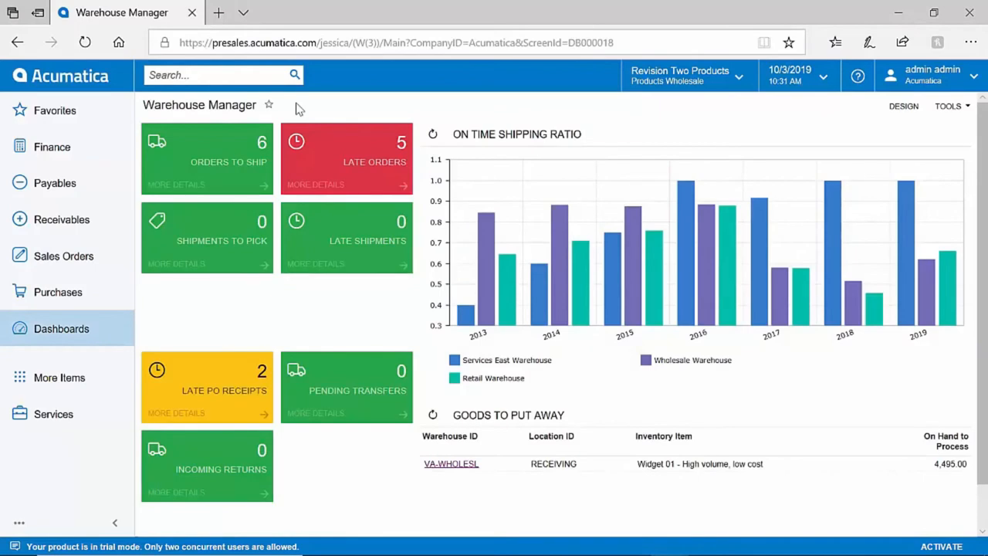
mouse_move(263, 152)
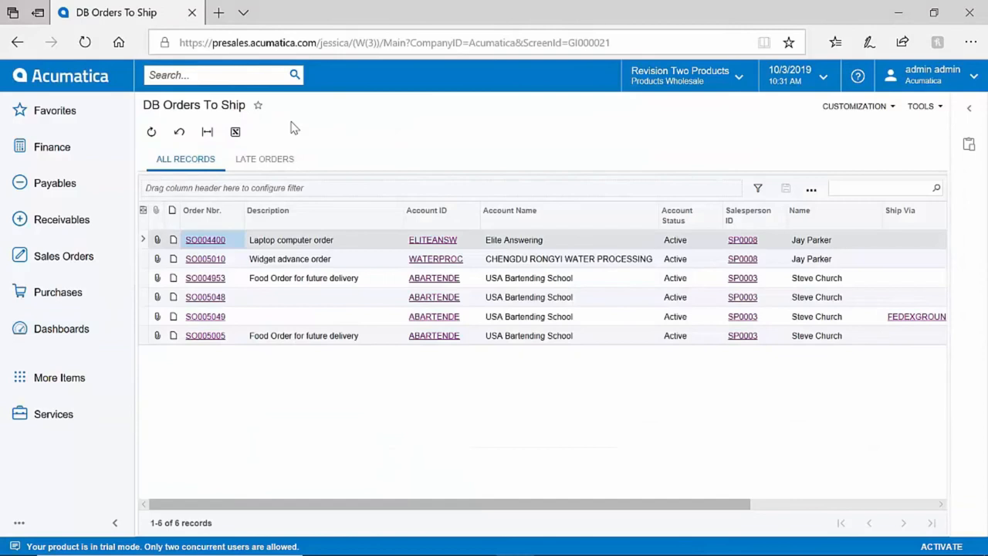
mouse_move(217, 322)
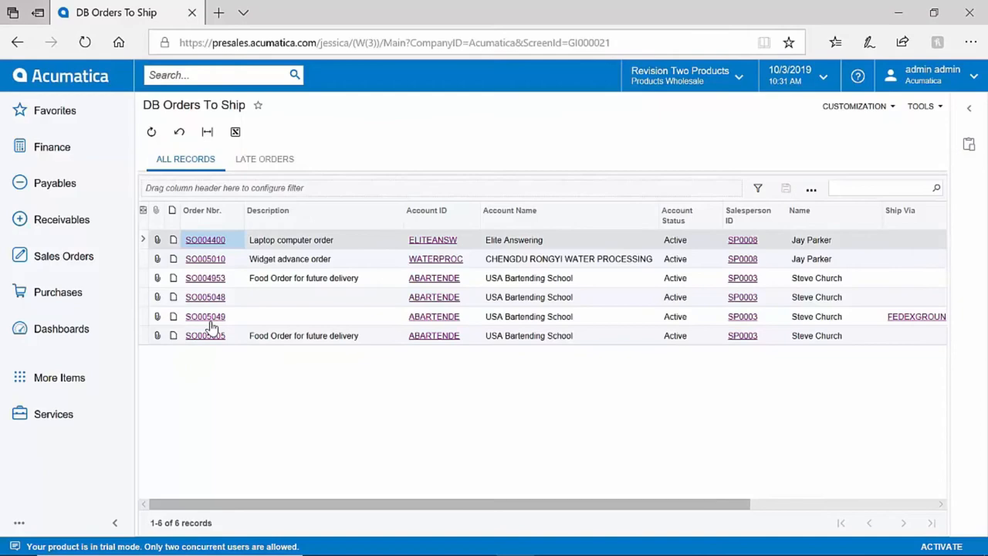
Create a shipment for SO005049 and print its pick list
click(205, 316)
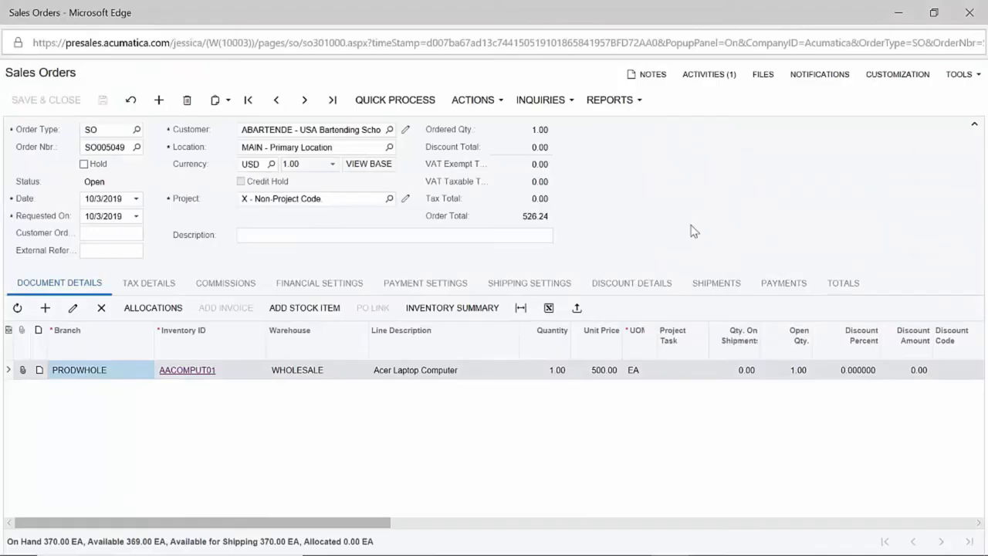
mouse_move(636, 183)
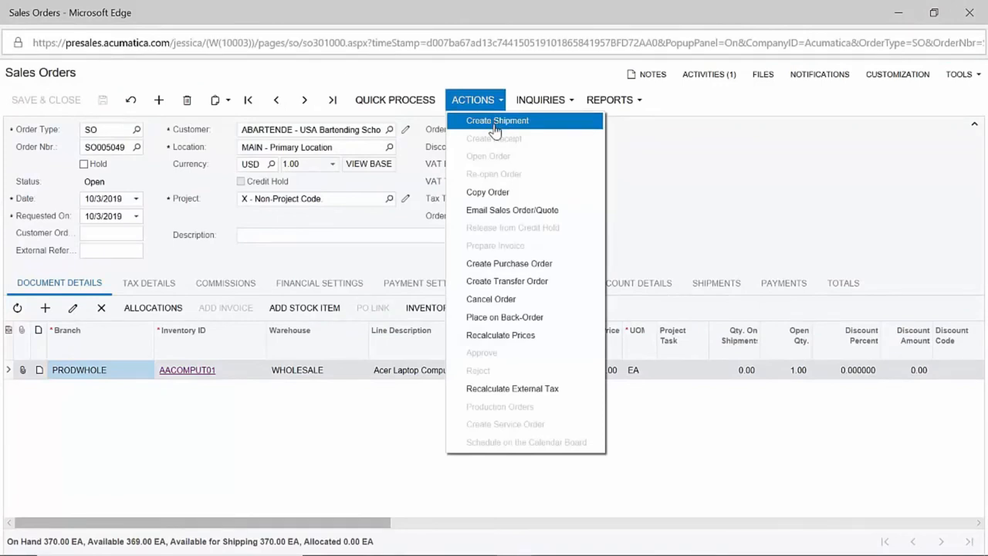
click(497, 120)
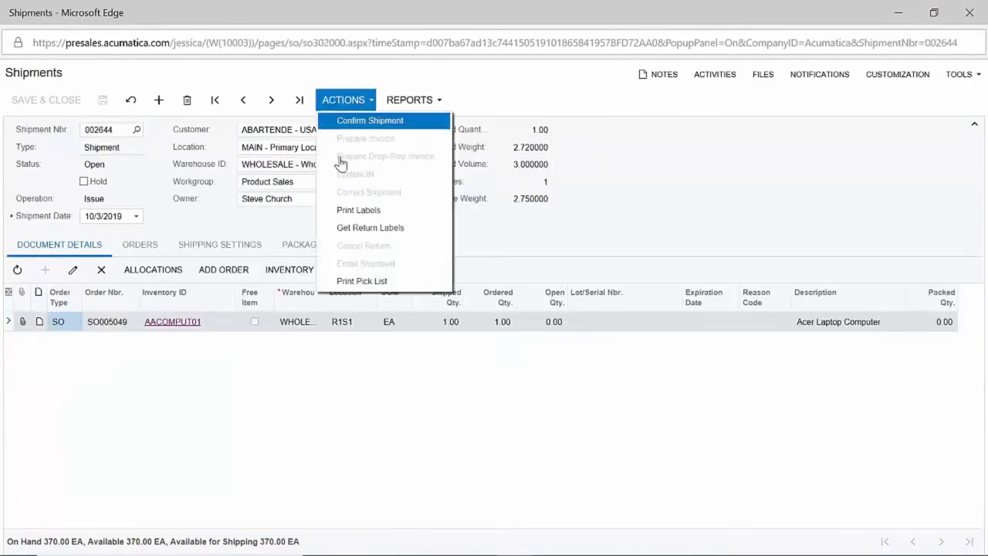
click(362, 280)
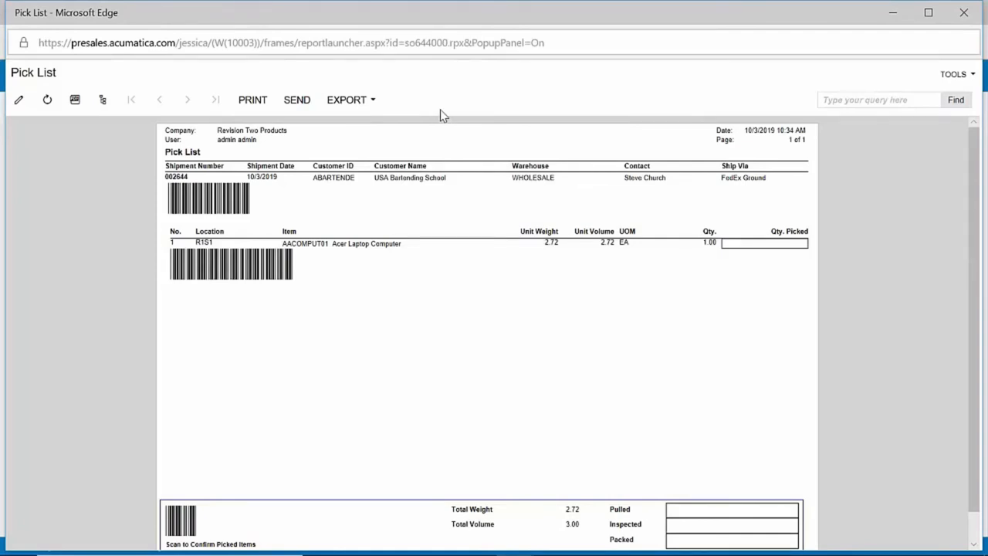
mouse_move(234, 301)
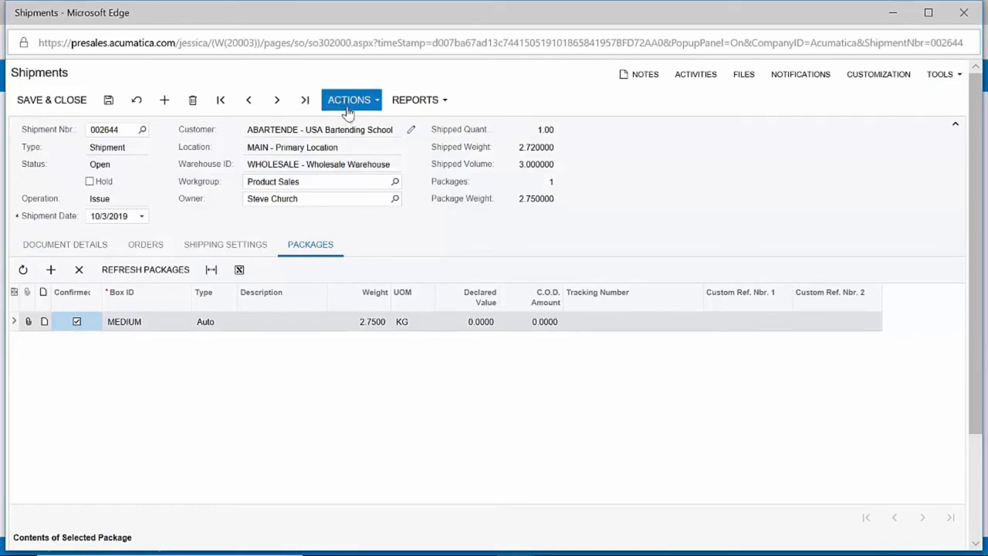
Confirm shipment 002644 and check its attached FedEx label file
click(349, 100)
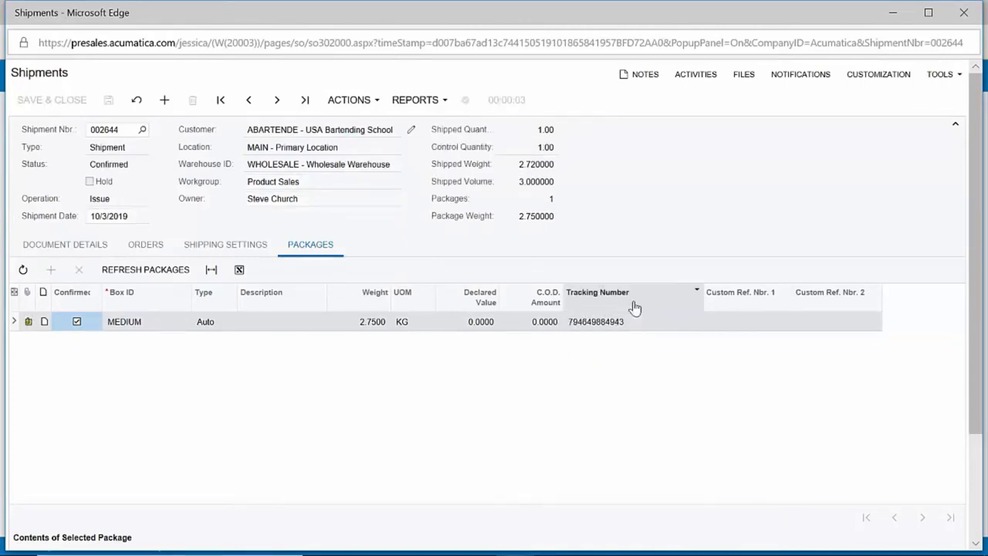
mouse_move(225, 379)
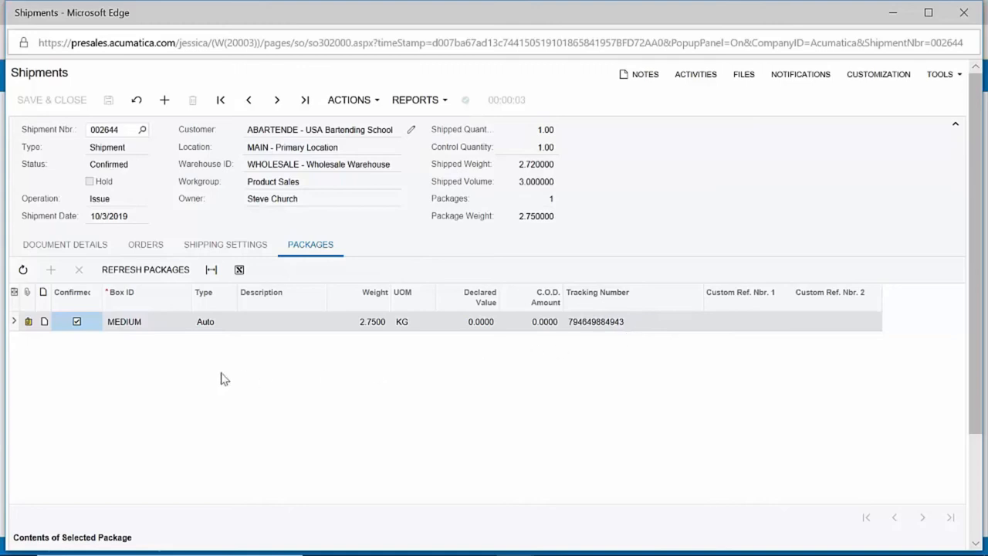
click(743, 74)
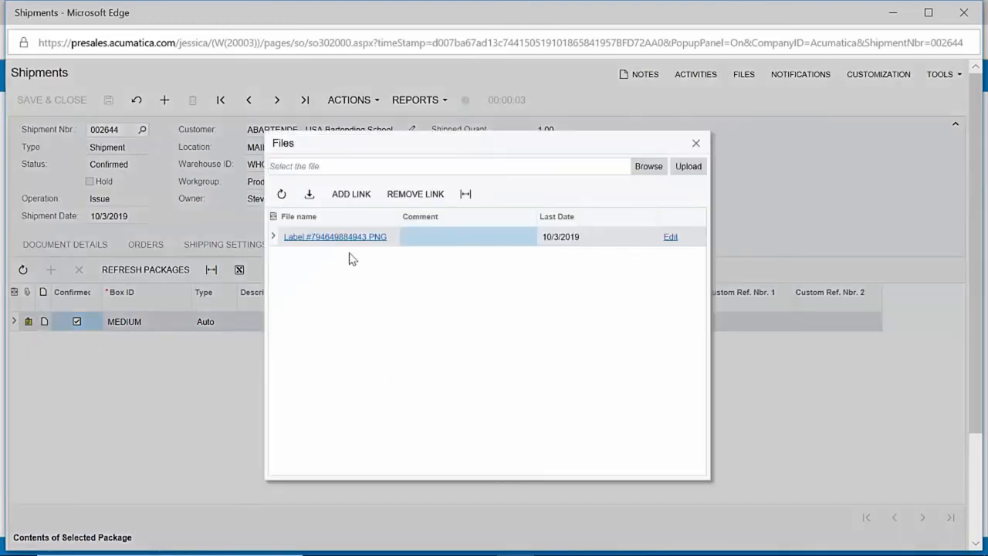
click(334, 237)
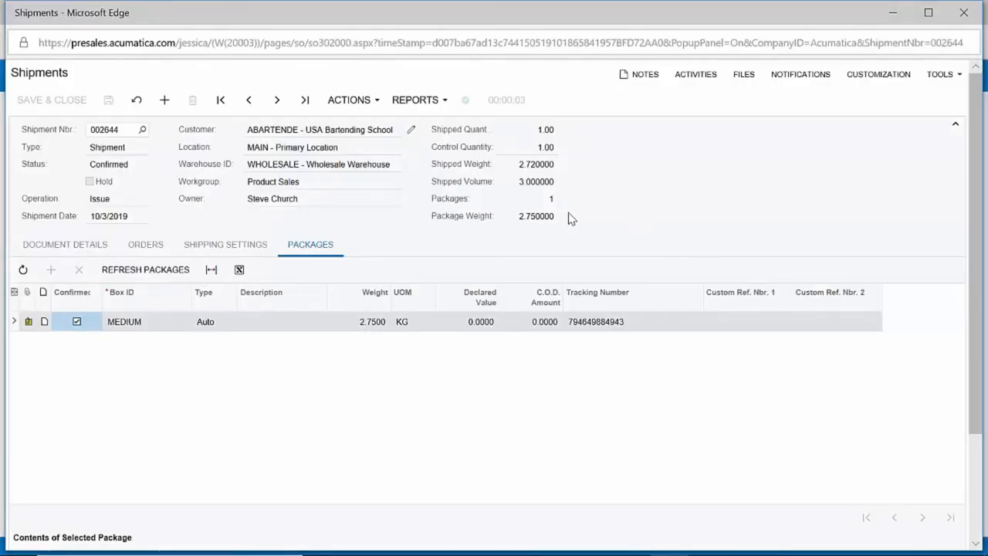
List shipment 002644 under Prepare Invoice on Process Shipments and add an automation schedule
click(349, 99)
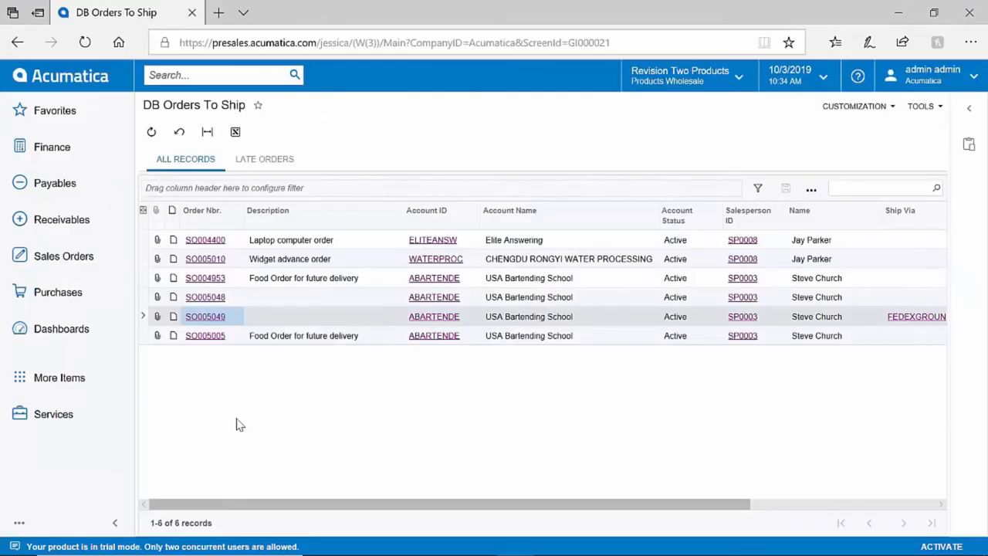
click(63, 255)
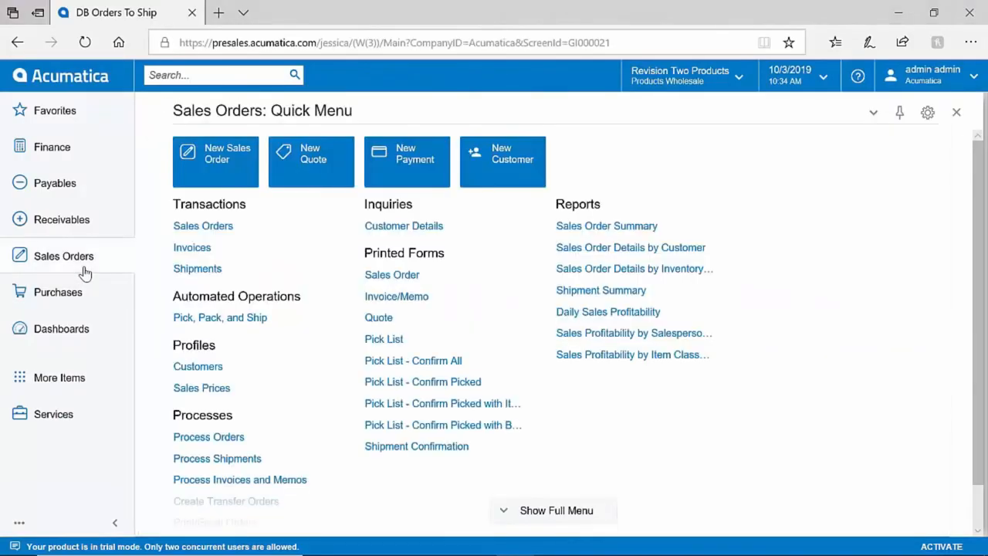
mouse_move(217, 458)
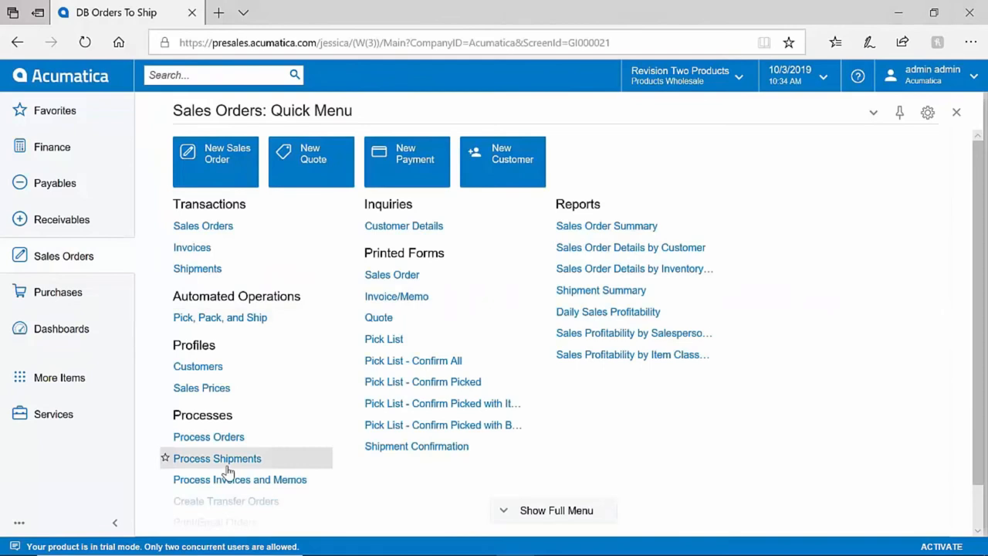
click(217, 458)
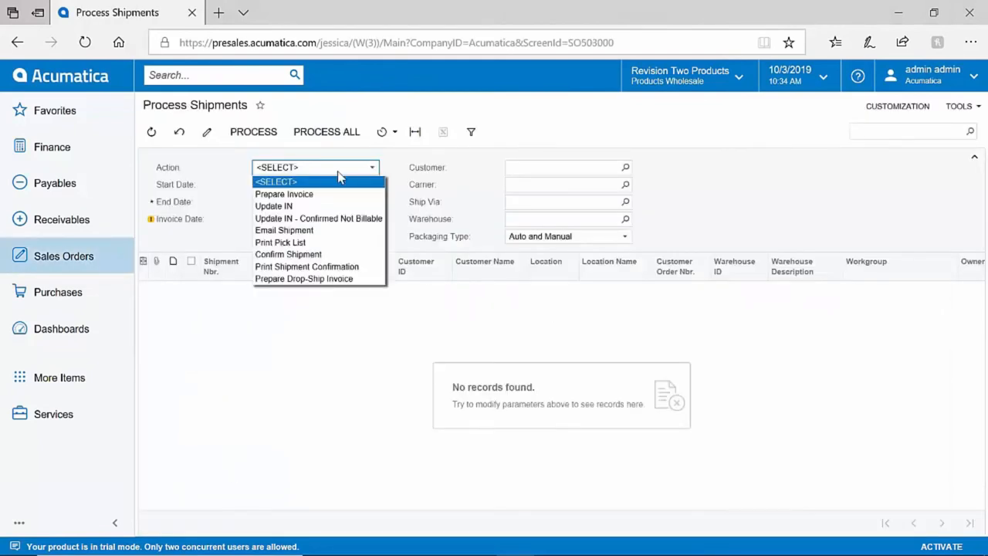
click(285, 194)
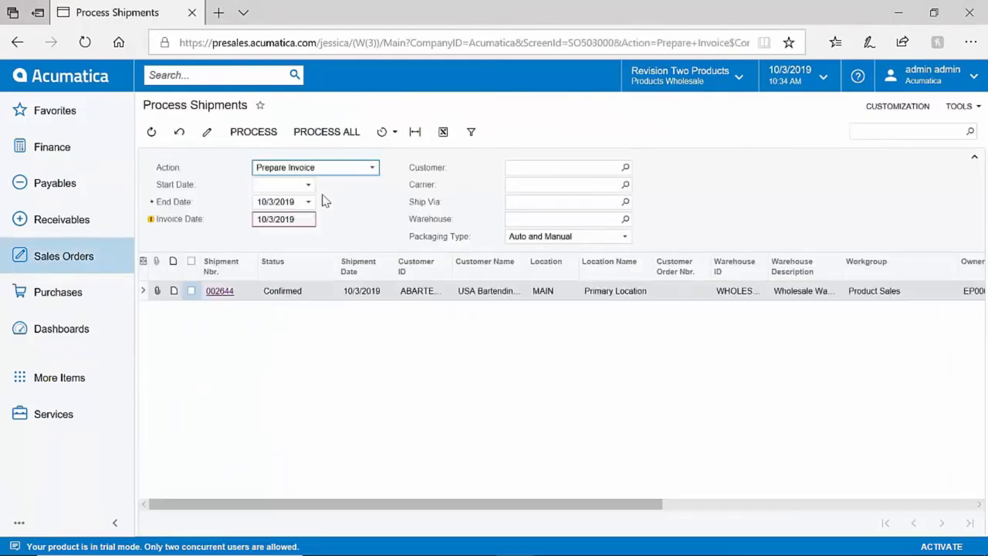
mouse_move(262, 321)
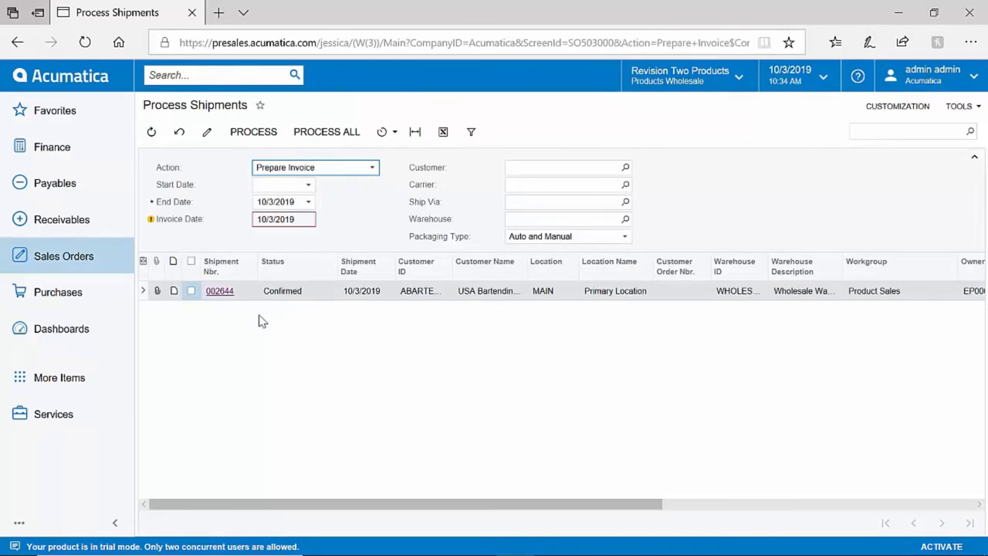
mouse_move(198, 460)
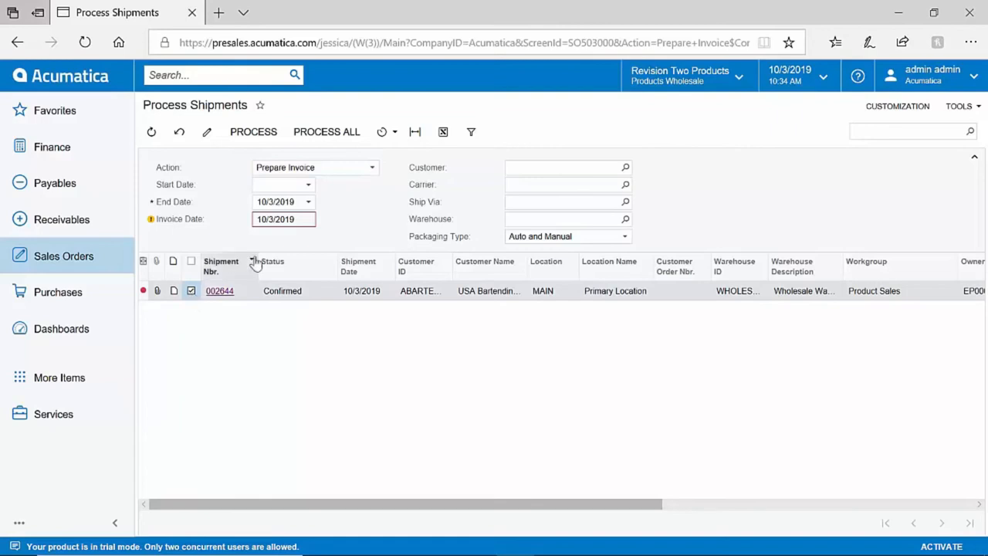
click(381, 131)
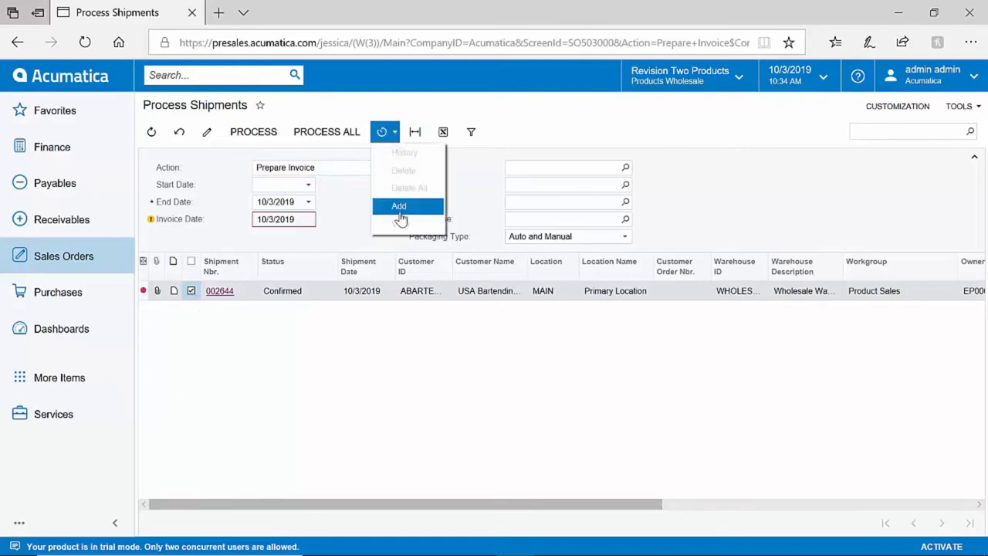
click(399, 205)
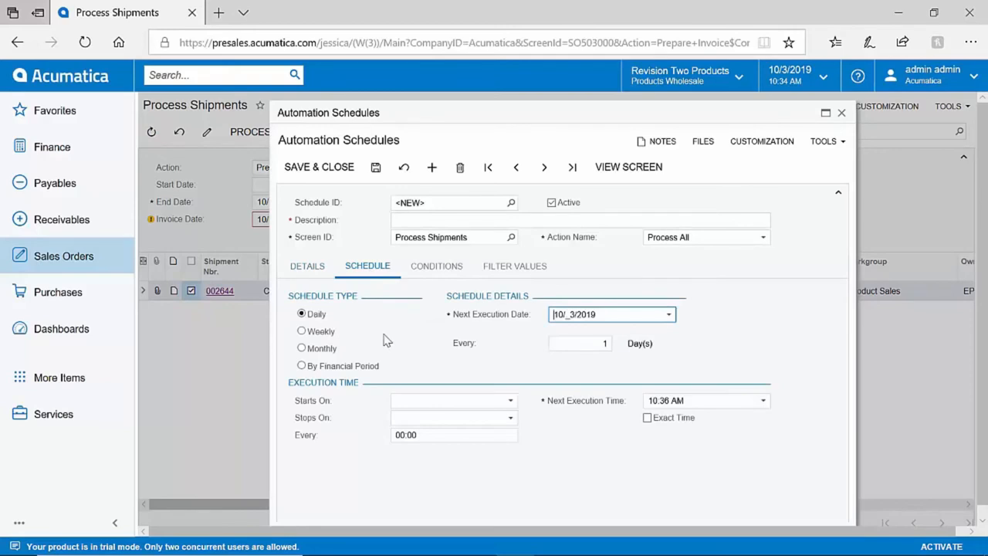
mouse_move(417, 350)
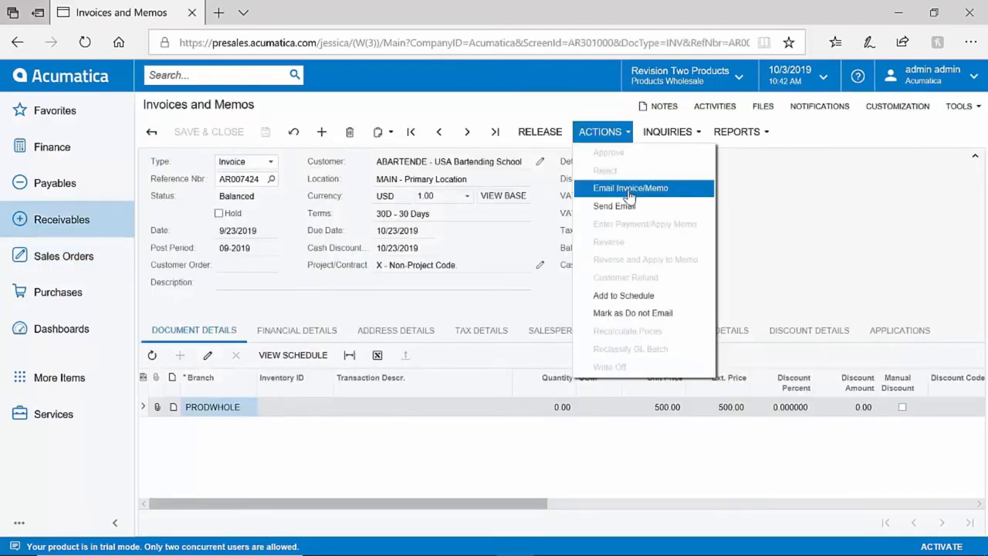
Release invoice AR007424 to Open, view GL batch AR006606, then open Finance menu
click(630, 187)
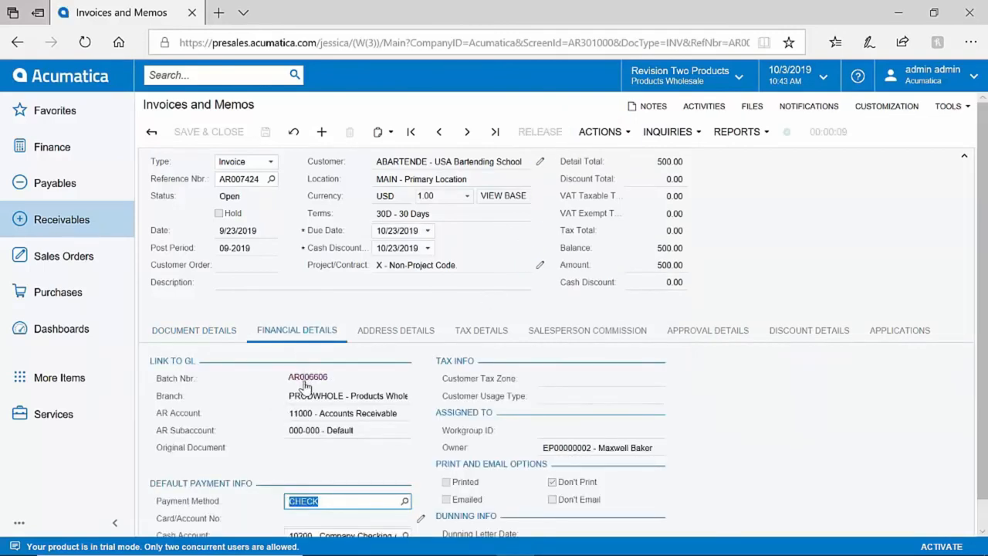
click(348, 500)
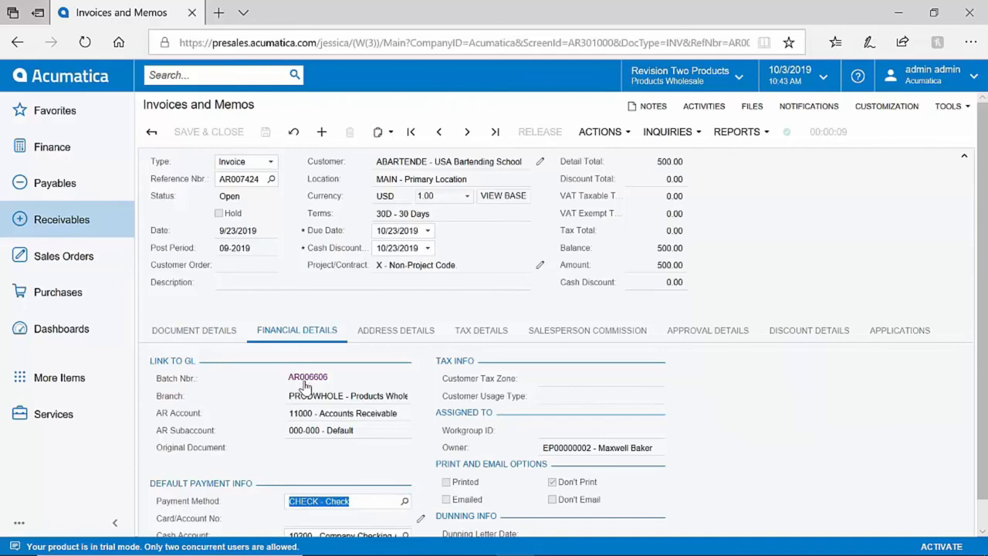
click(307, 376)
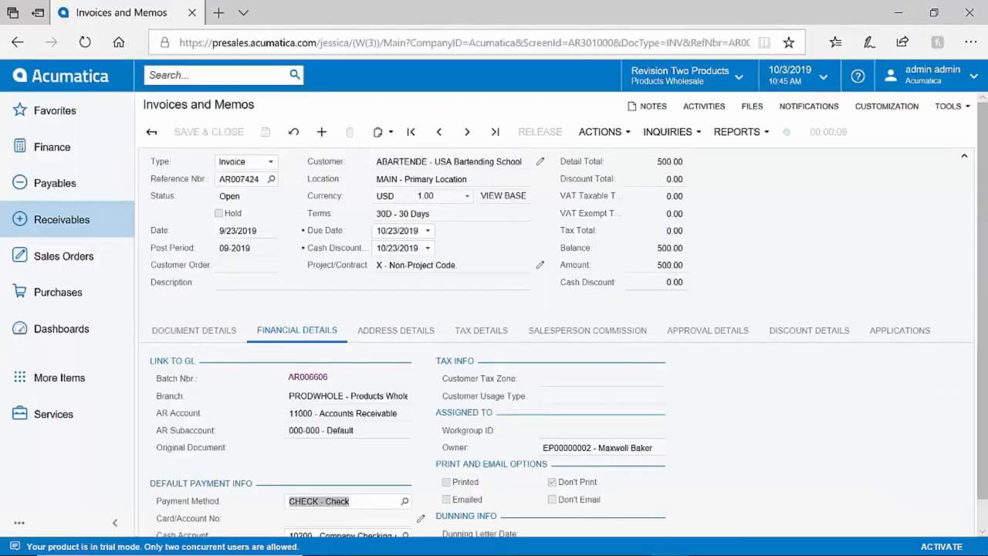
mouse_move(65, 182)
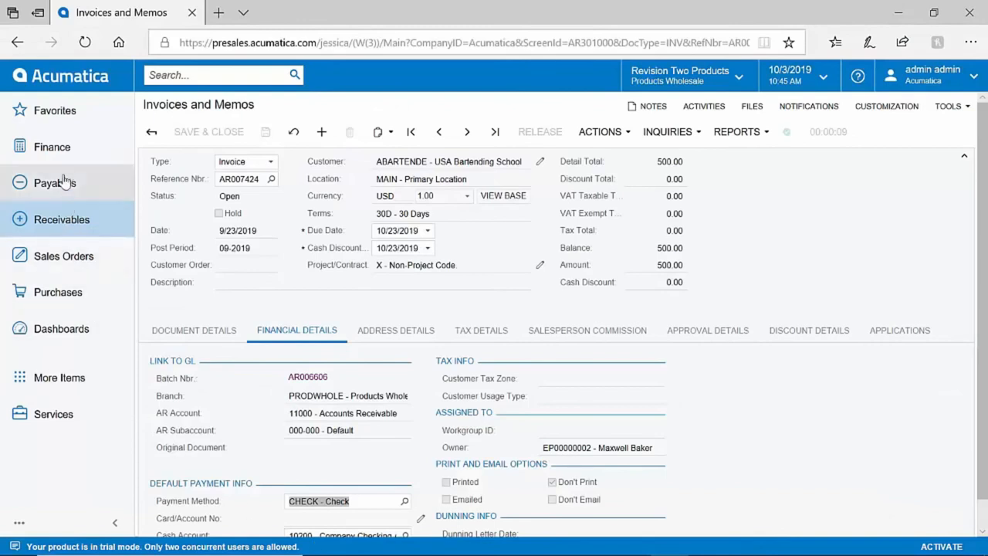
click(51, 147)
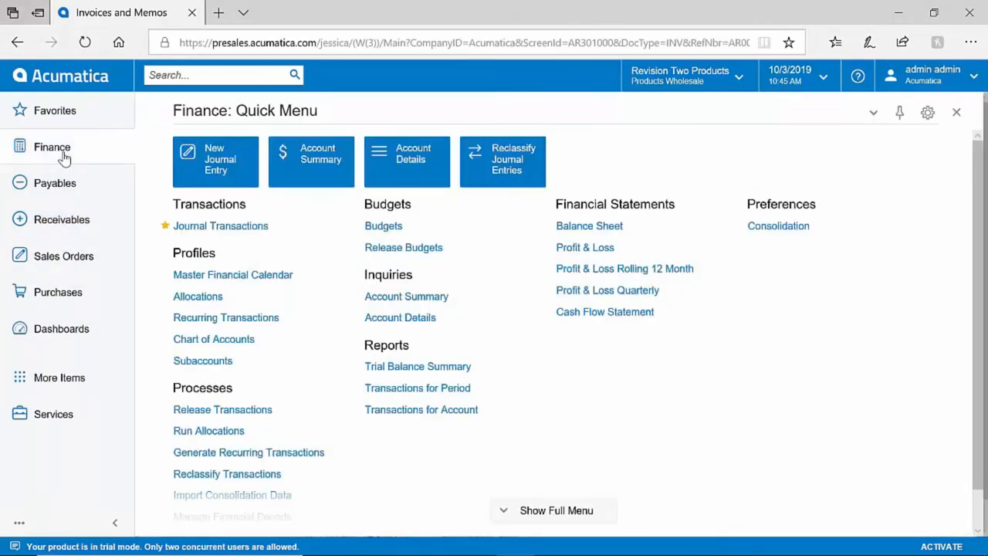
mouse_move(622, 353)
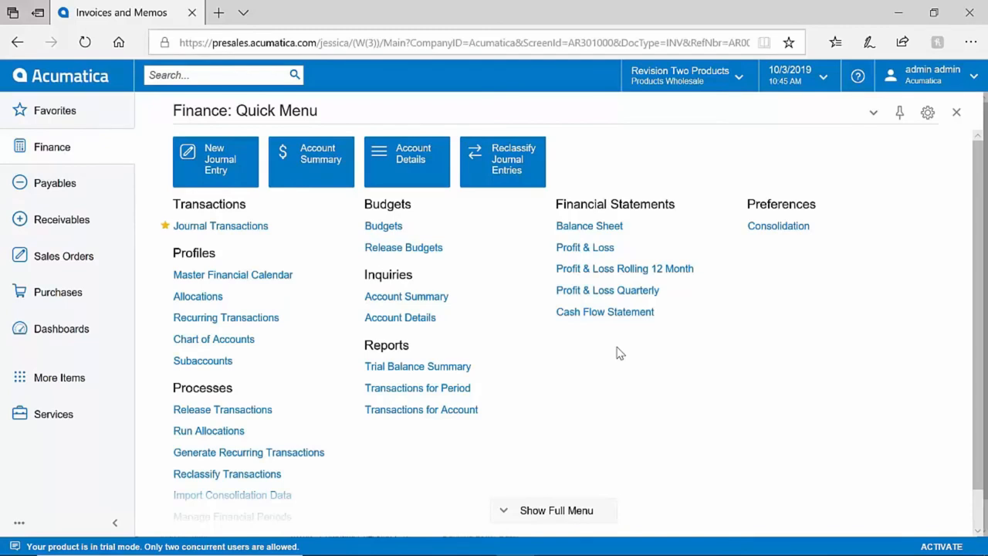
Run the 10-2019 Balance Sheet, browse export formats, and switch between branch and consolidated views
click(588, 225)
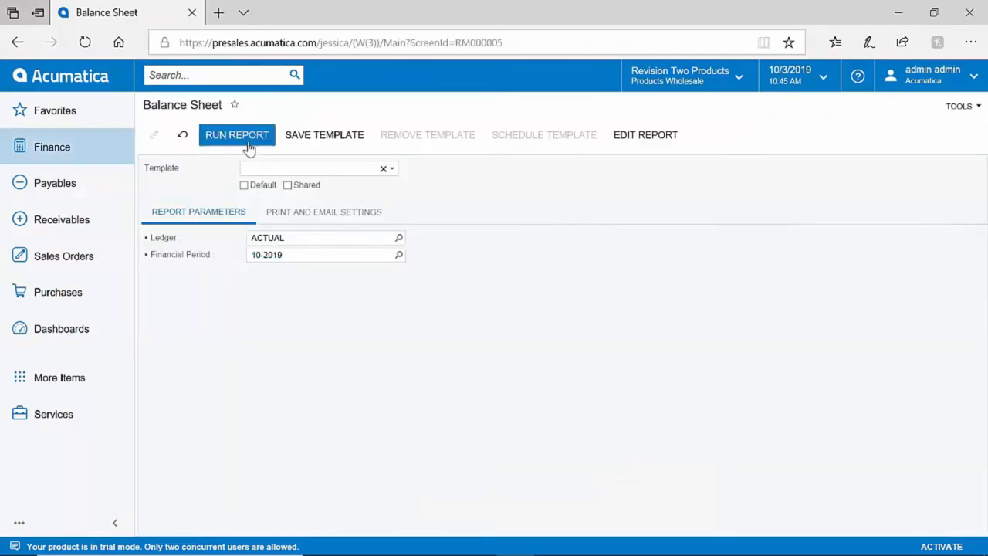
click(236, 134)
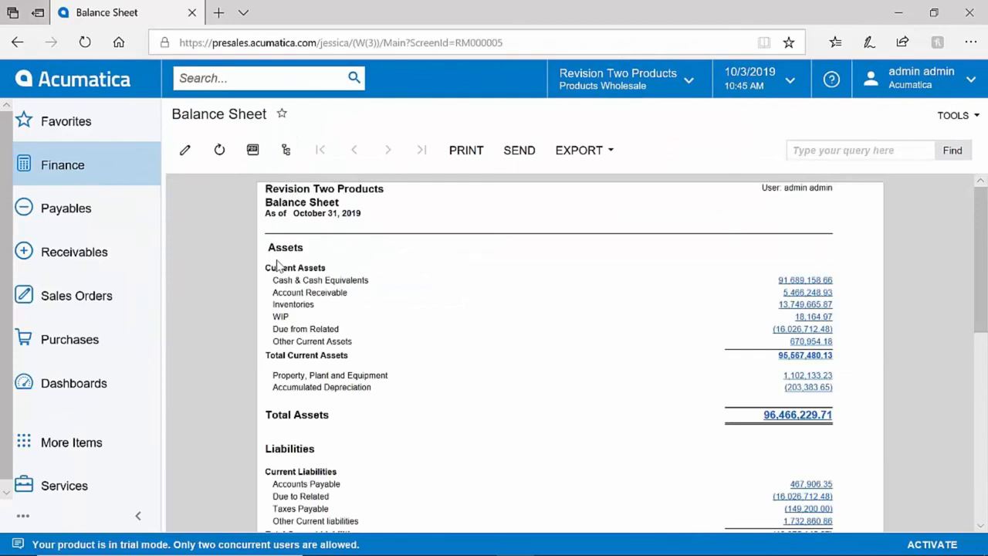
mouse_move(771, 429)
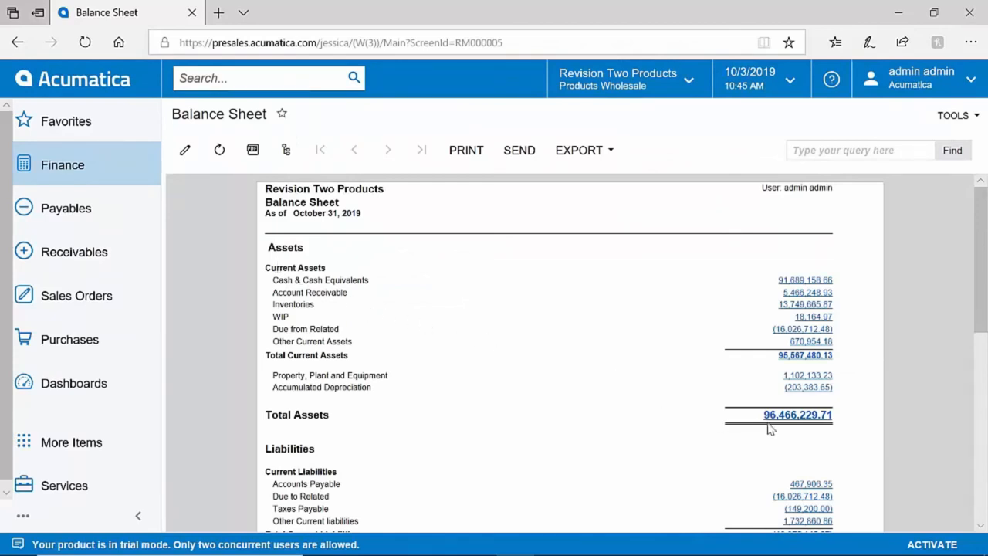
mouse_move(773, 429)
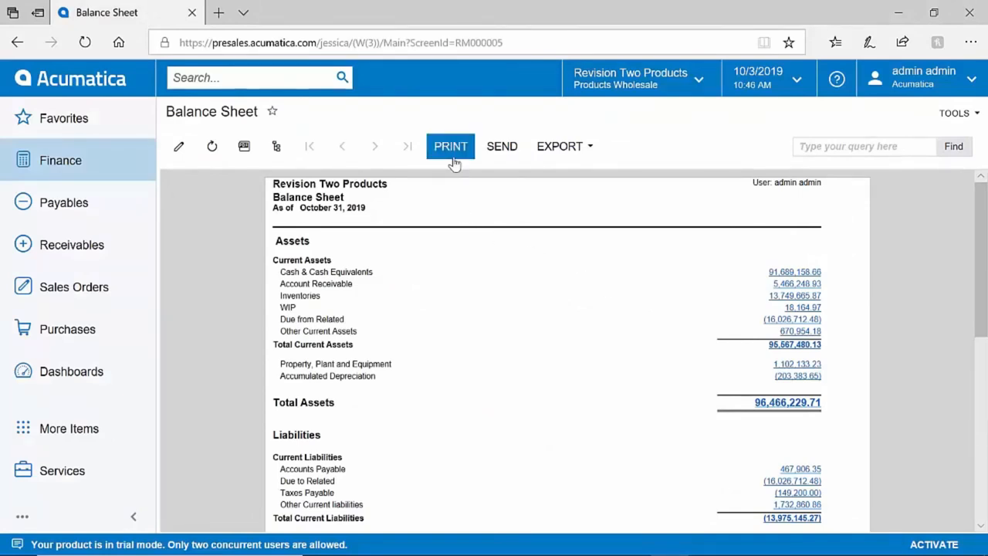
click(559, 146)
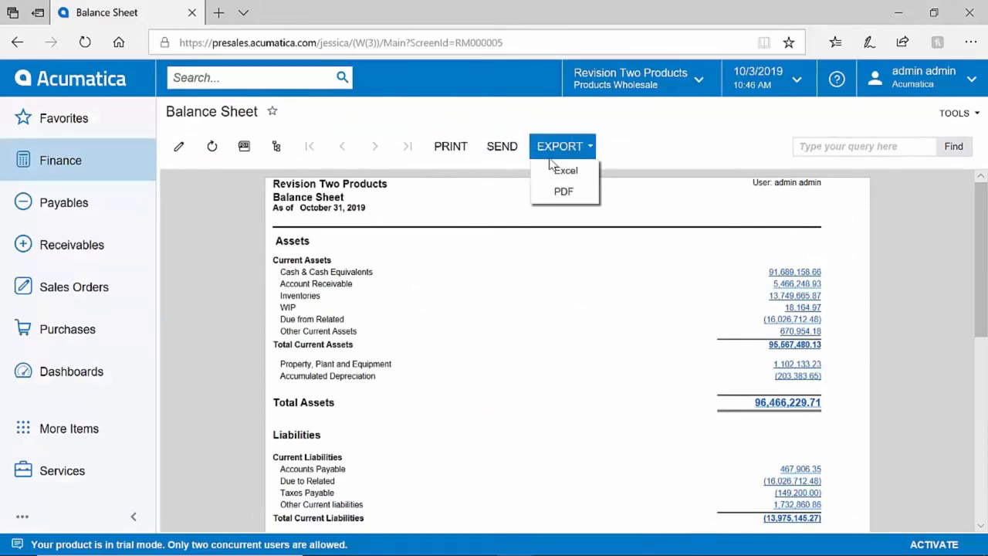
mouse_move(564, 191)
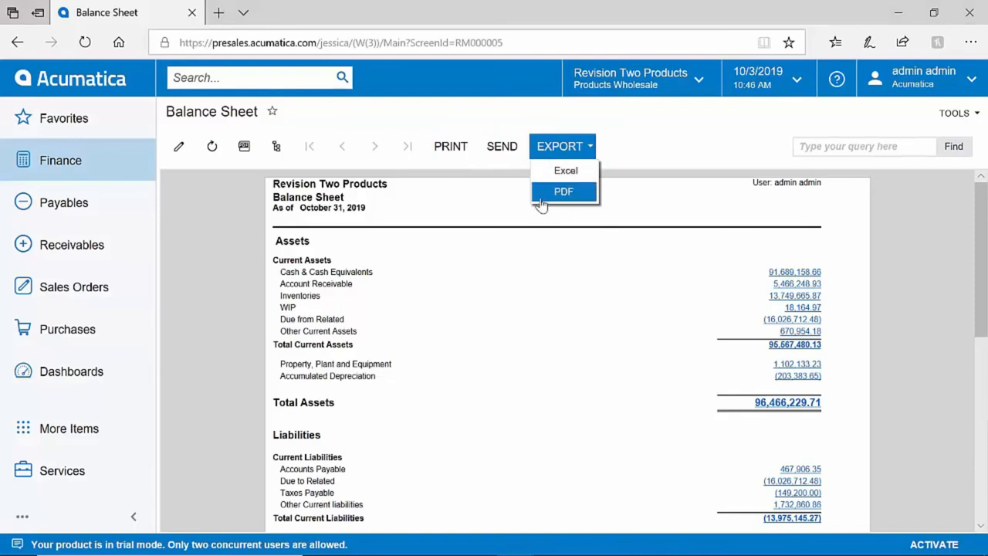
click(275, 146)
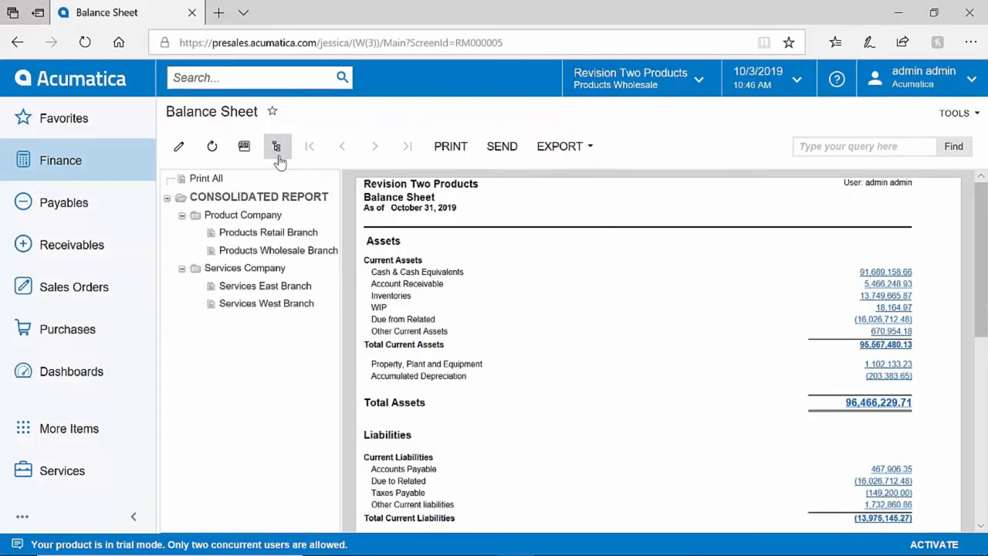
mouse_move(280, 180)
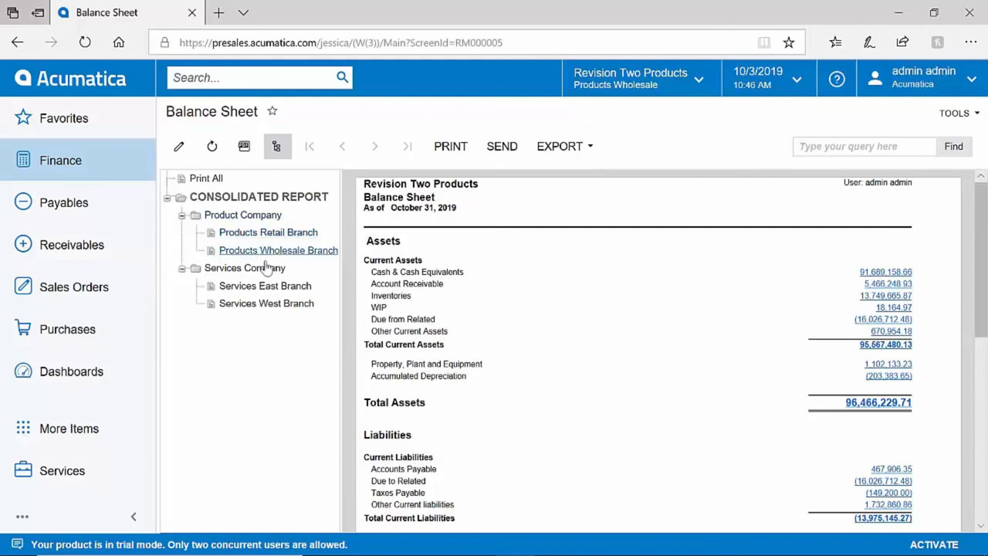
click(265, 285)
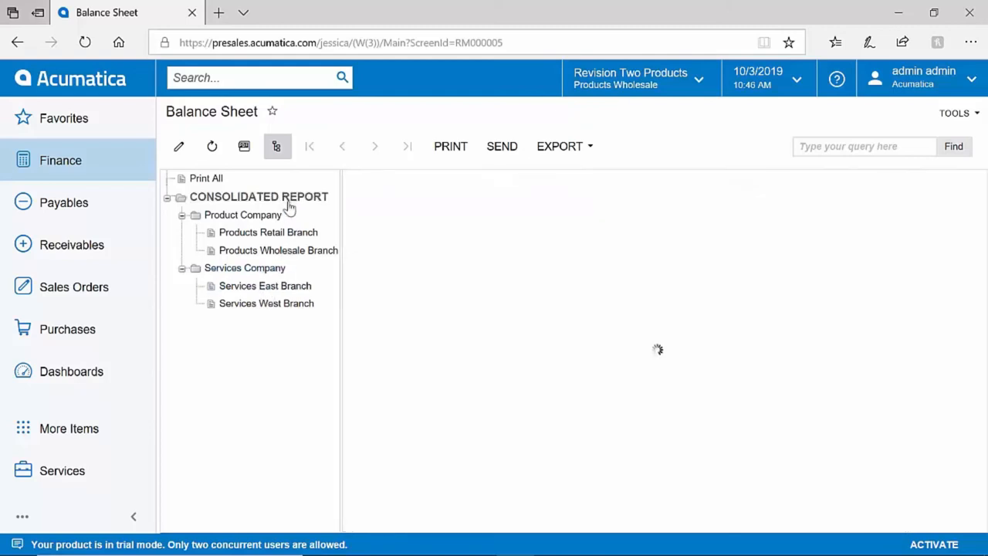
click(258, 196)
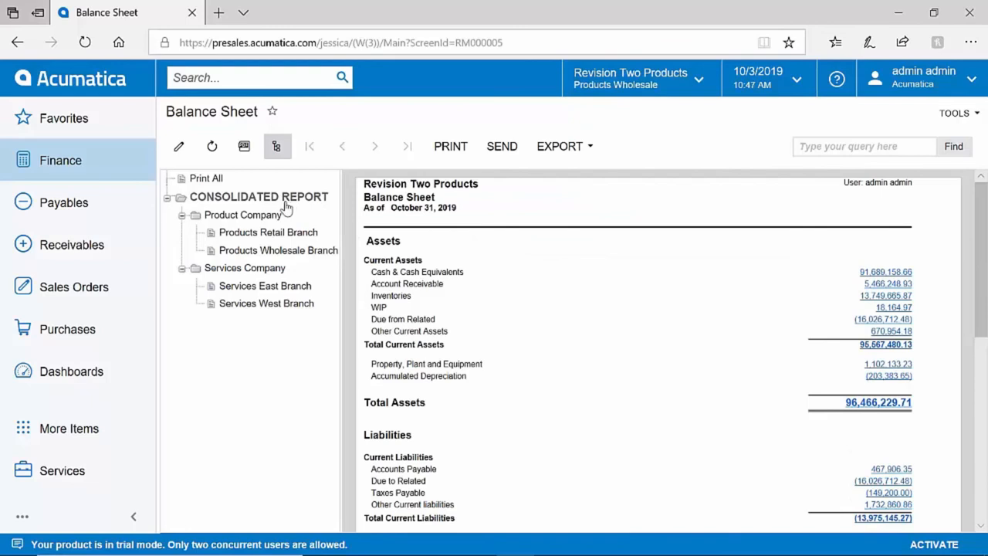
mouse_move(179, 146)
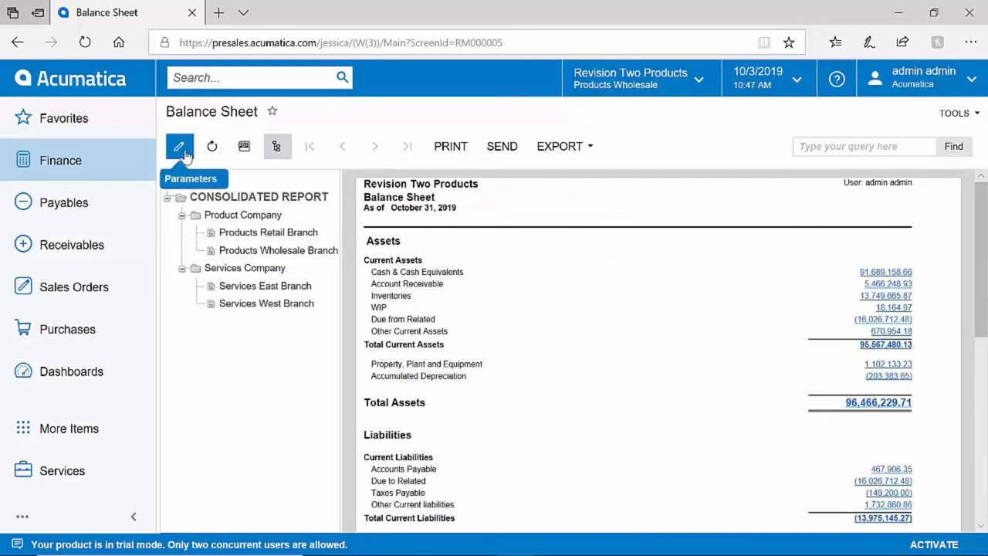
Open report definition DBSP from the Balance Sheet and edit its DBALSHEET row set
click(179, 146)
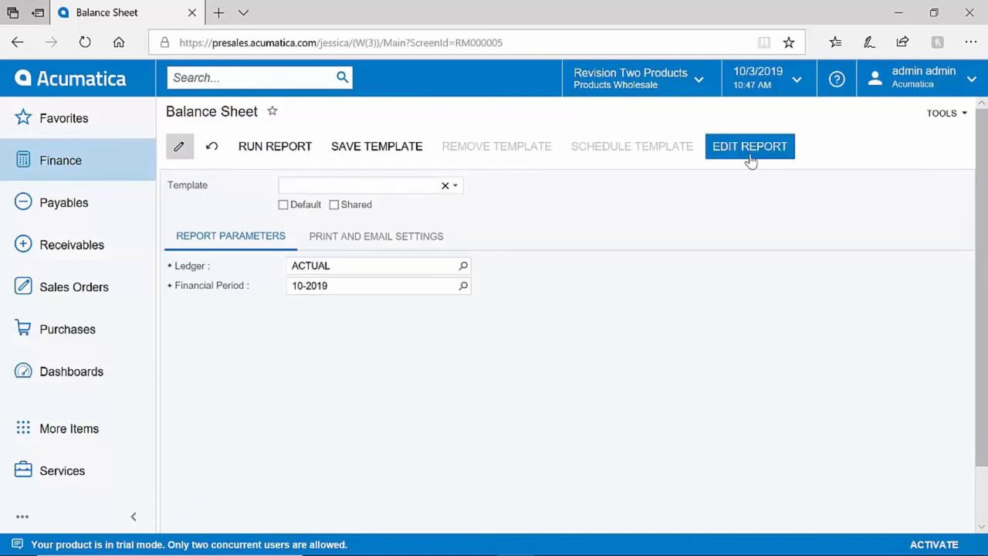
click(749, 146)
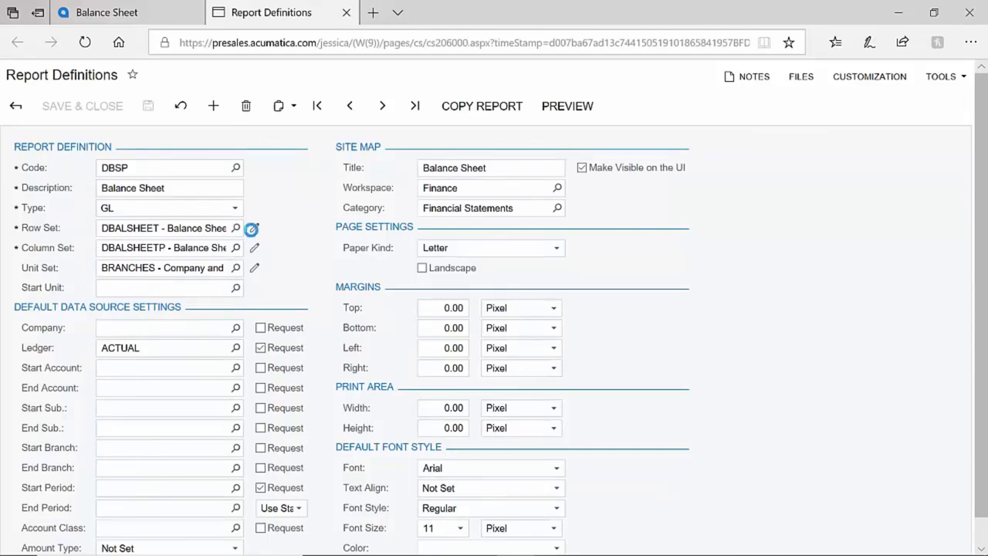
click(251, 228)
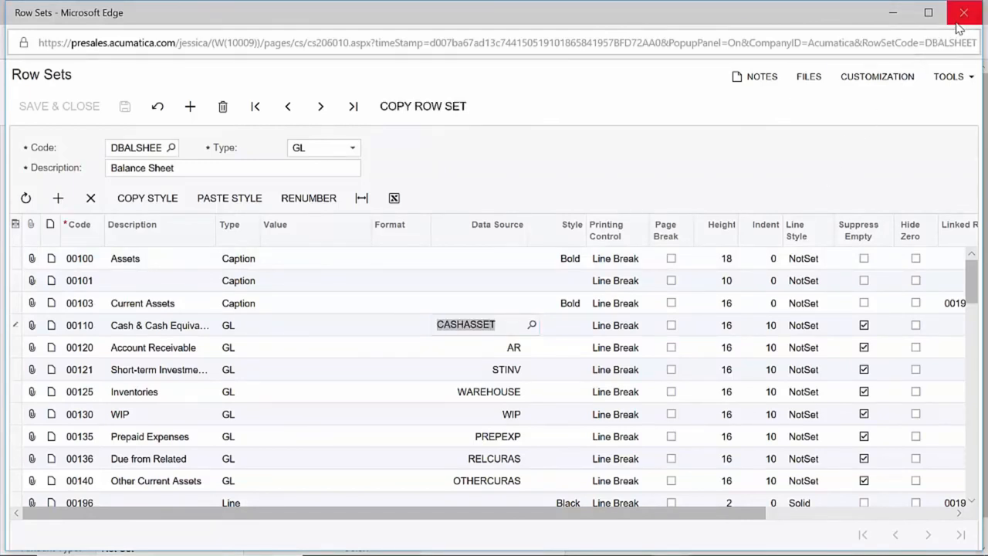
Run Sales Order Details by Inventory Item and select inventory ID AACOMPUT01
click(964, 13)
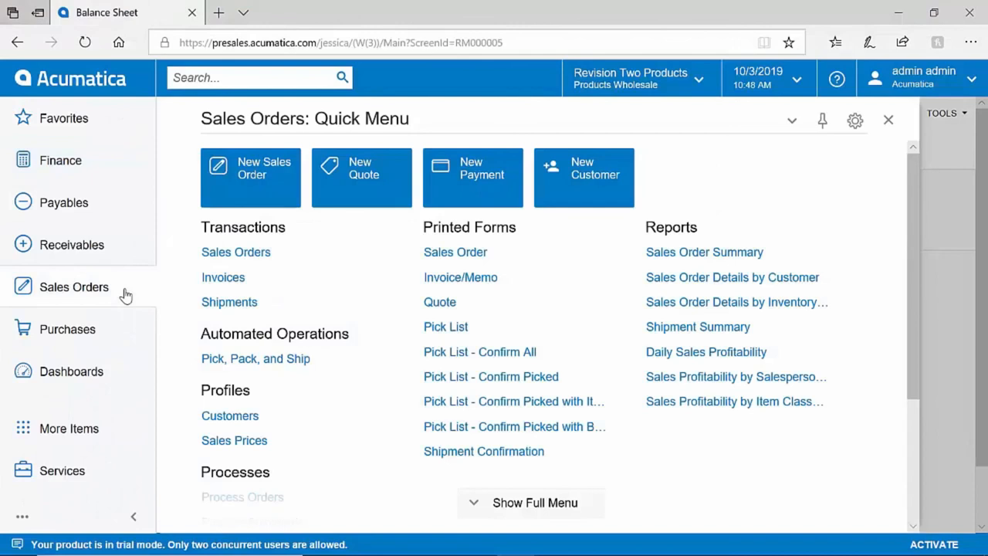
mouse_move(595, 305)
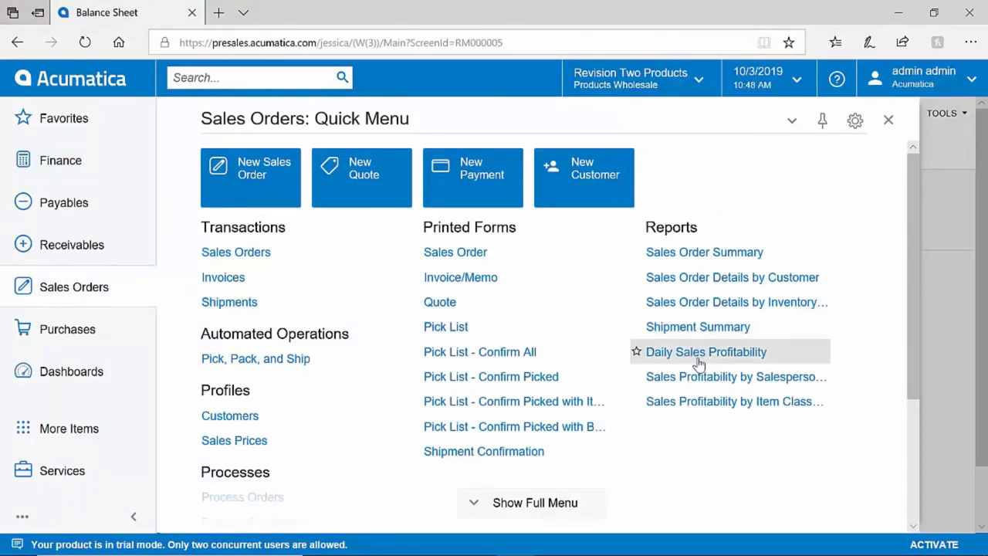
mouse_move(729, 302)
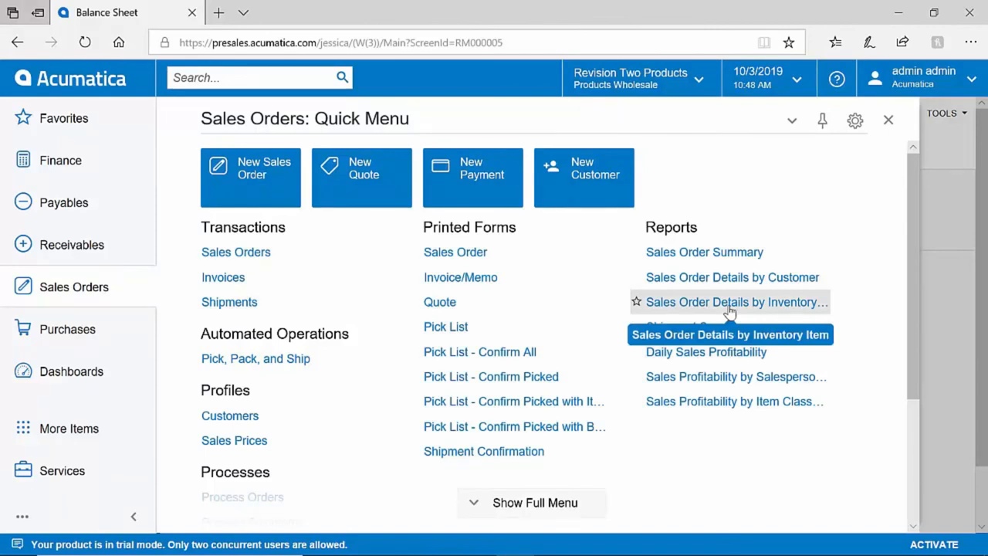
click(730, 301)
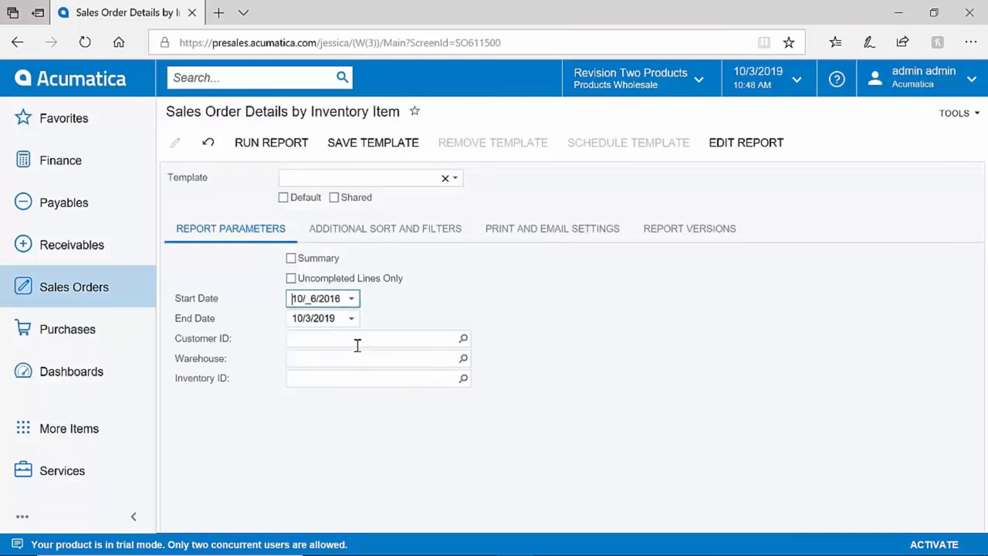
click(271, 142)
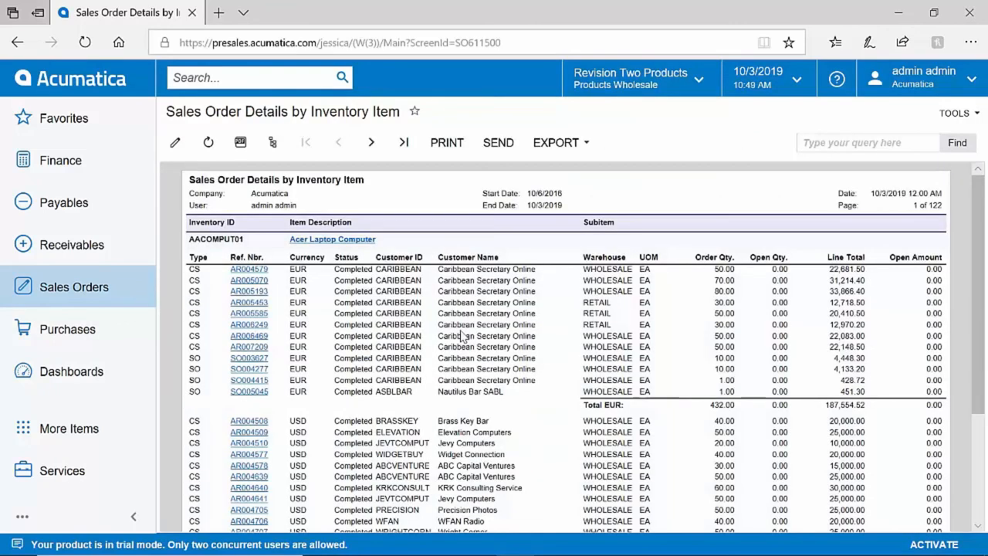
mouse_move(174, 188)
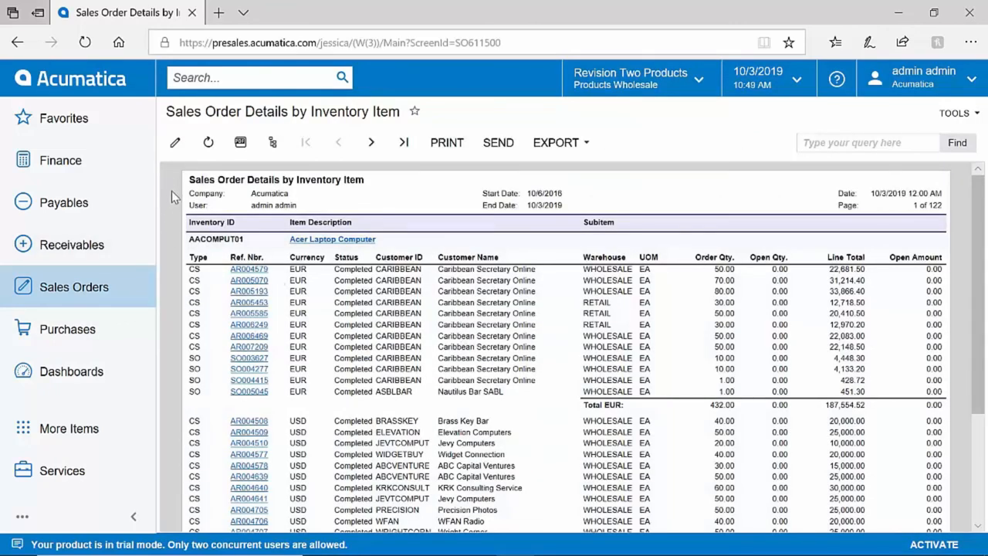
double_click(216, 238)
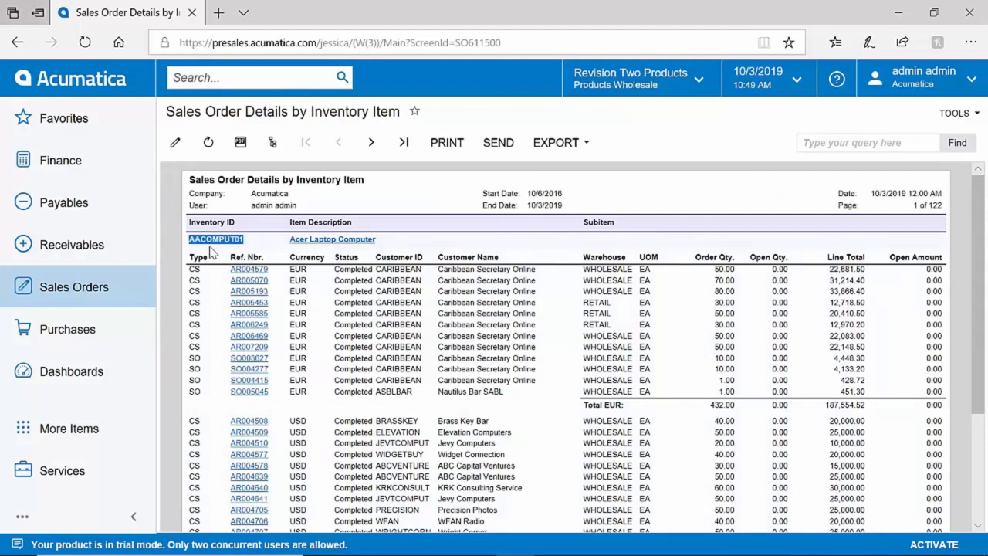